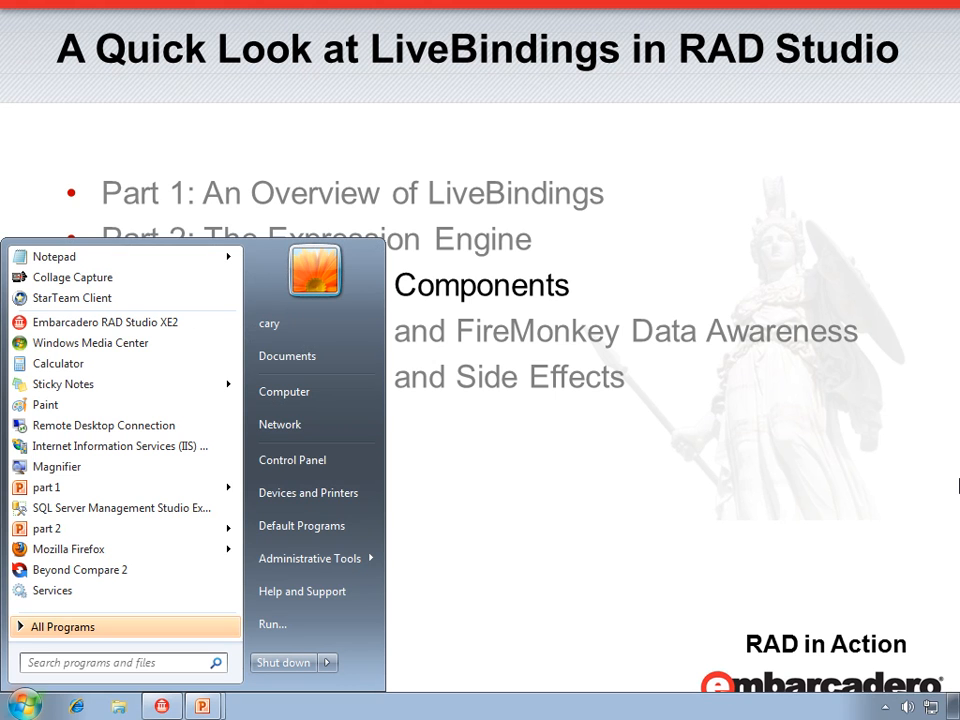
Launch Embarcadero RAD Studio XE2 from the Windows Start menu.
left_click(105, 321)
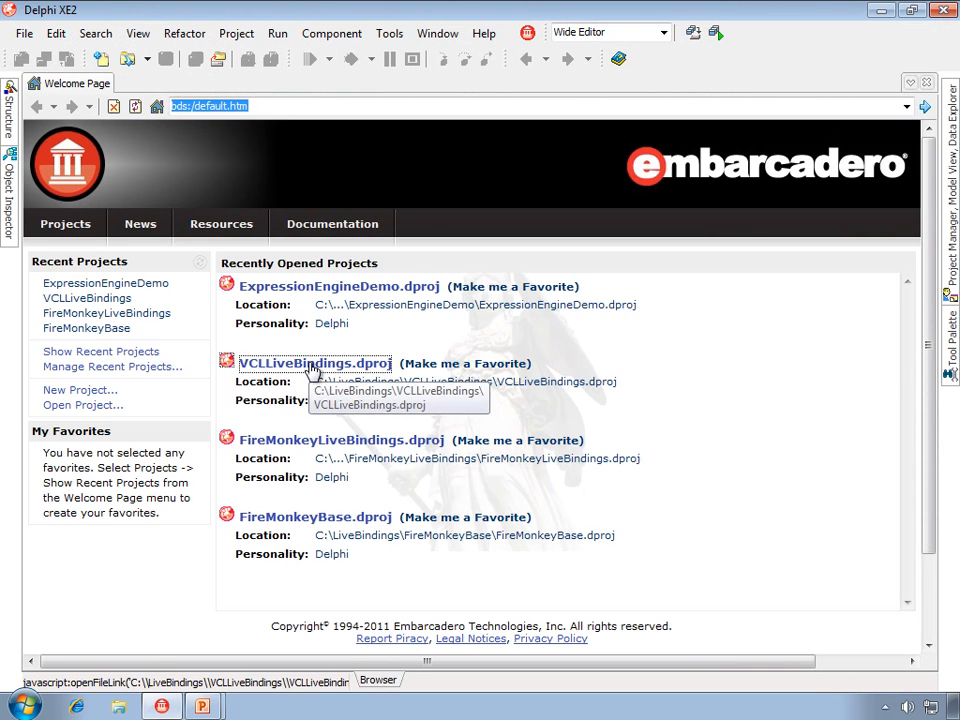
Open VCLLiveBindings.dproj, select Value1Edit, compare TBindExpression and TBindExprItems, then cancel.
left_click(314, 363)
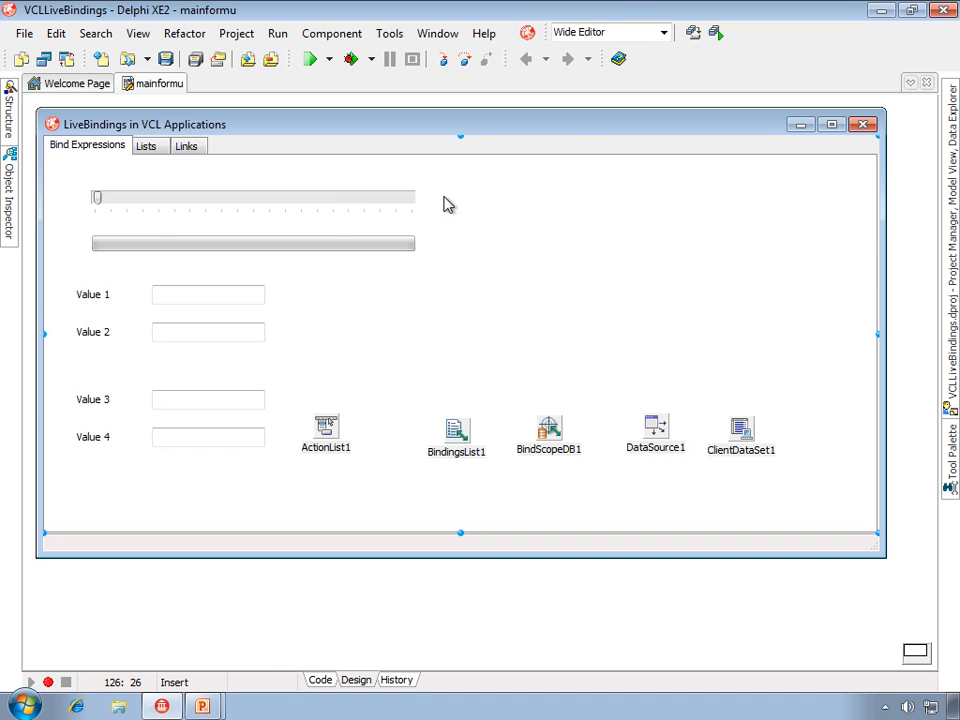
mouse_move(208, 294)
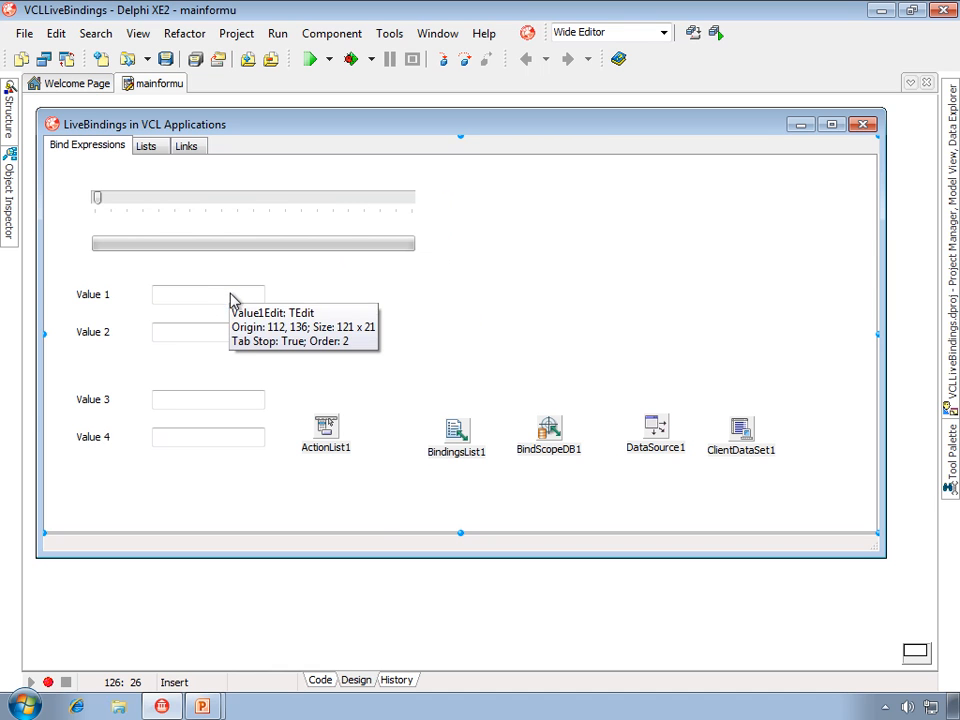
left_click(208, 294)
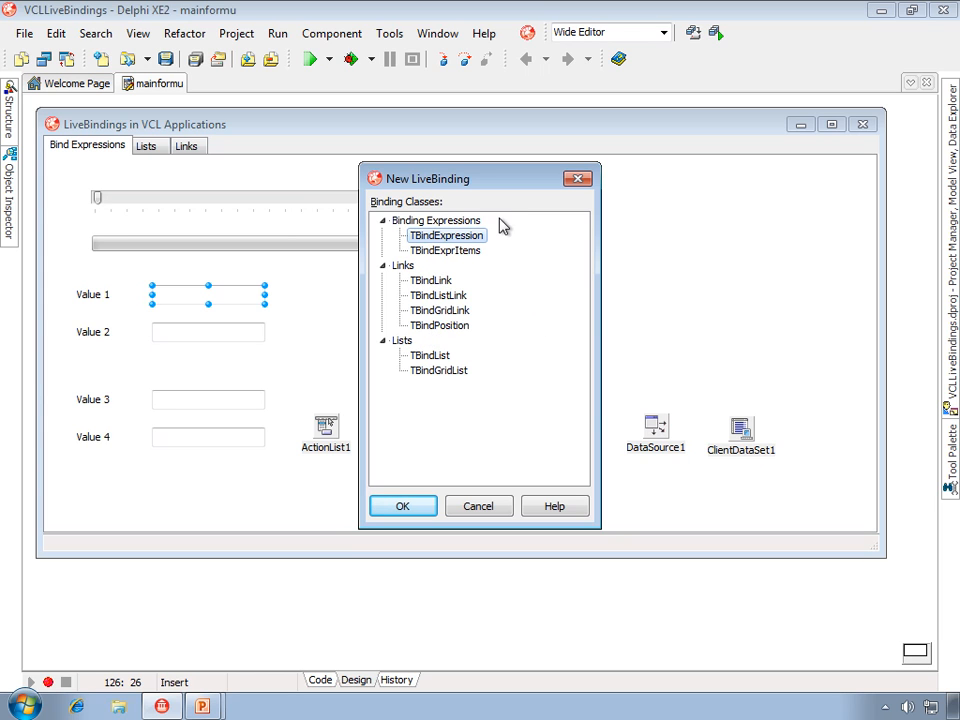
mouse_move(473, 357)
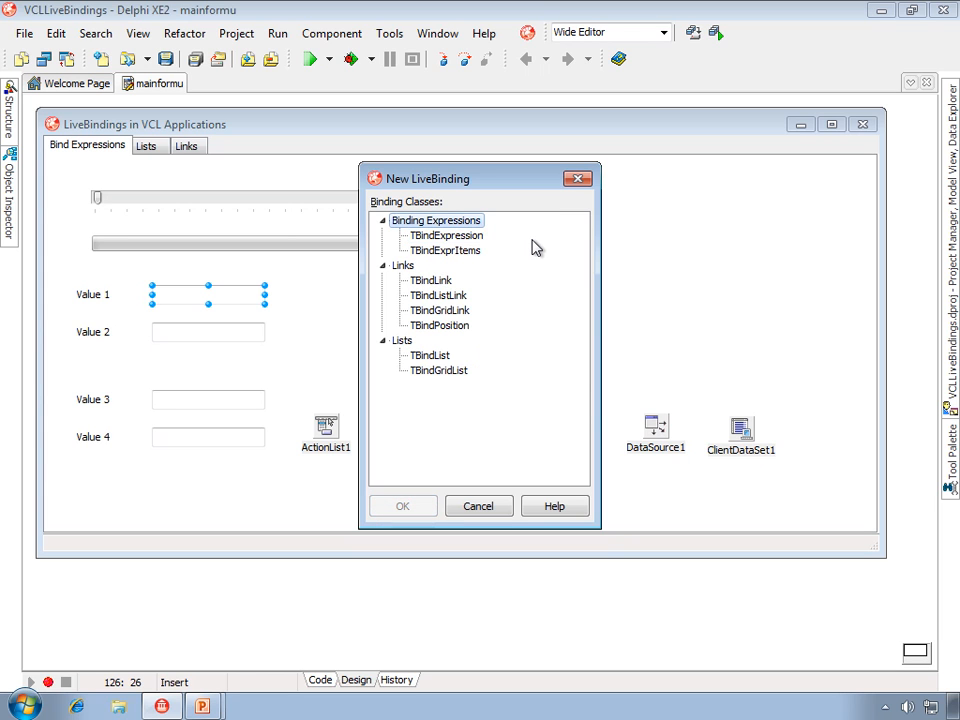
left_click(446, 235)
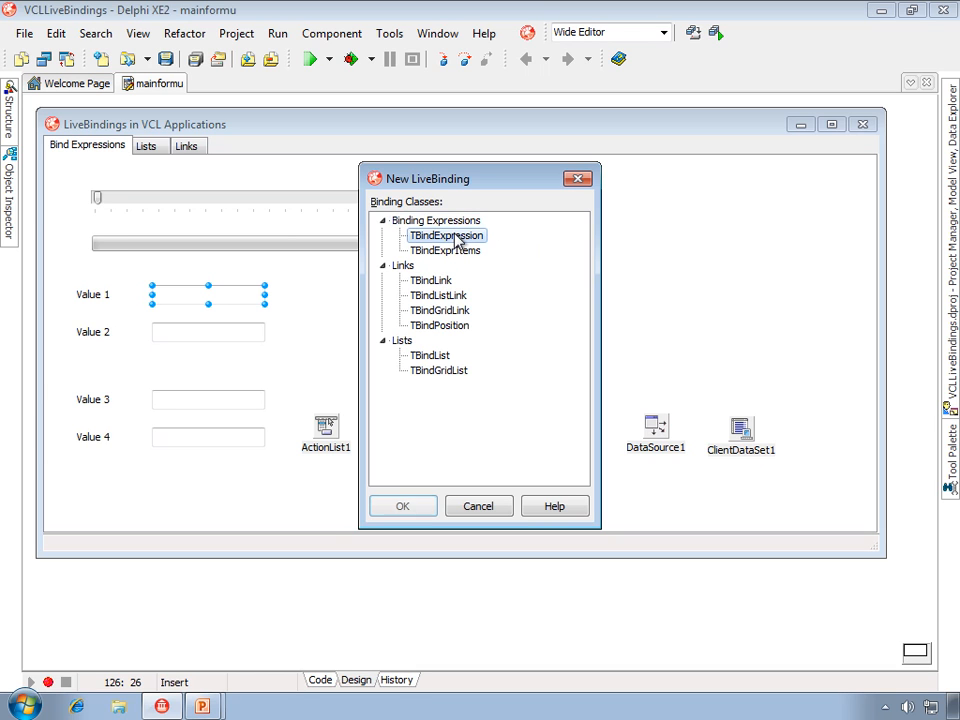
left_click(444, 250)
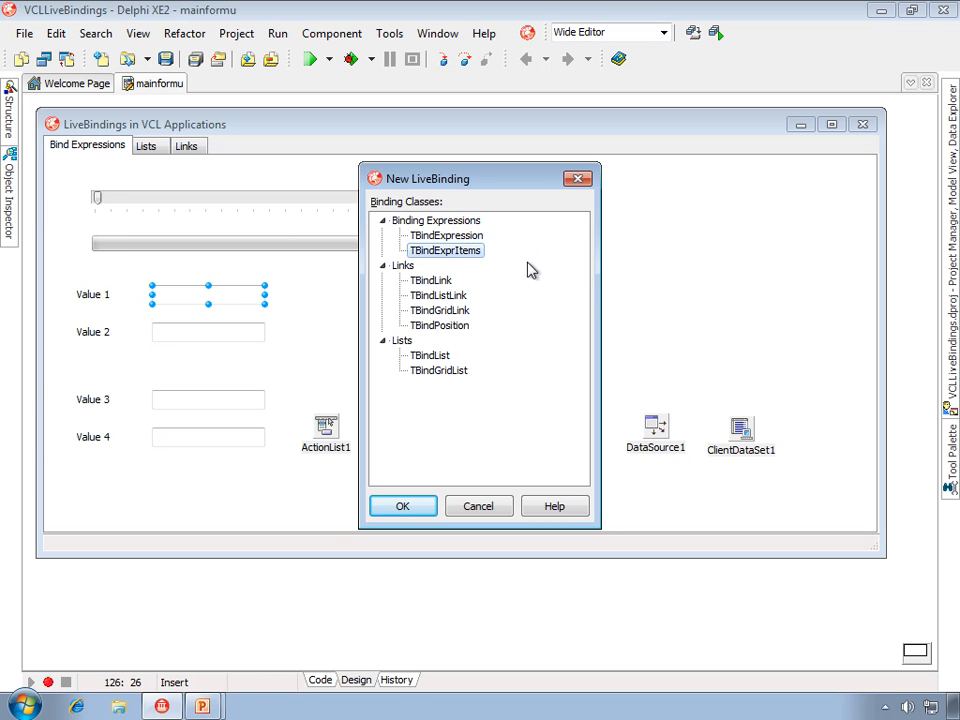
mouse_move(528, 250)
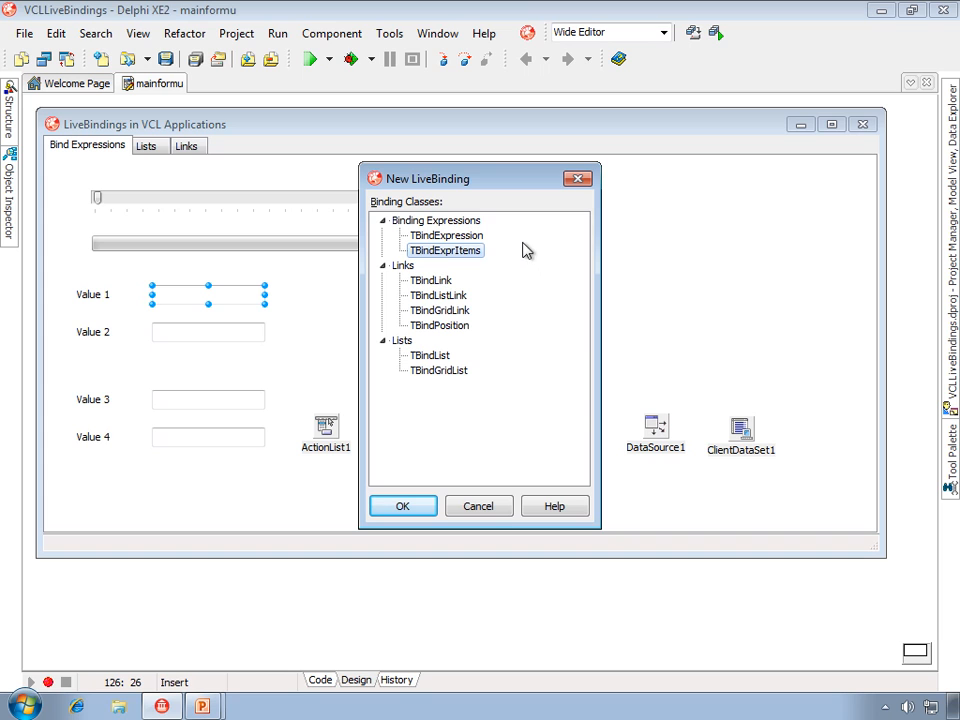
left_click(445, 235)
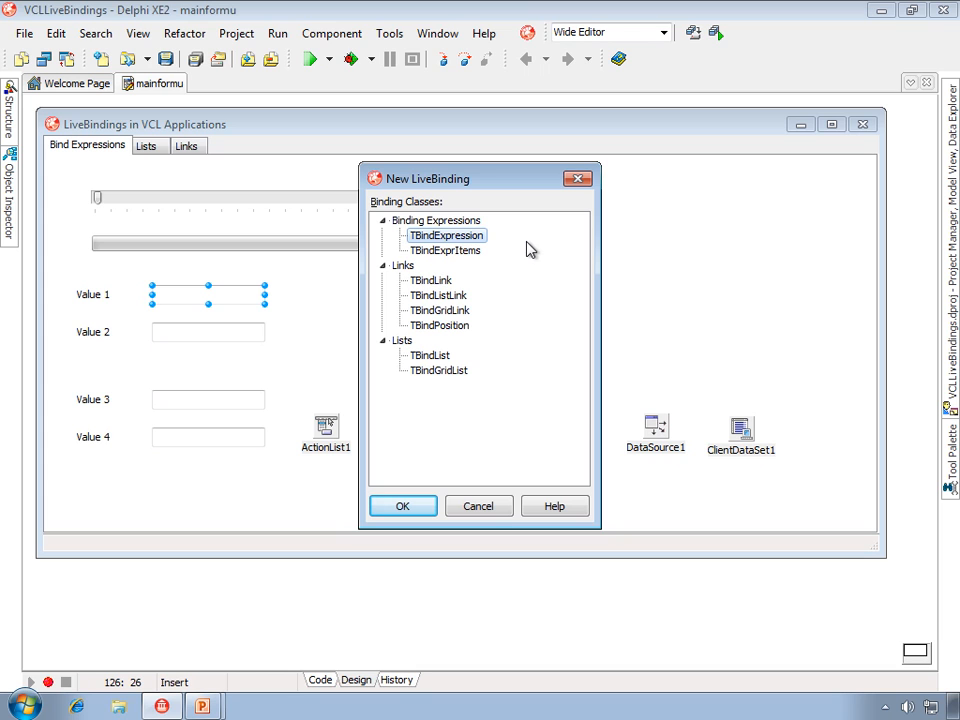
left_click(445, 250)
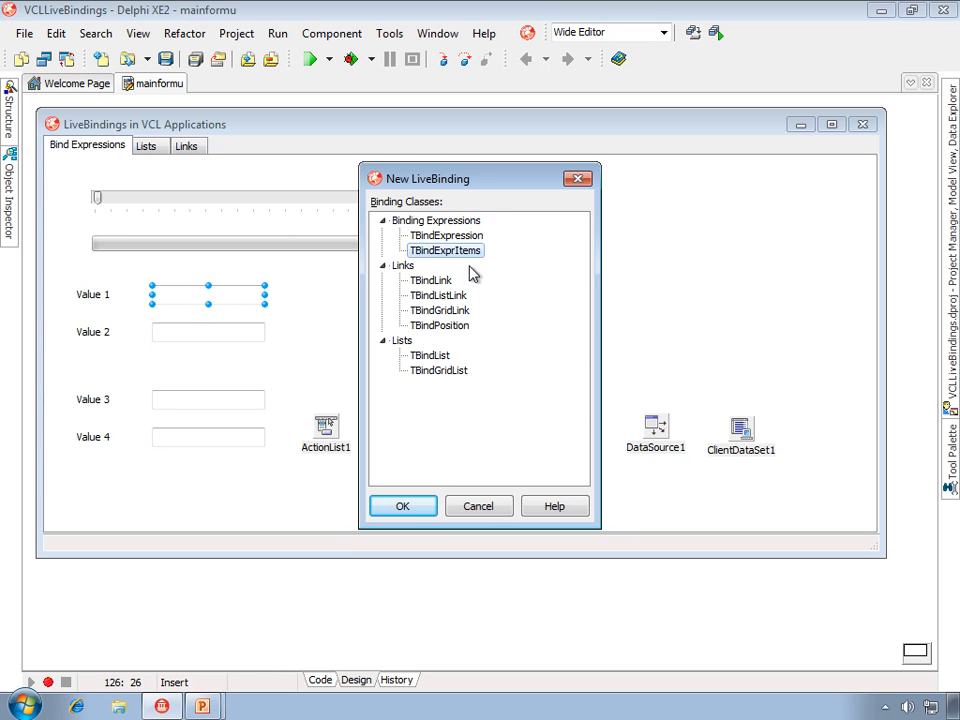
mouse_move(491, 274)
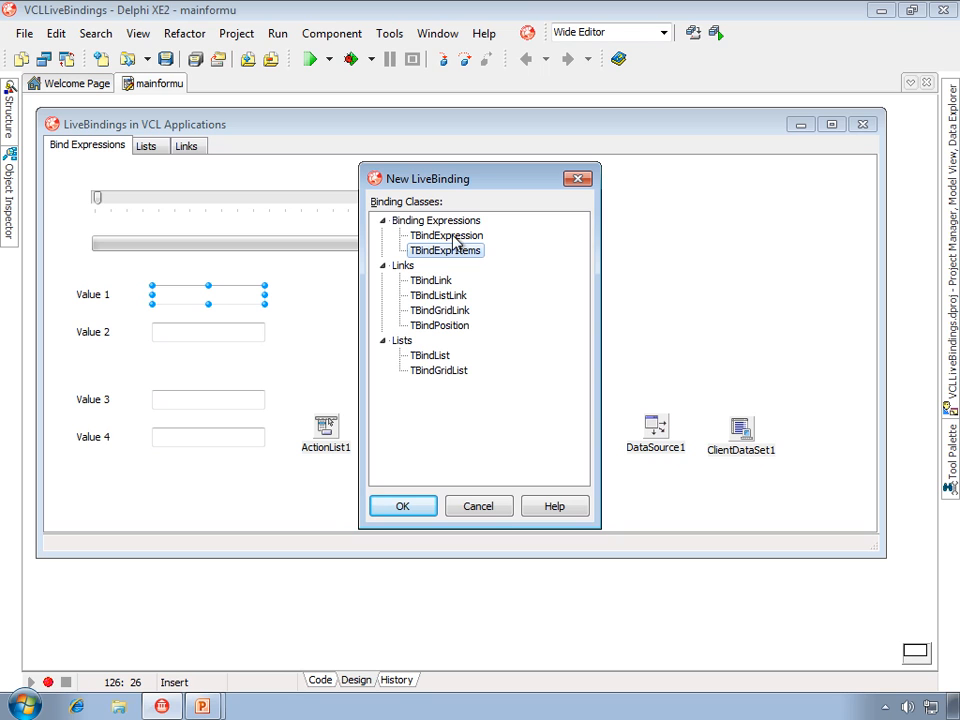
mouse_move(452, 265)
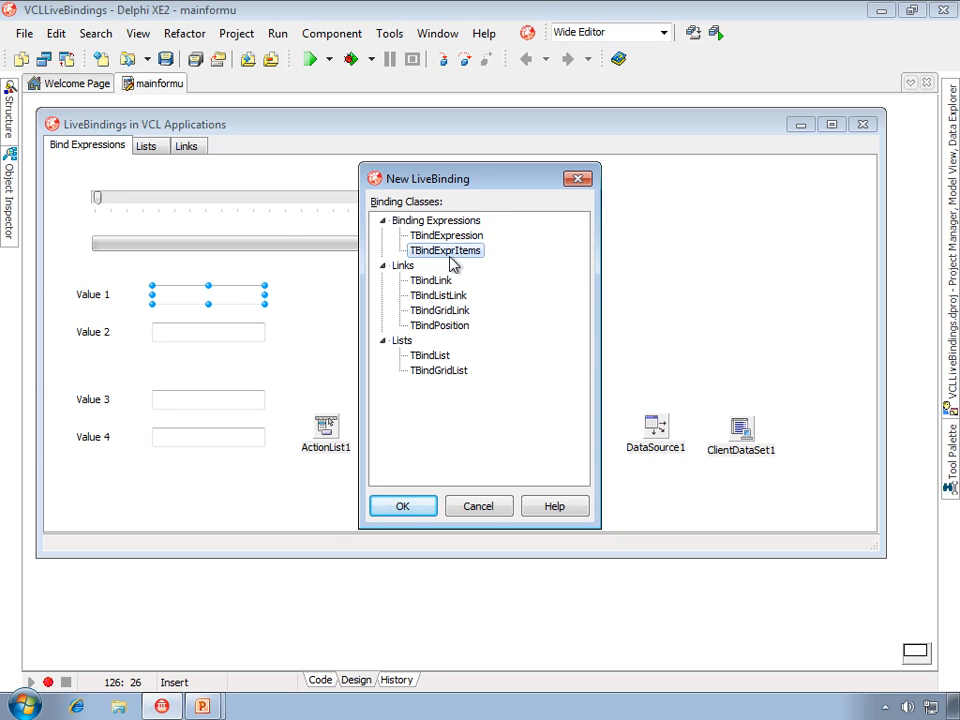
left_click(447, 235)
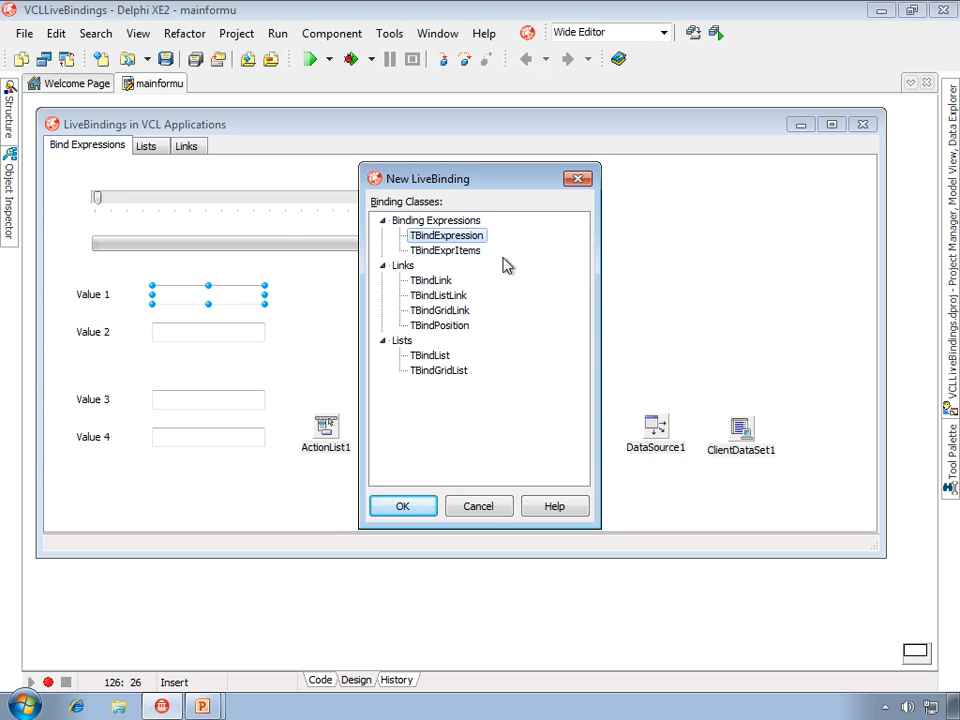
mouse_move(425, 248)
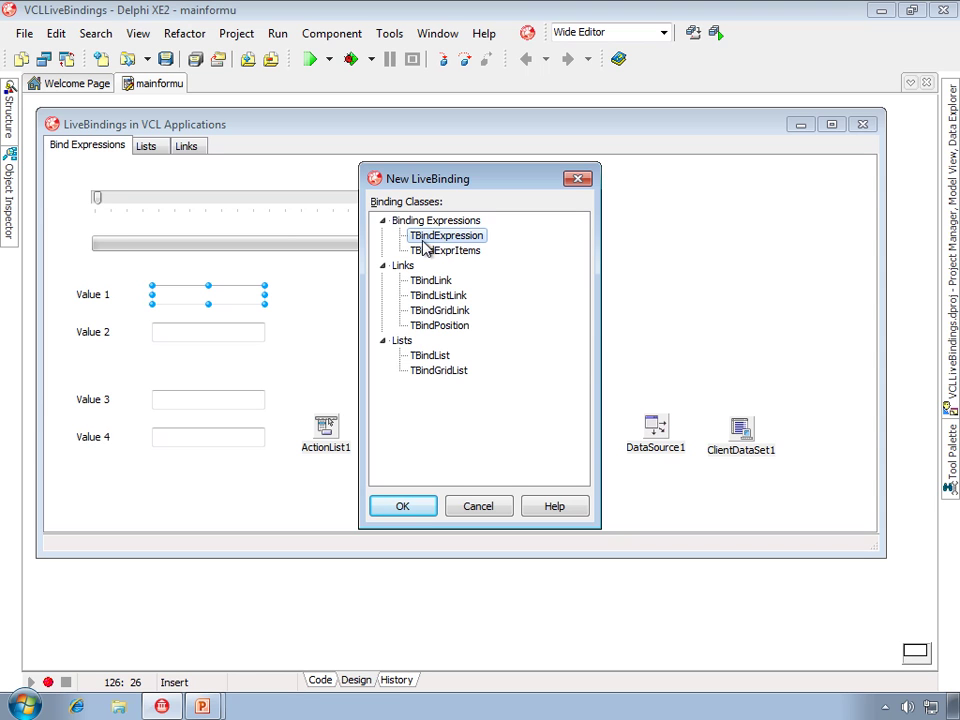
left_click(402, 505)
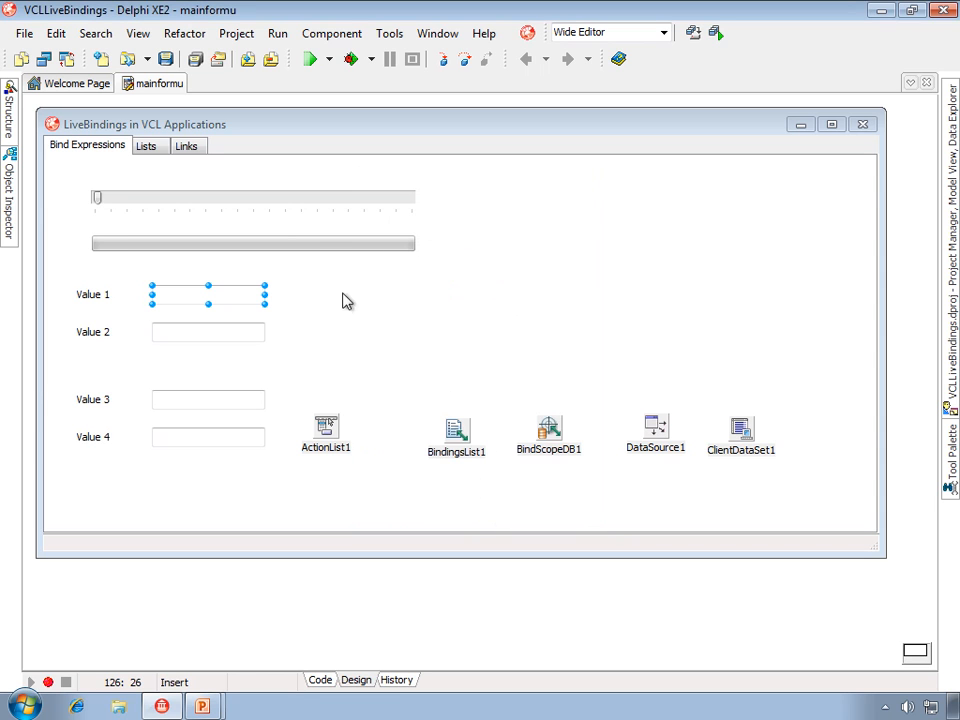
Select ProgressBar1 and open BindExpressionProgressBar11, mapping TrackBar1.Position to Position.
left_click(253, 244)
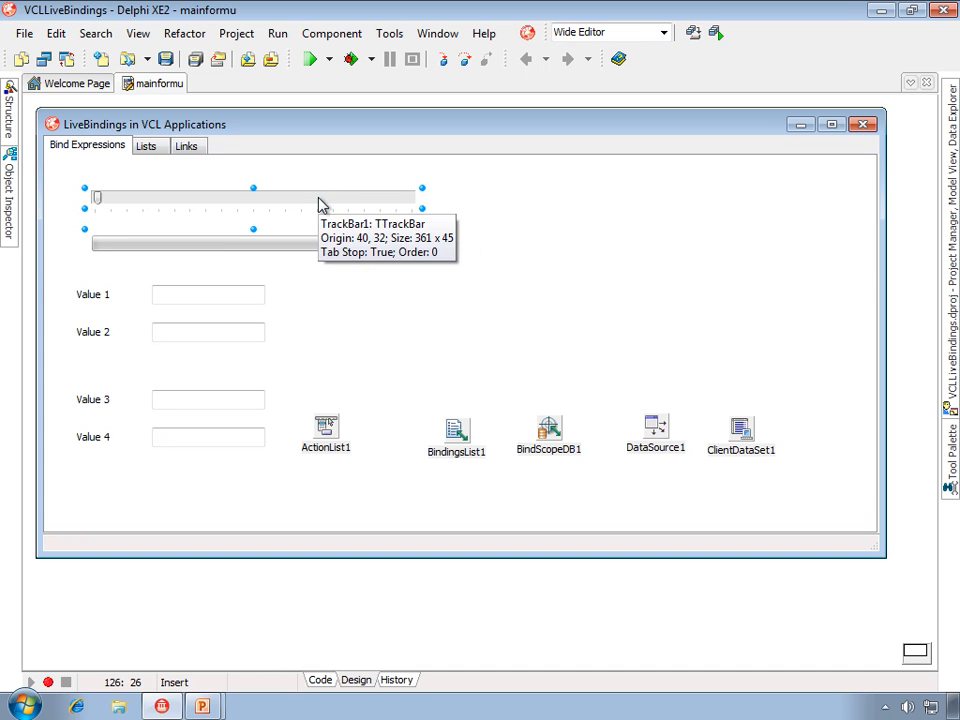
left_click(253, 243)
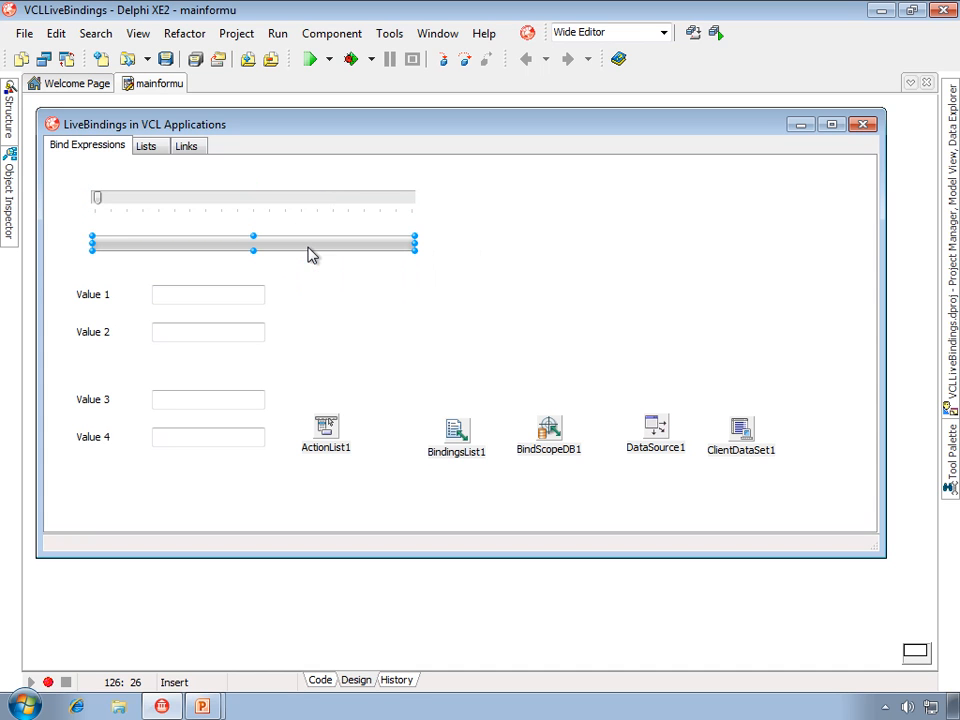
left_click(253, 245)
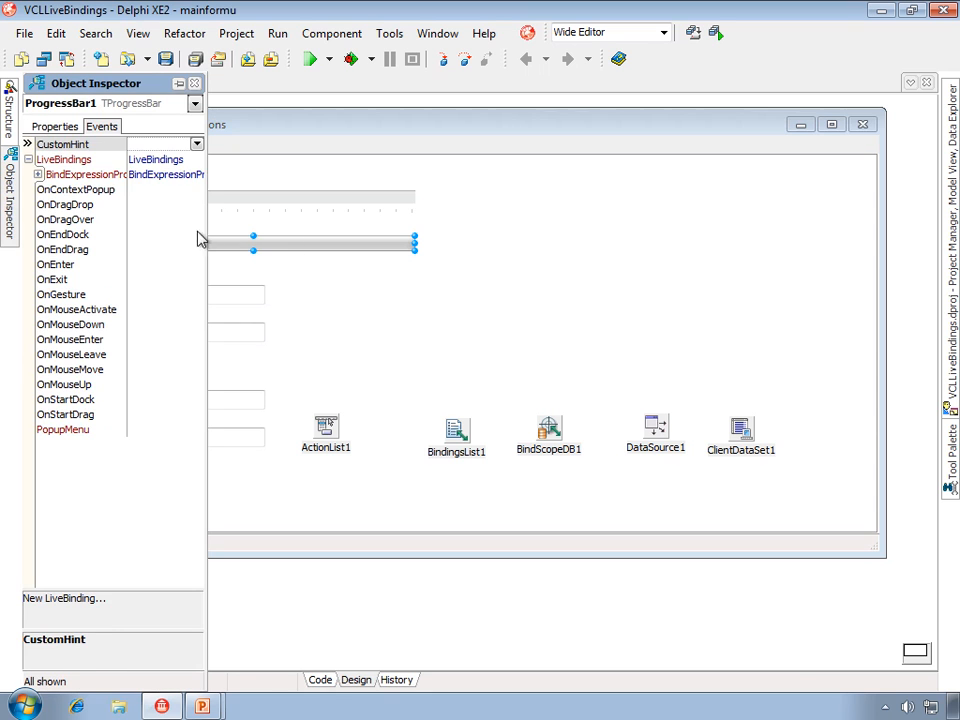
left_click(53, 126)
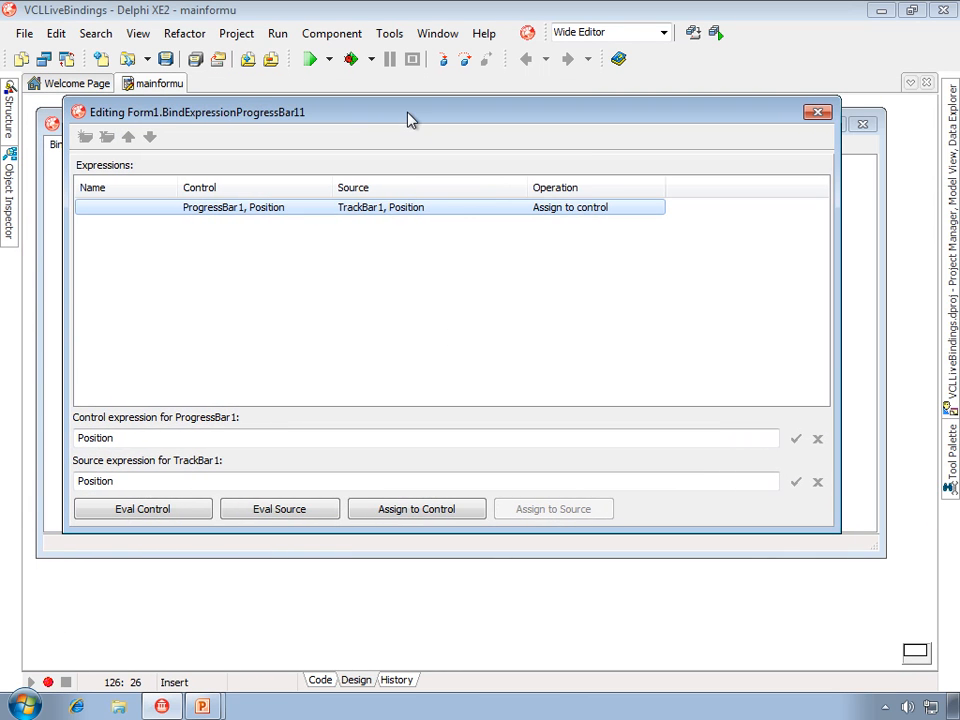
mouse_move(332, 269)
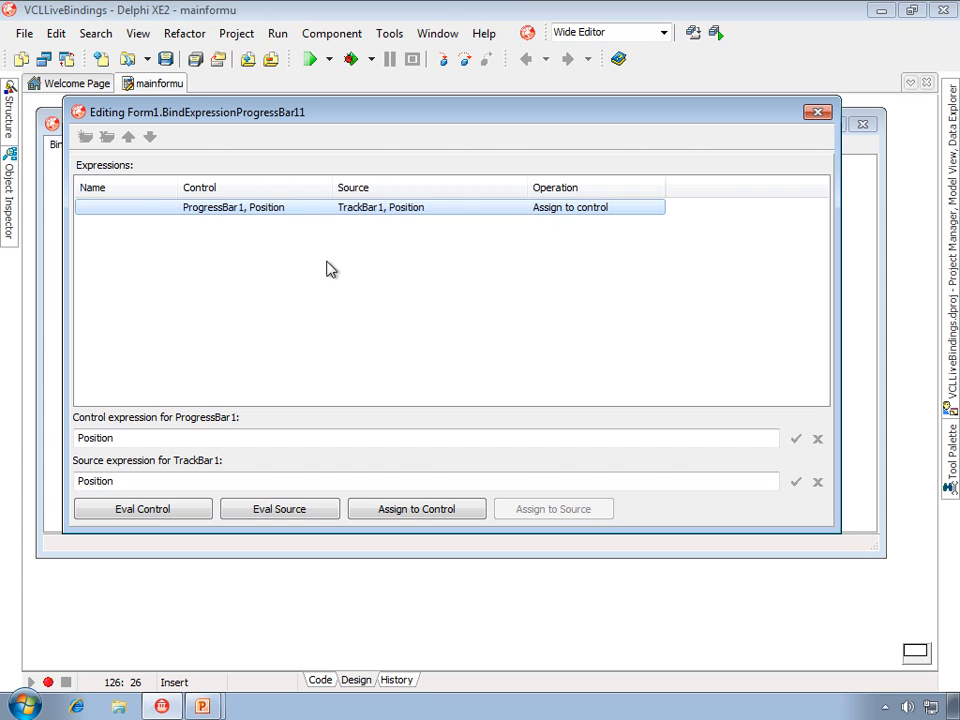
mouse_move(139, 481)
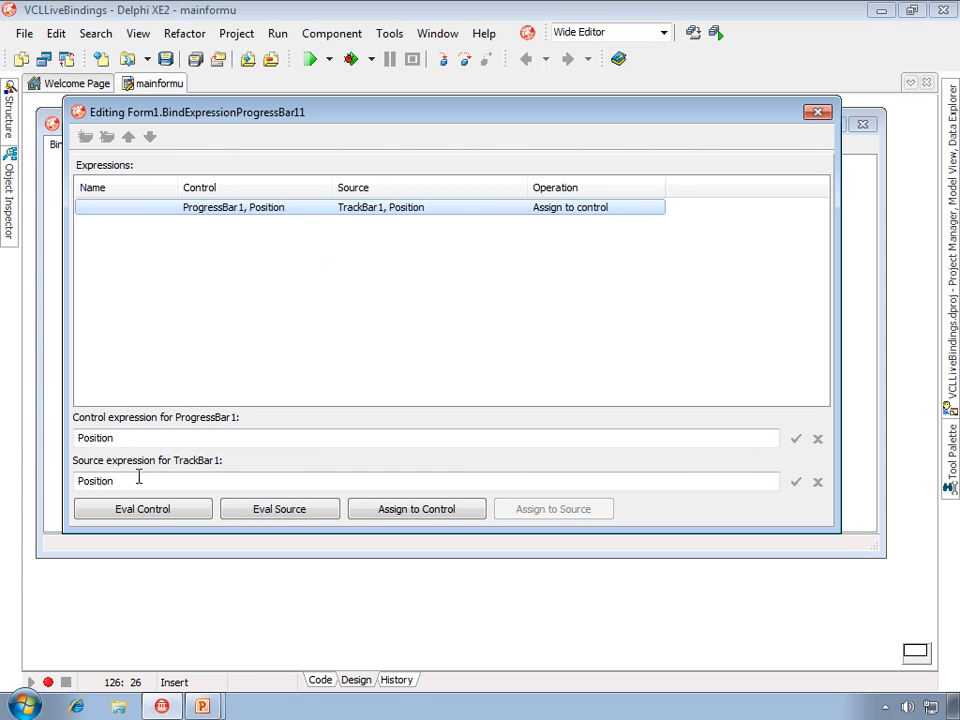
mouse_move(135, 428)
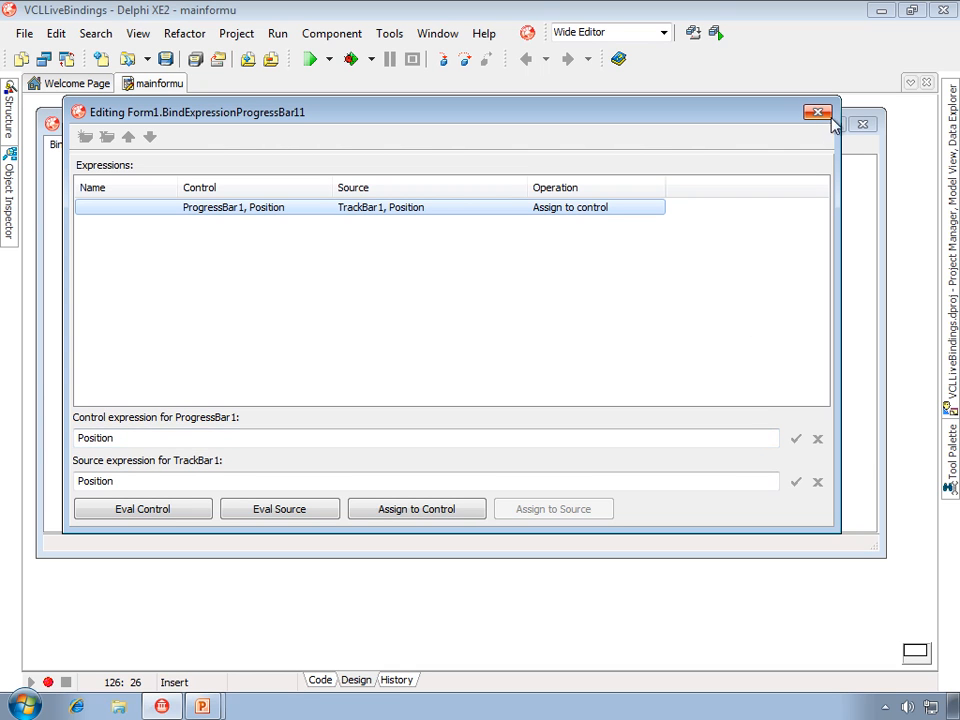
Close the expression editor, view TrackBar1's OnChange handler, and build the project.
left_click(818, 111)
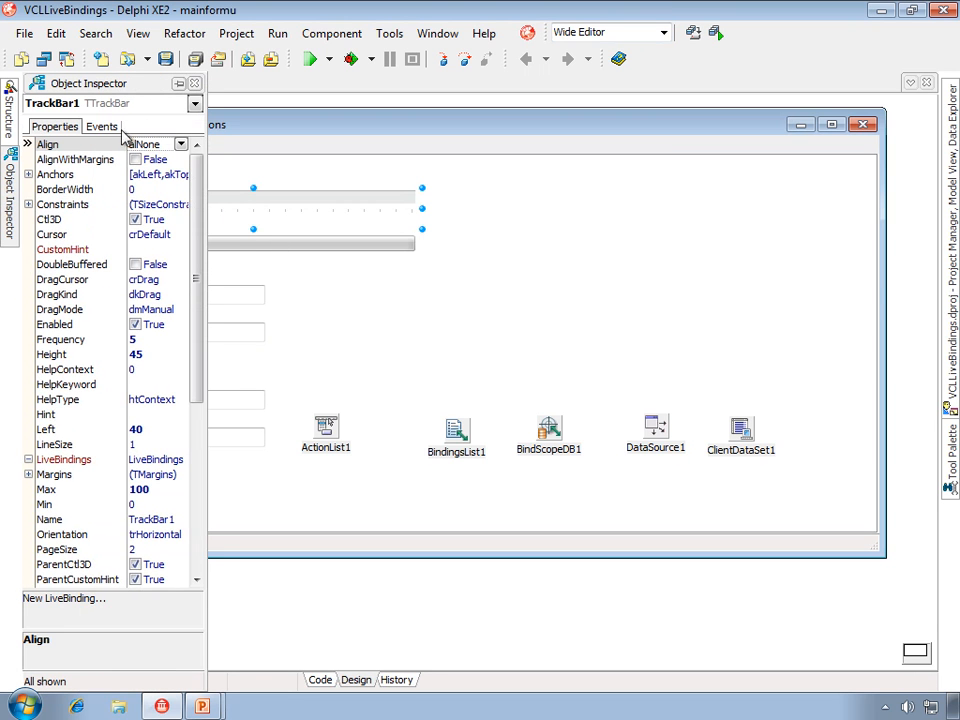
left_click(101, 126)
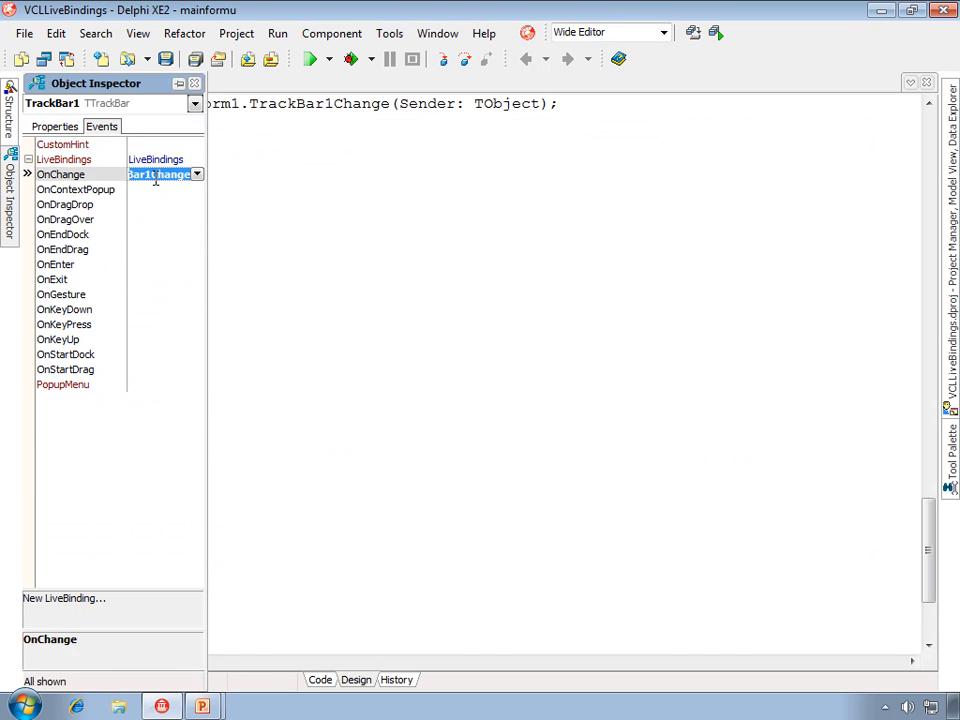
double_click(160, 174)
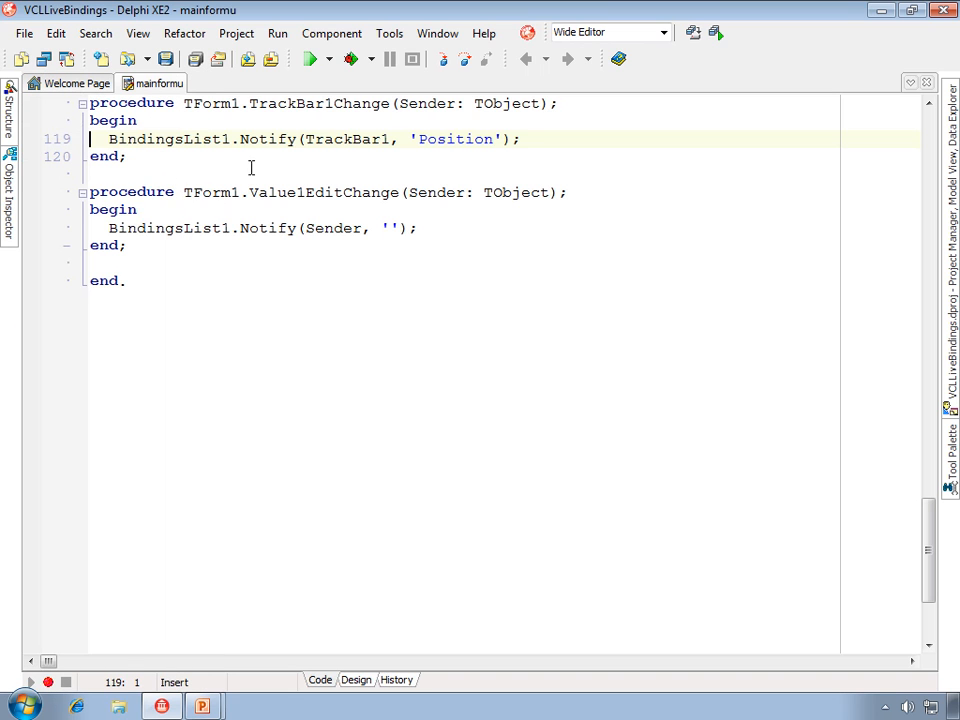
mouse_move(293, 148)
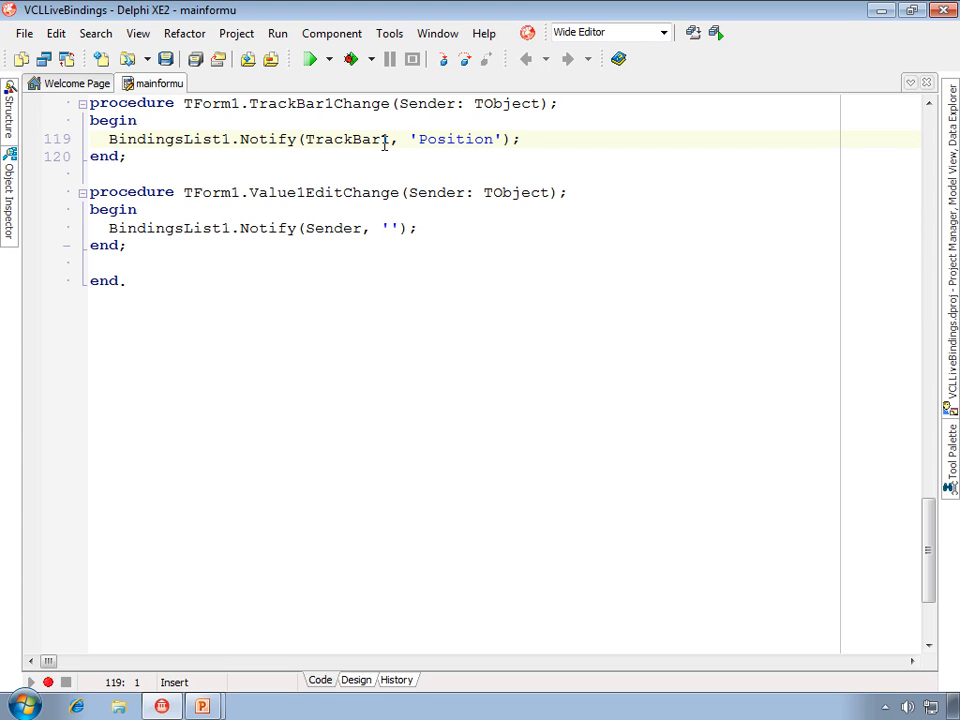
mouse_move(494, 139)
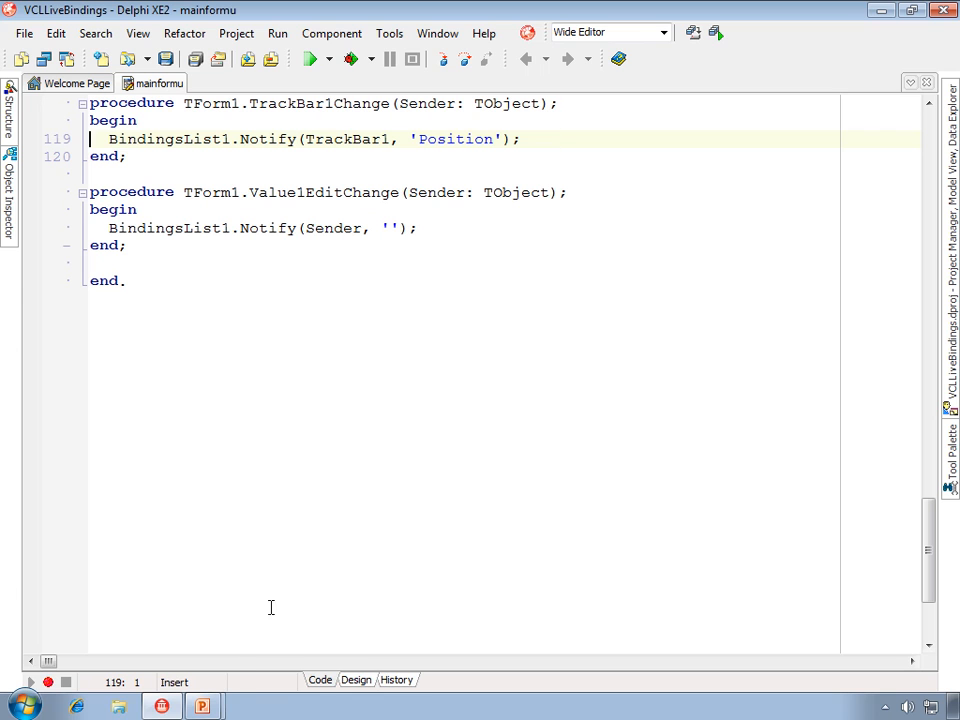
left_click(310, 59)
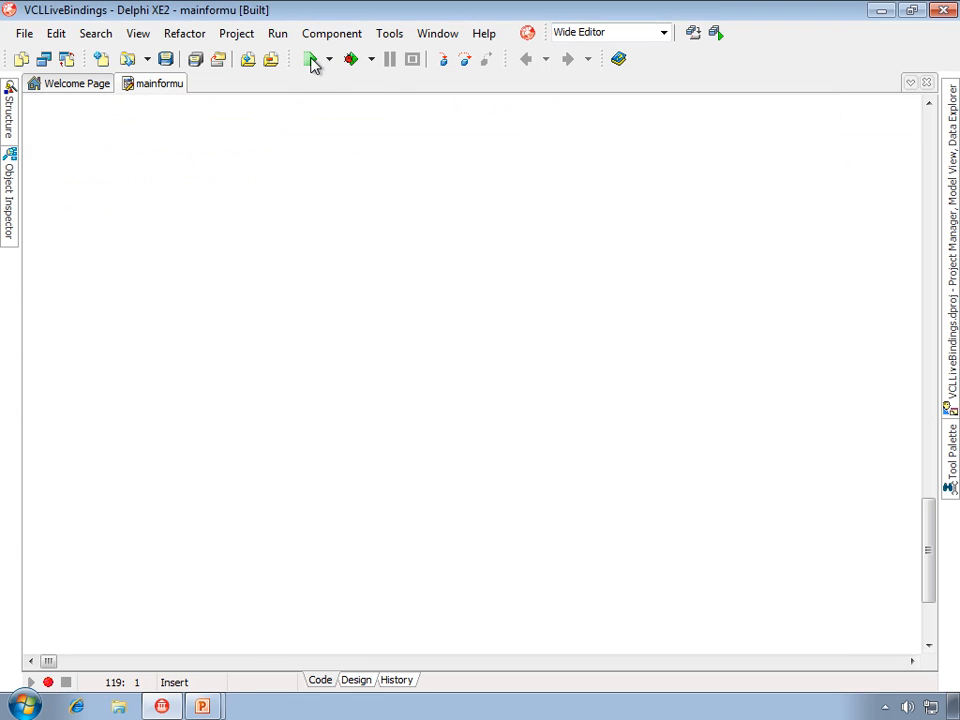
Run the demo and drag the track bar thumb so the progress bar fills.
left_click(309, 58)
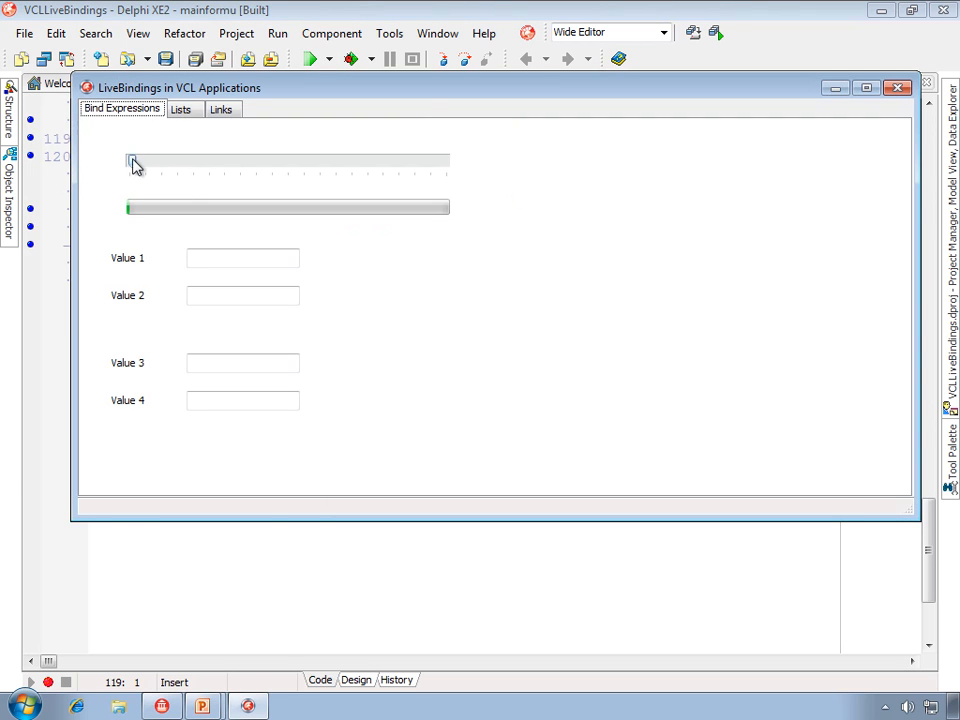
left_click_drag(131, 162, 197, 167)
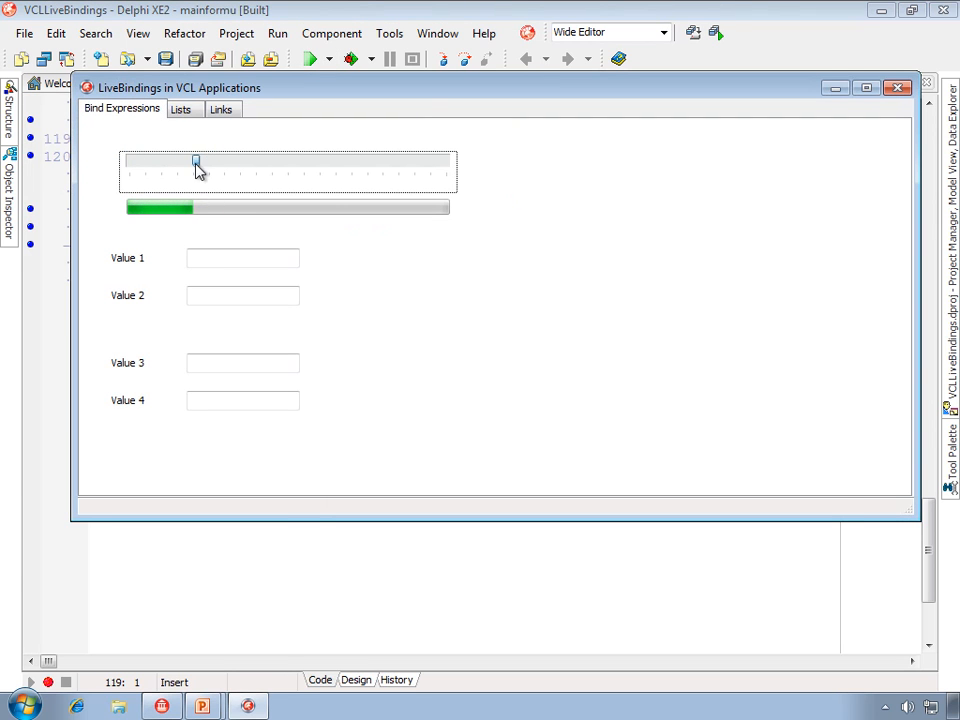
left_click_drag(197, 166, 381, 166)
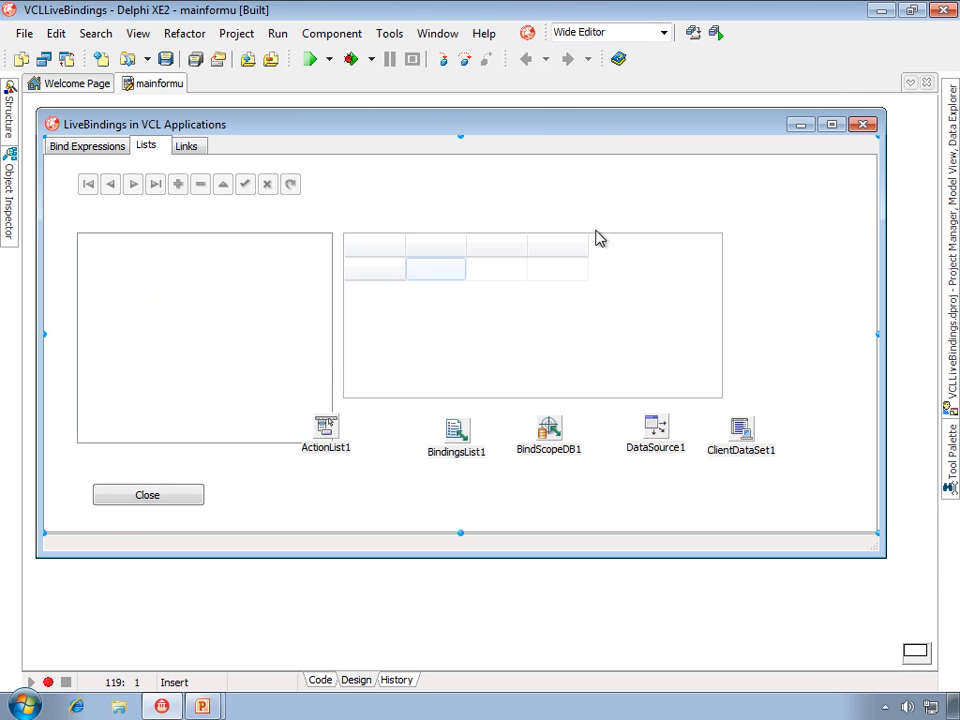
mouse_move(780, 222)
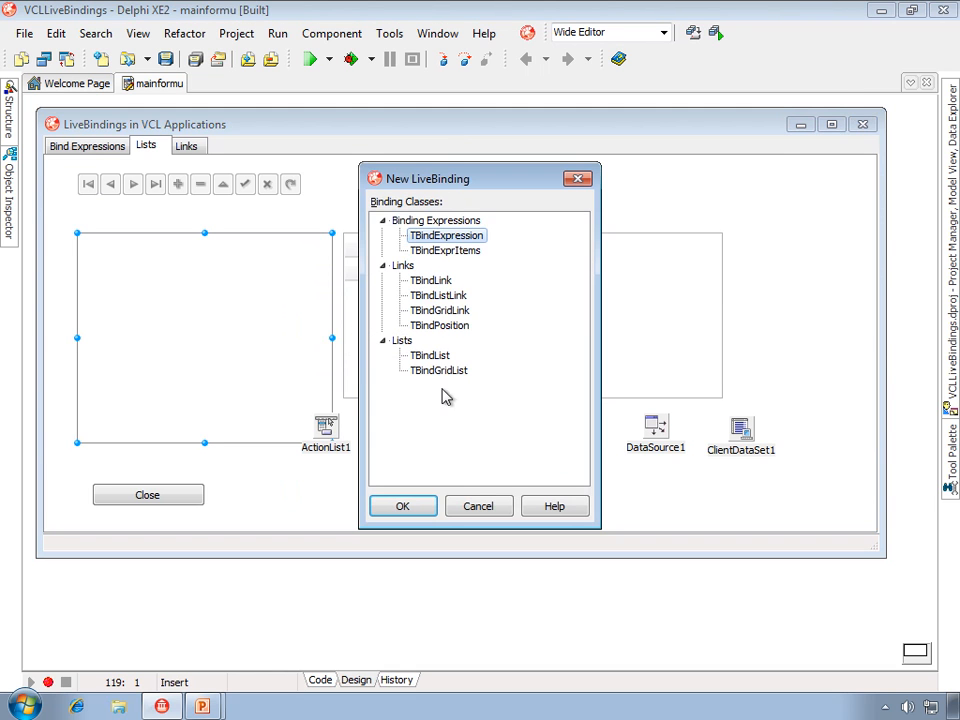
left_click(430, 355)
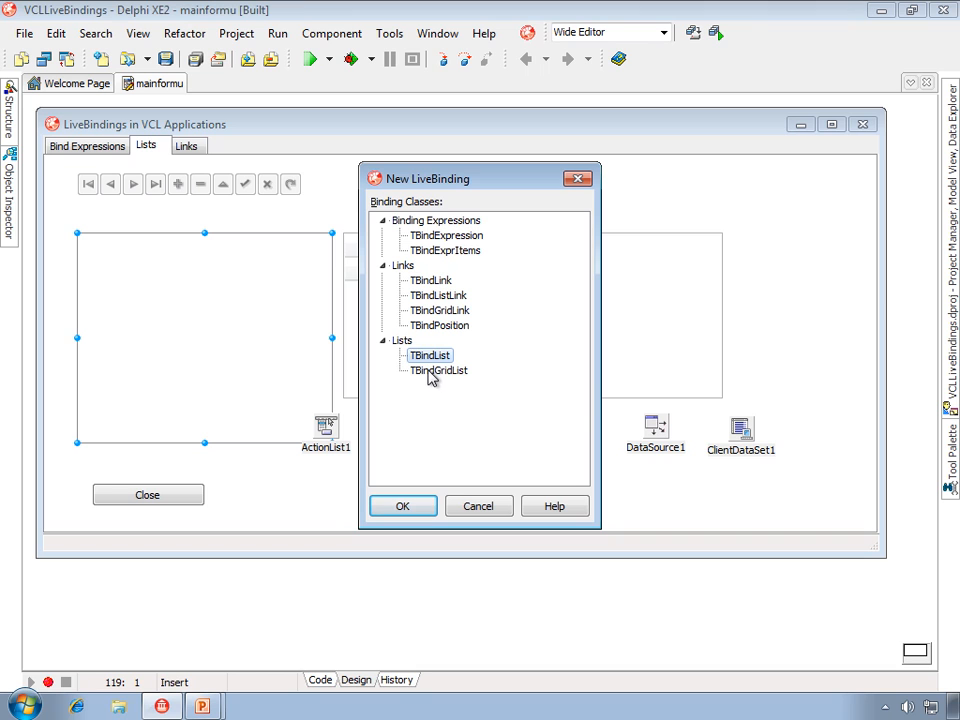
left_click(438, 370)
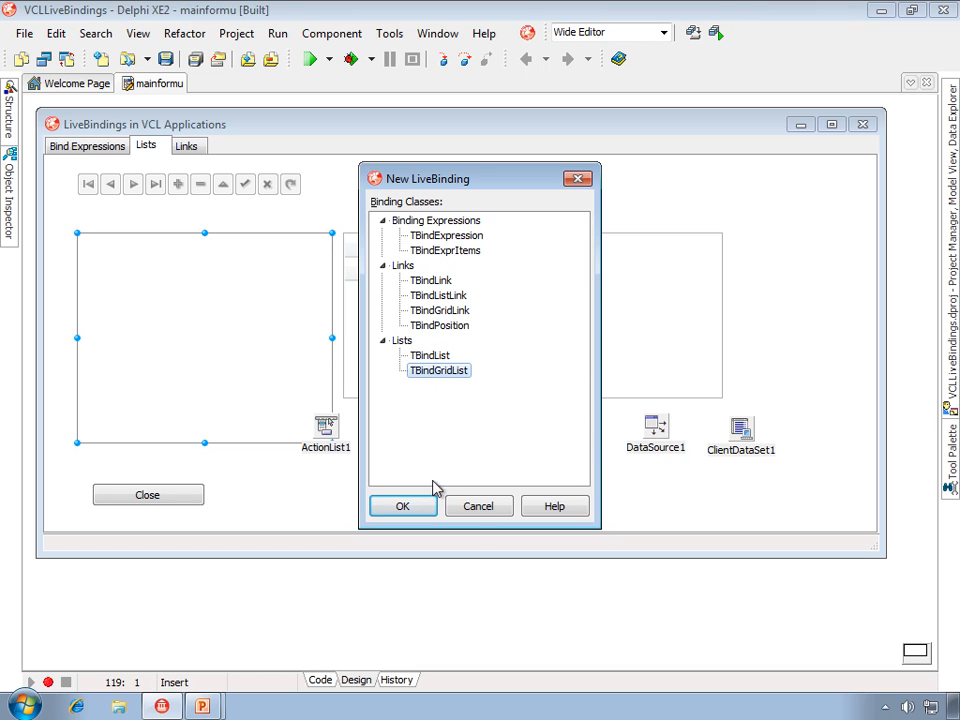
left_click(402, 506)
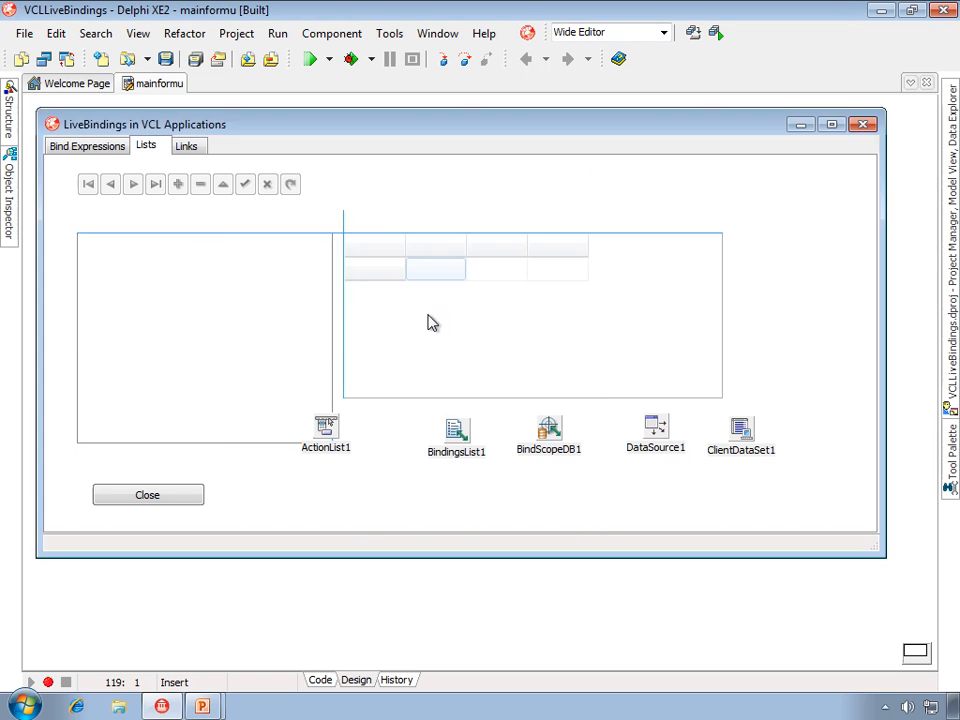
Open the BindGridListStringGrid21 editor and review its FormatControl, ClearControl and Columns collections.
left_click(530, 315)
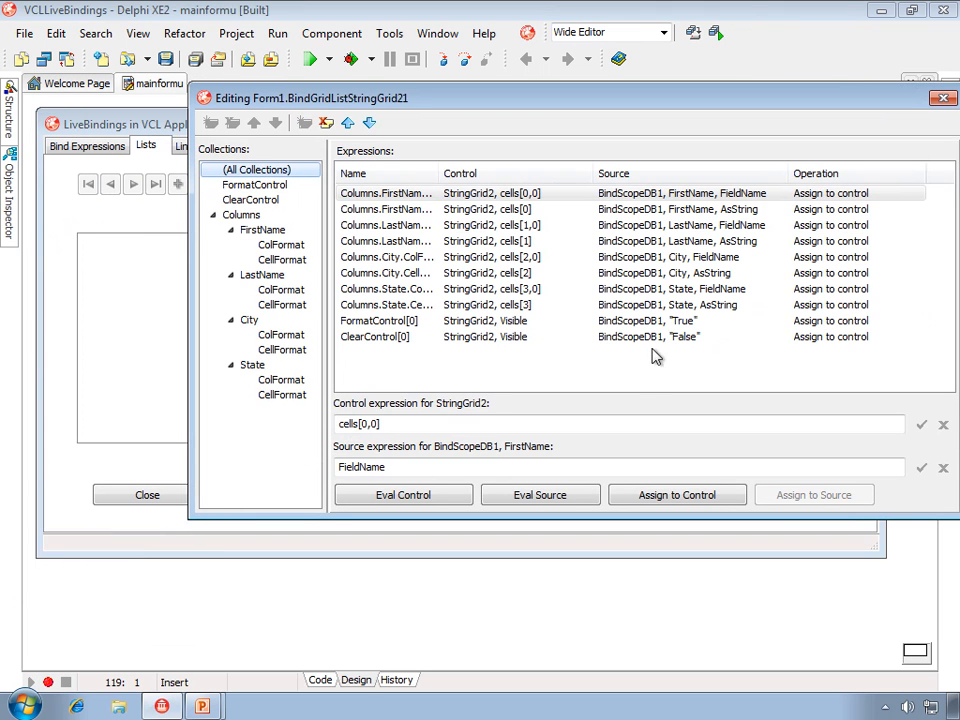
left_click(388, 193)
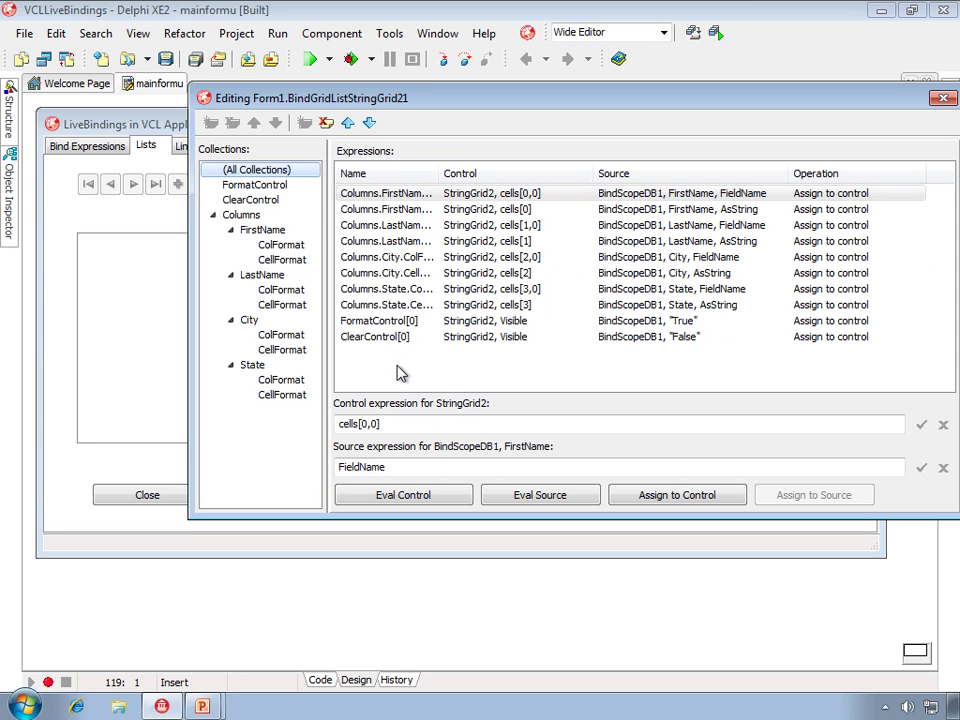
left_click(254, 184)
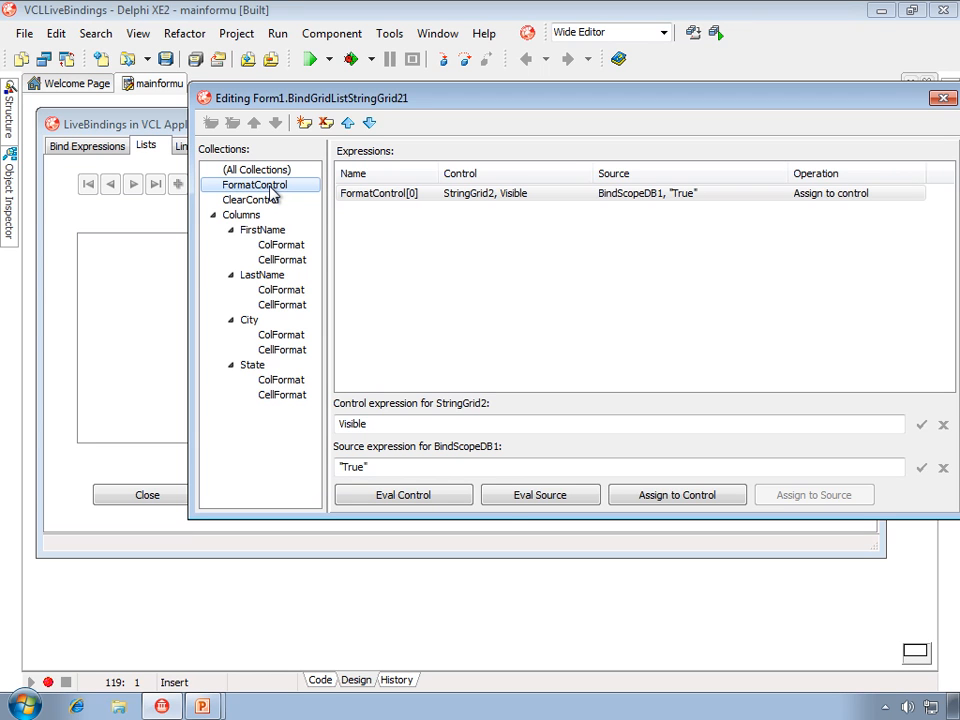
mouse_move(443, 460)
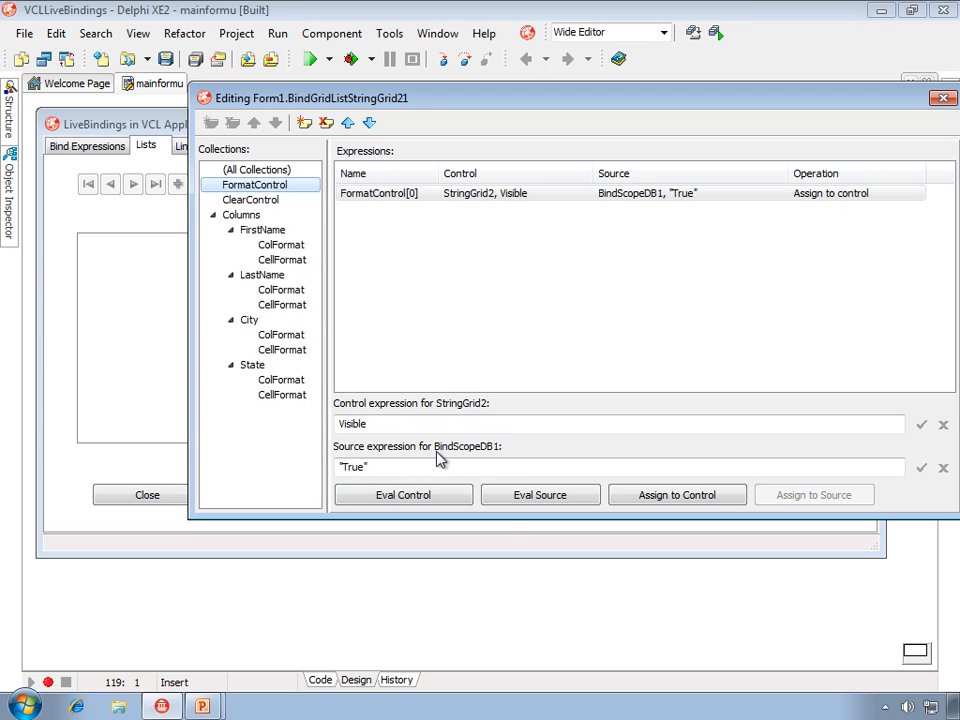
mouse_move(473, 461)
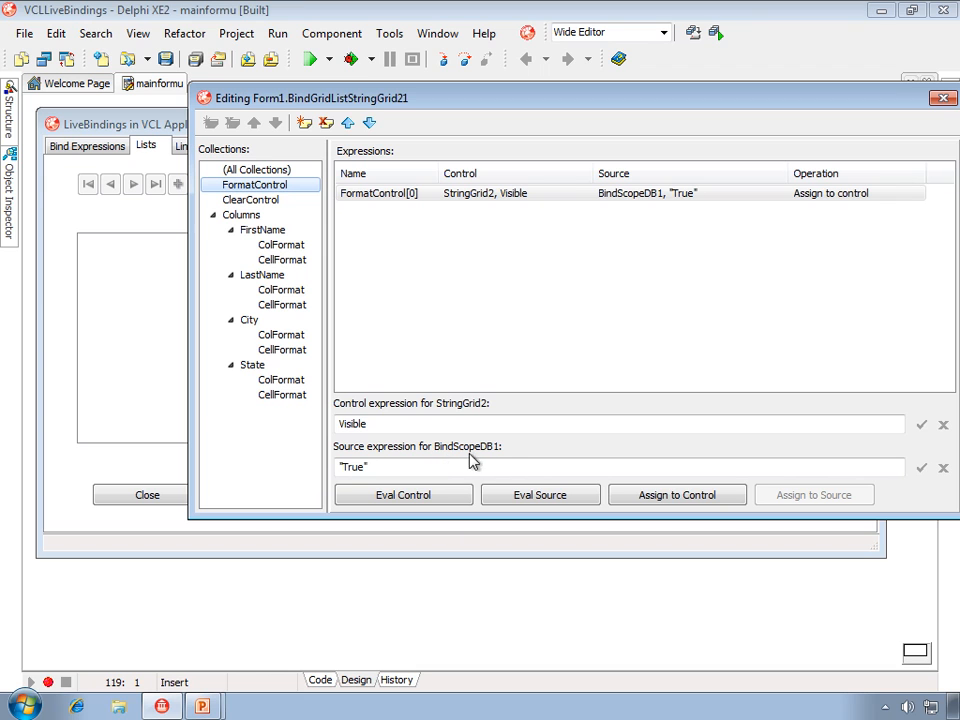
mouse_move(504, 456)
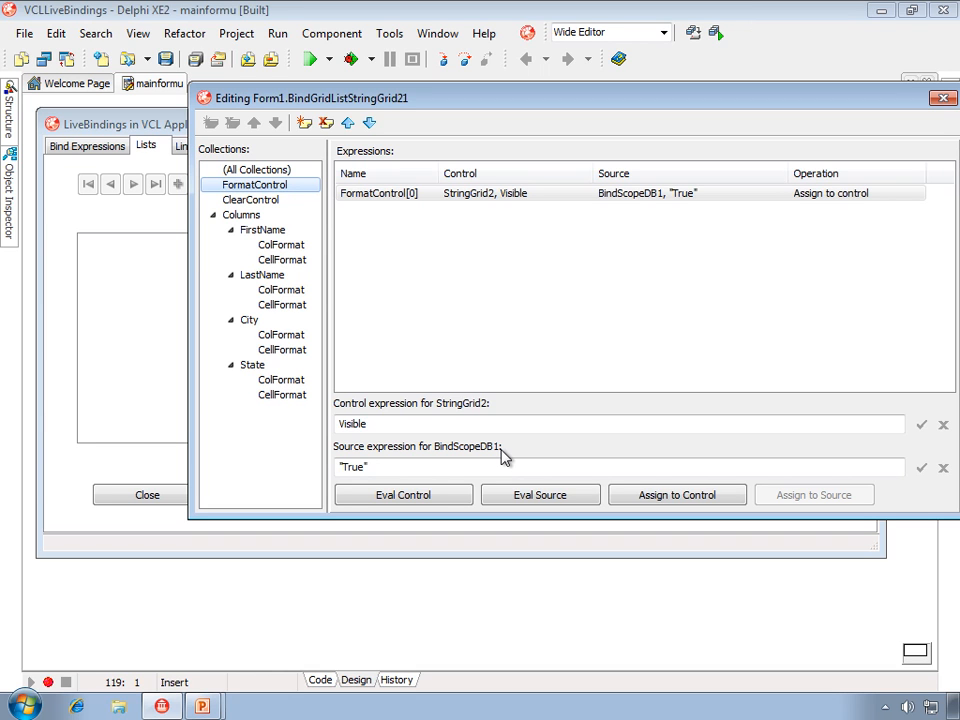
mouse_move(474, 441)
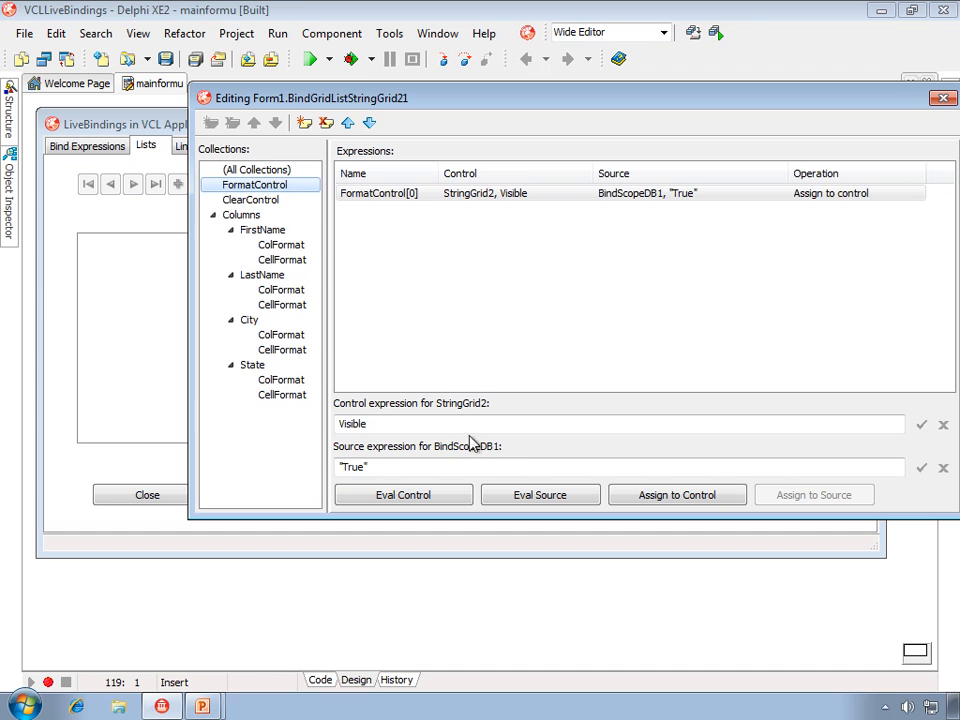
mouse_move(500, 465)
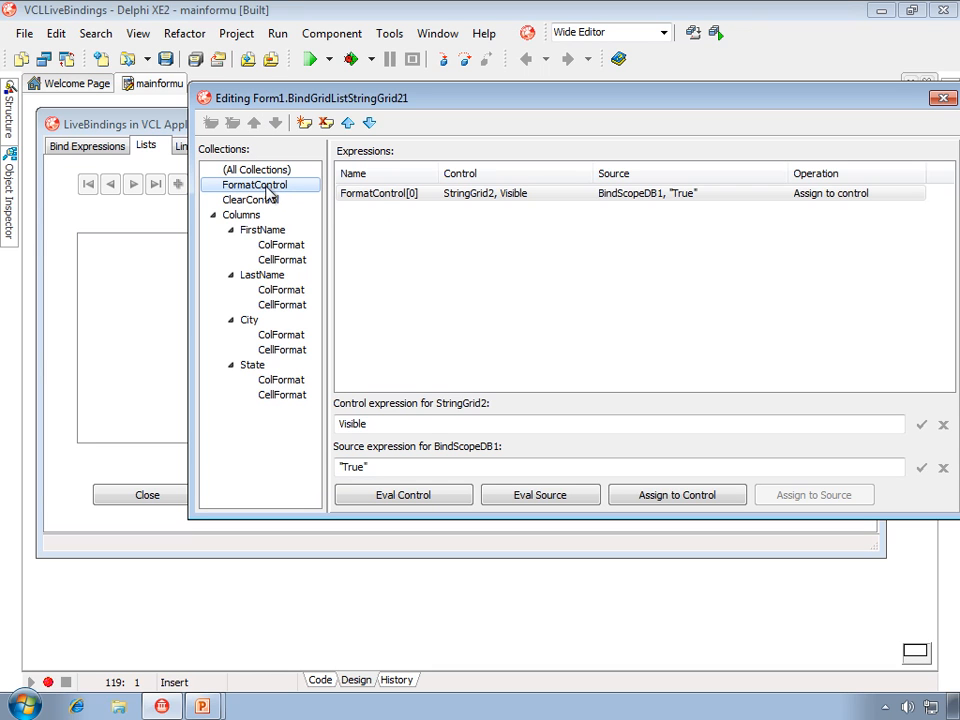
left_click(555, 193)
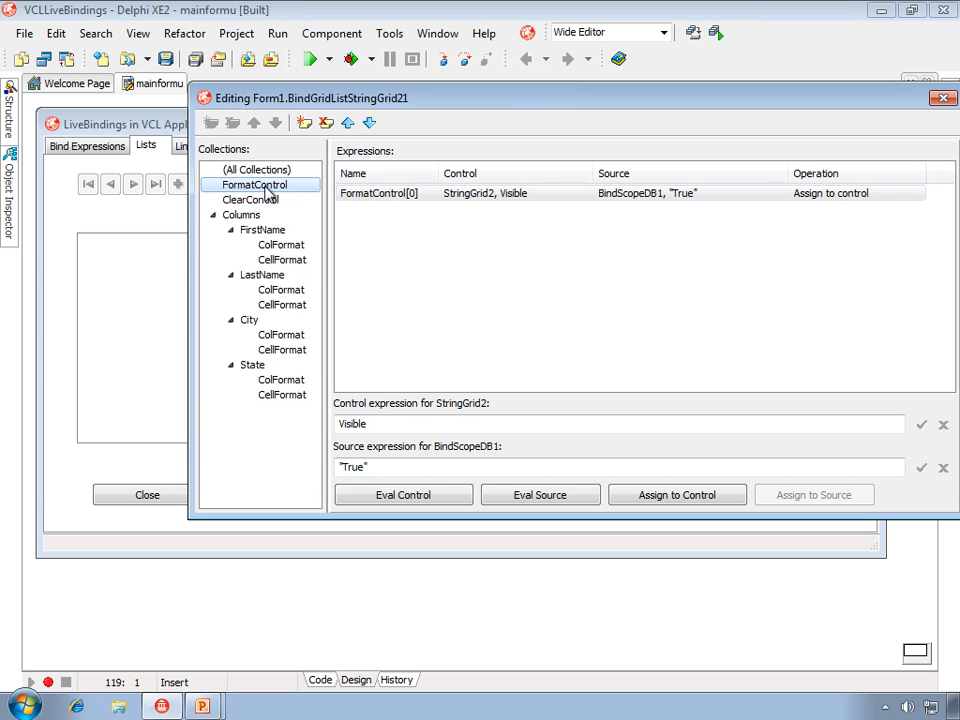
left_click(250, 199)
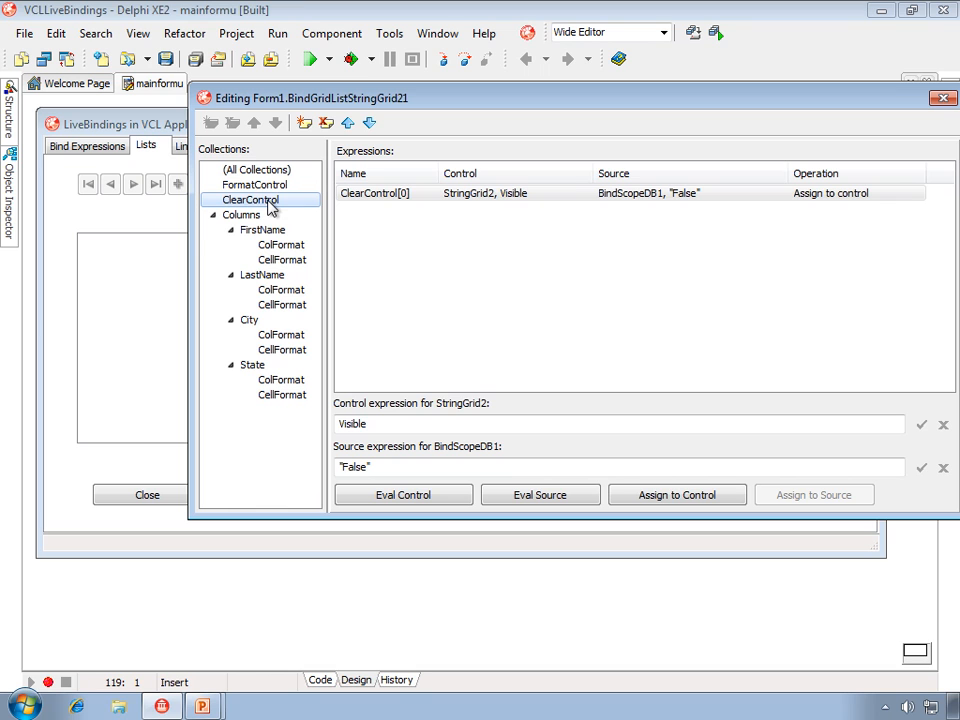
mouse_move(278, 205)
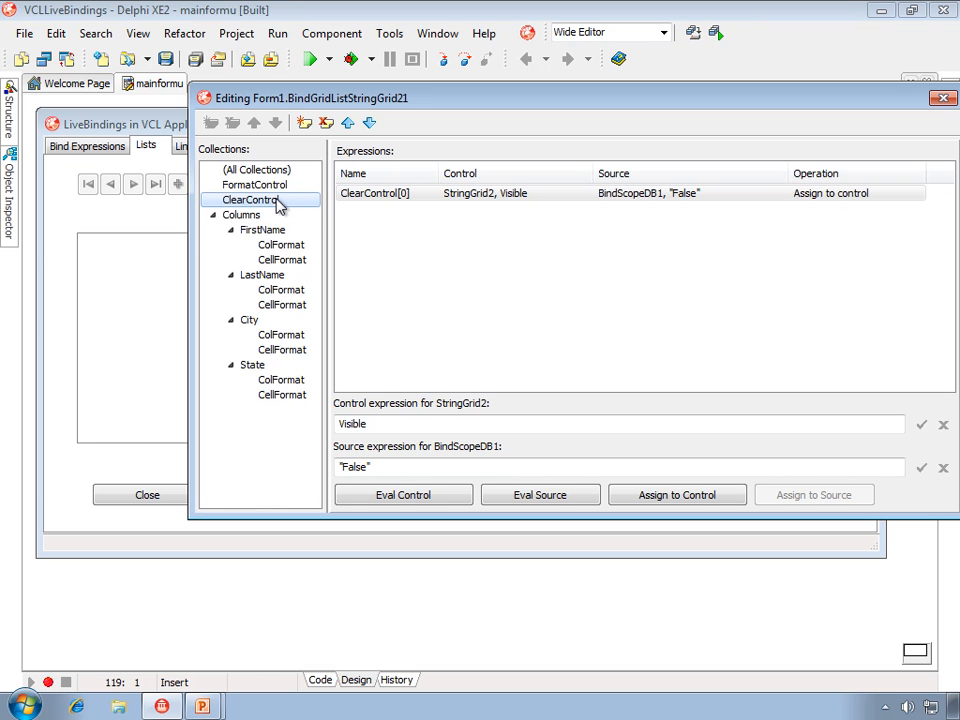
left_click(485, 193)
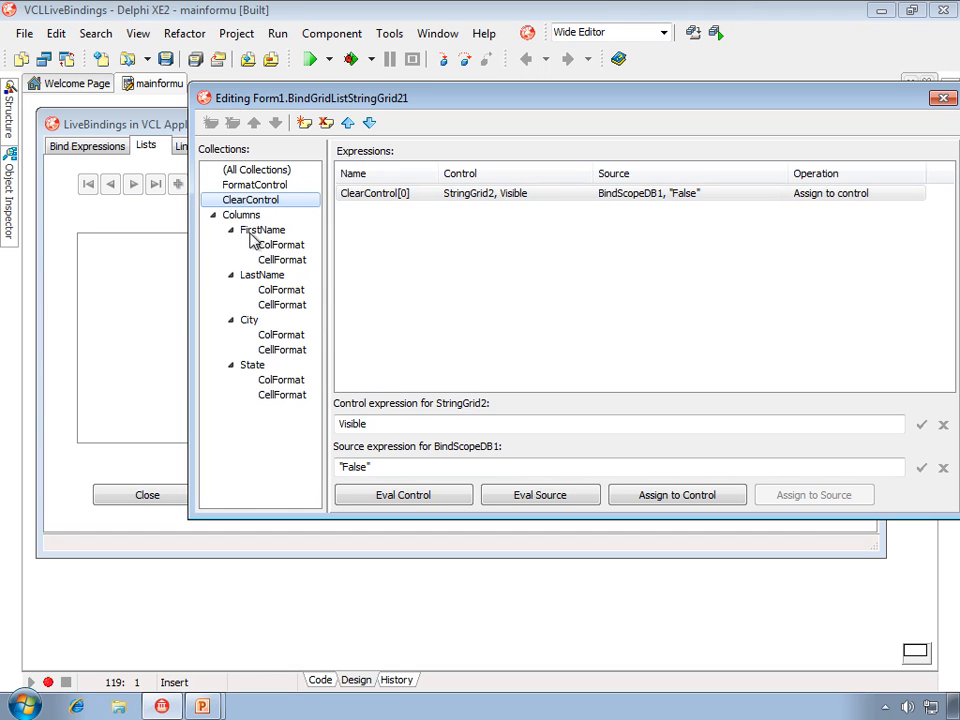
left_click(241, 215)
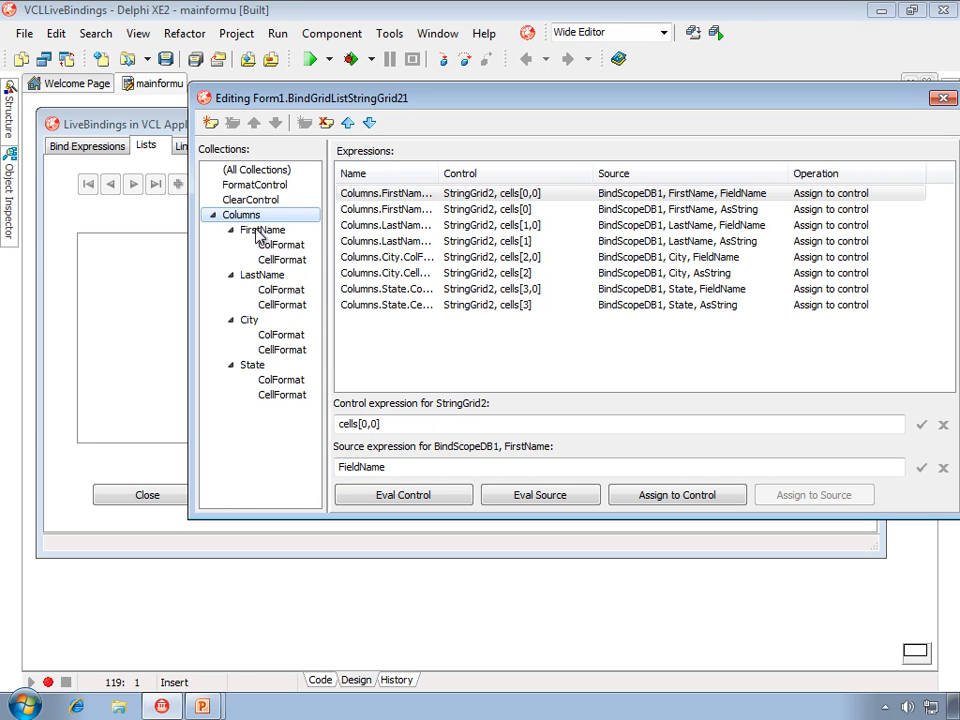
Browse LastName and State, then show FirstName's ColFormat and CellFormat (cells[0] from AsString).
left_click(263, 274)
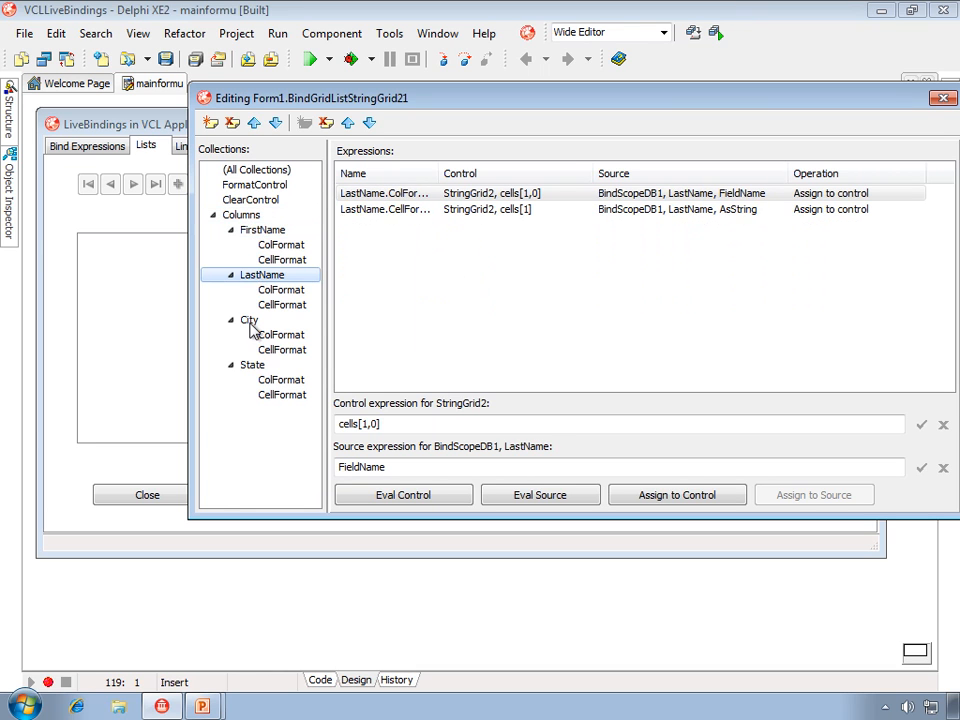
left_click(252, 364)
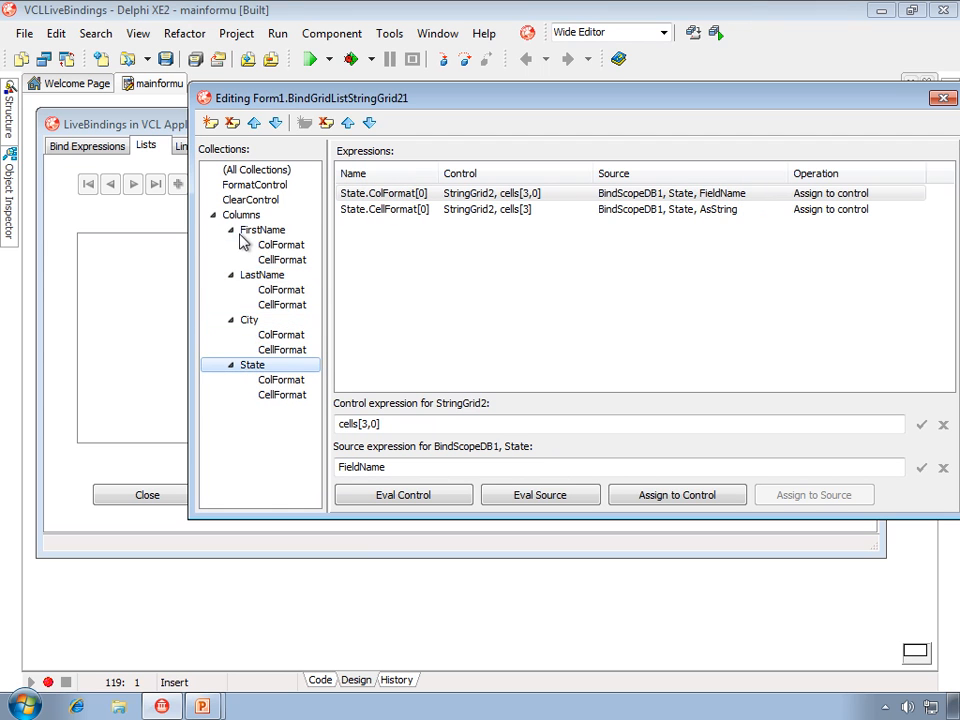
right_click(241, 215)
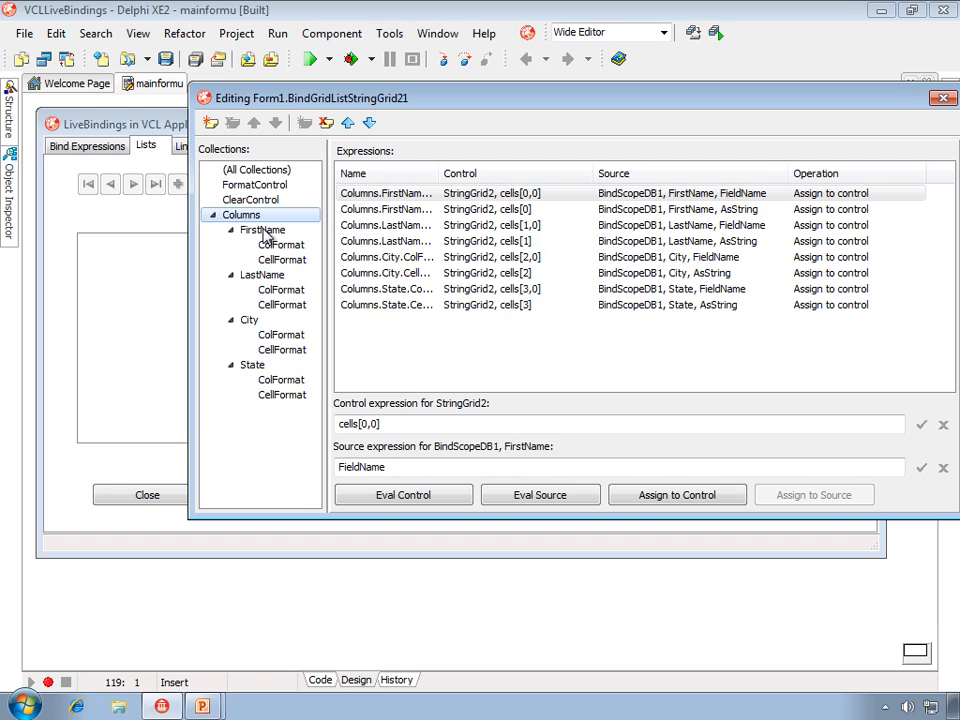
left_click(263, 230)
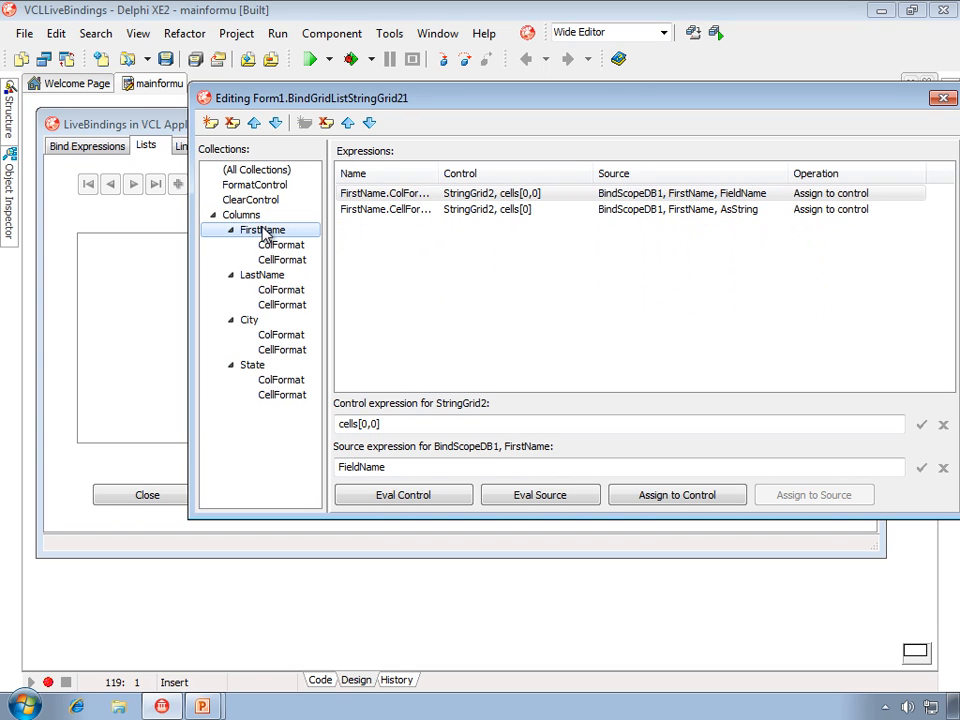
mouse_move(248, 247)
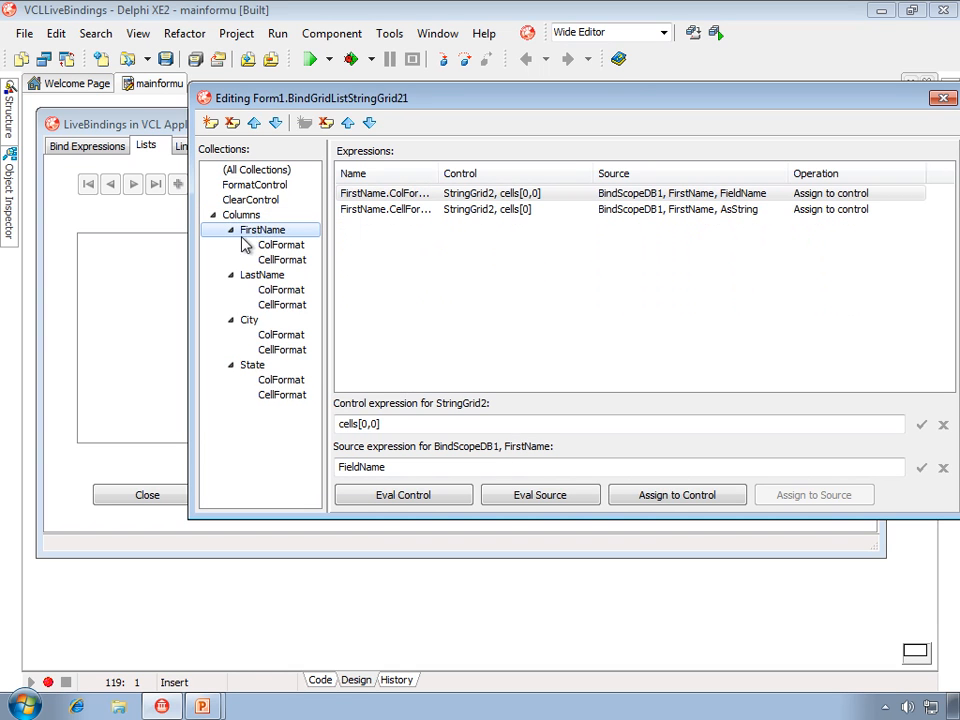
mouse_move(280, 247)
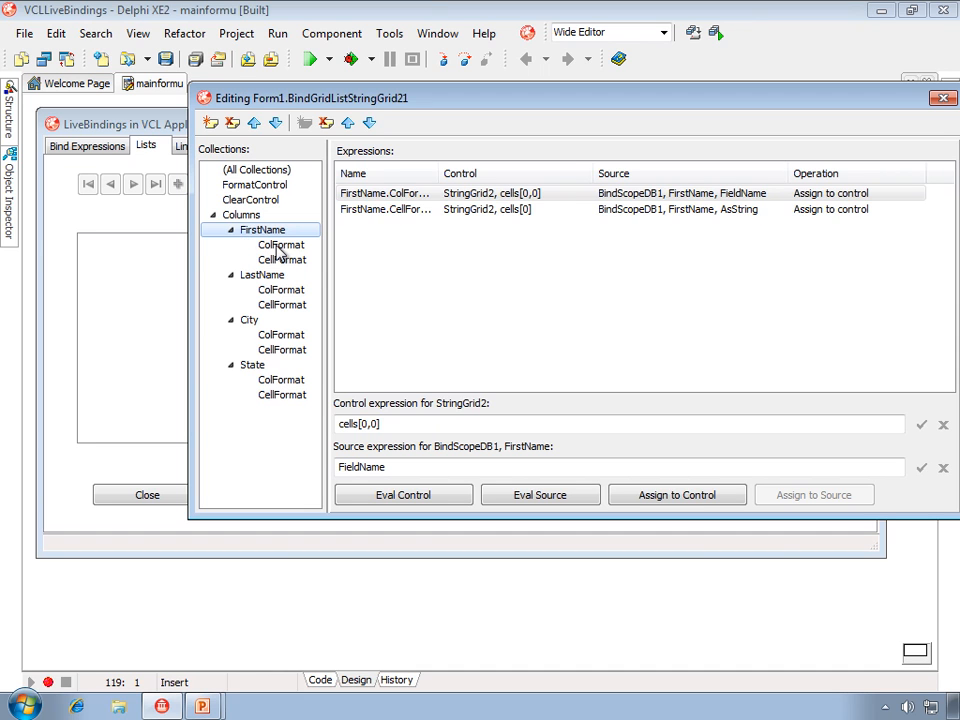
left_click(281, 245)
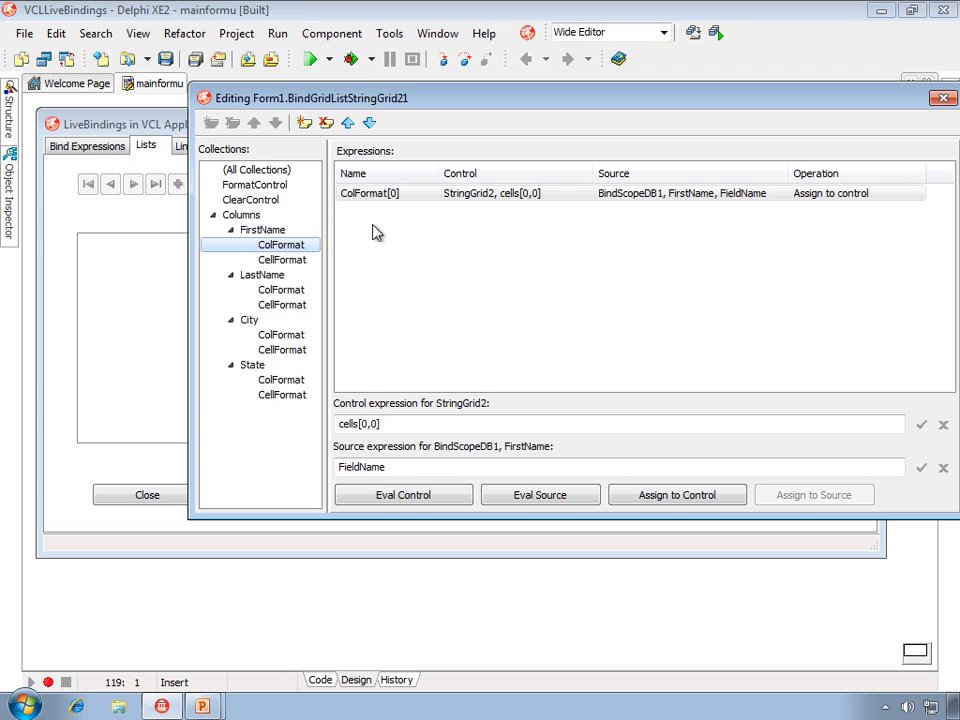
mouse_move(275, 262)
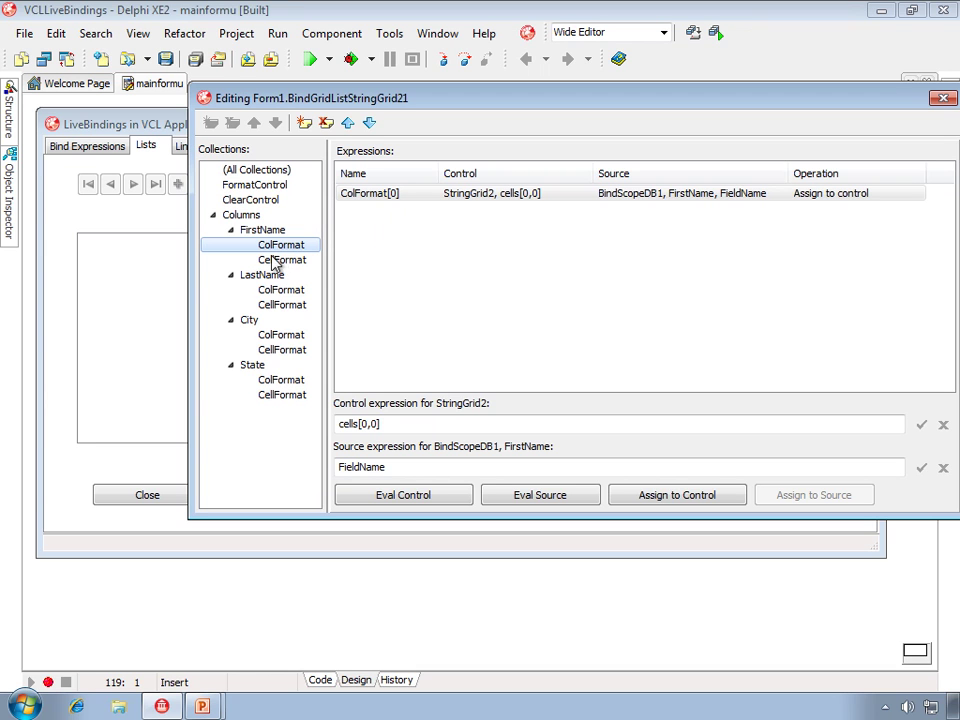
left_click(282, 259)
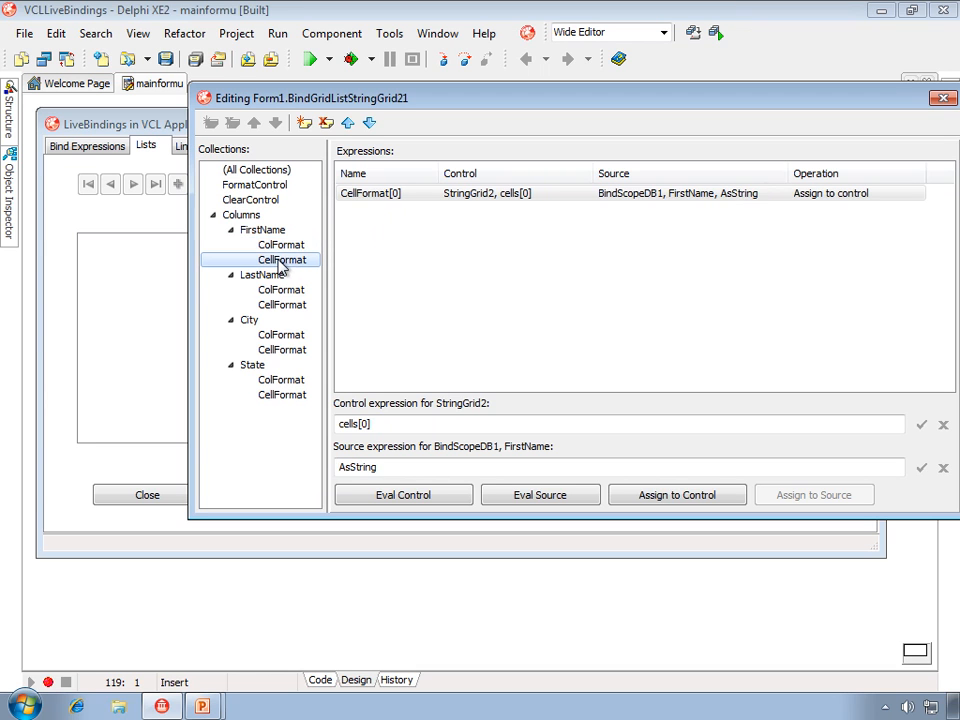
mouse_move(368, 217)
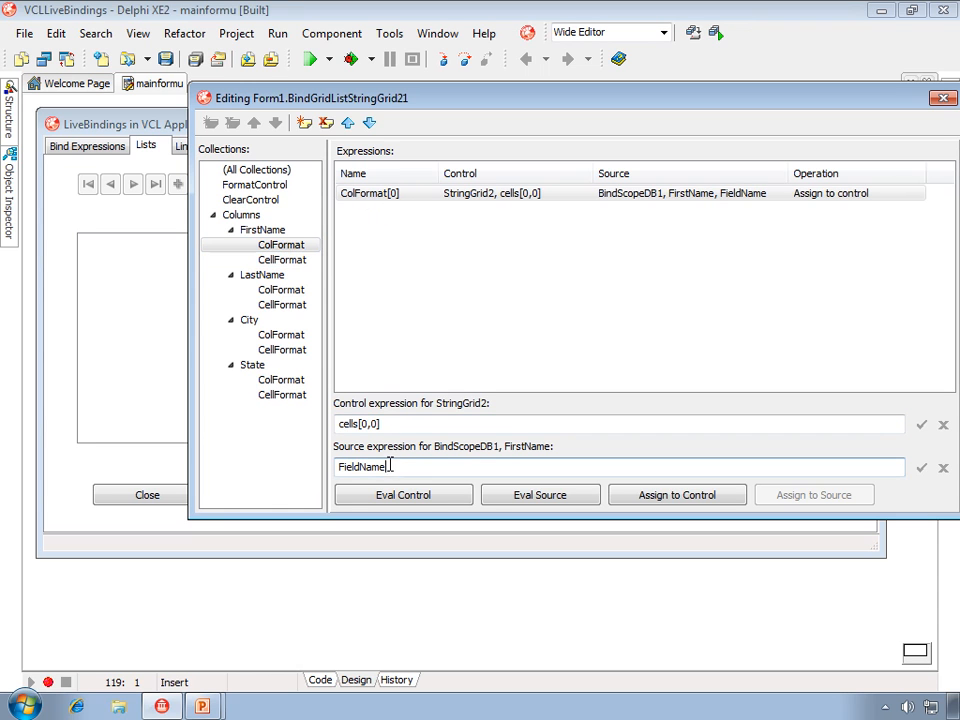
mouse_move(323, 259)
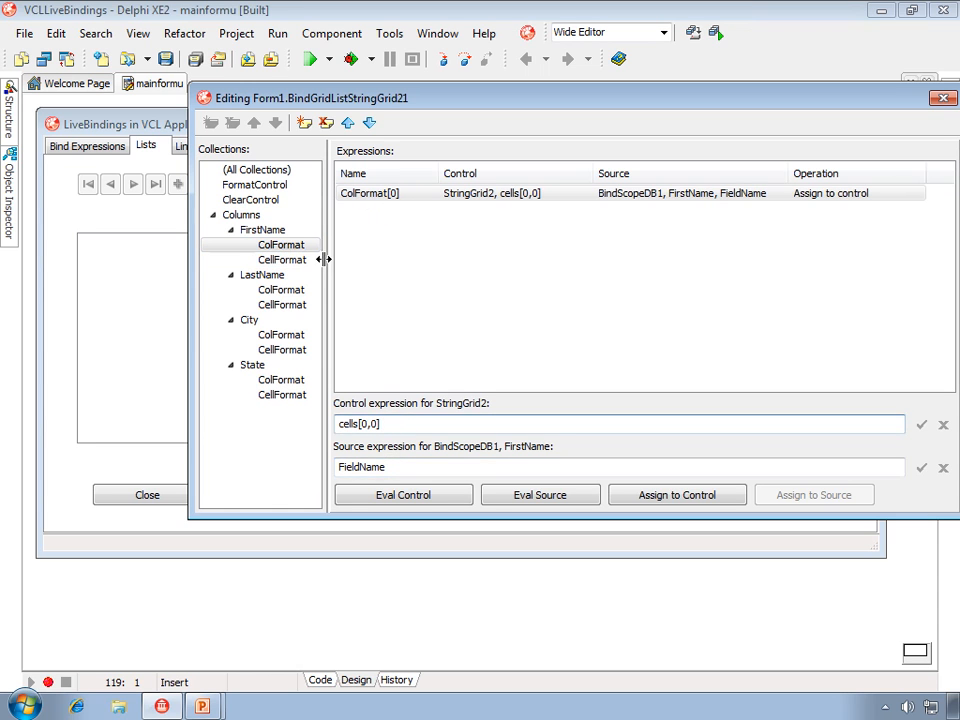
left_click(282, 259)
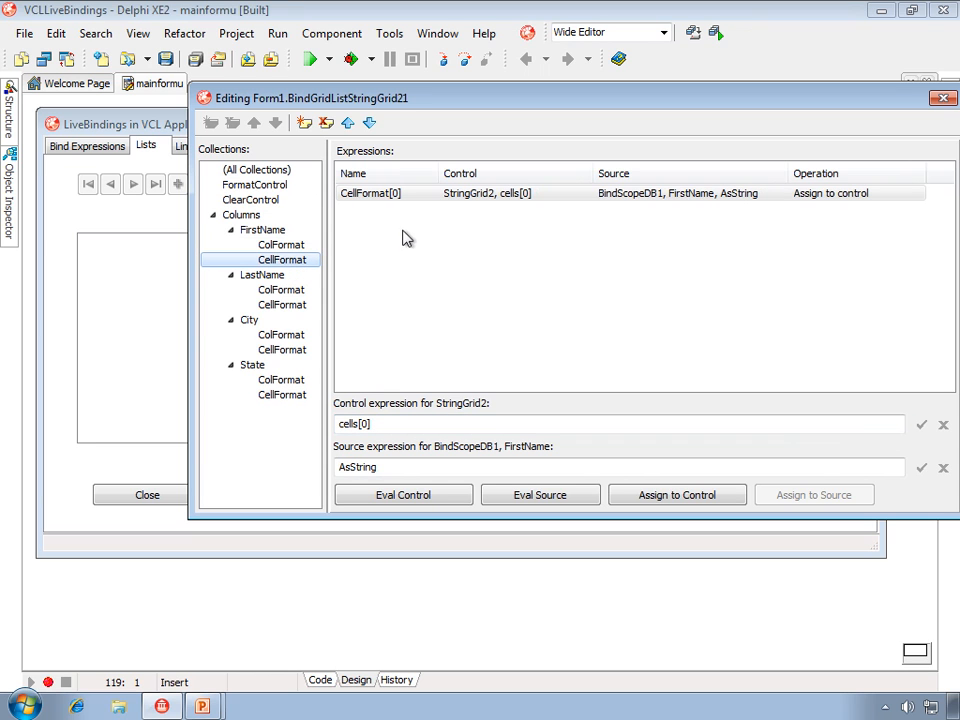
left_click(620, 467)
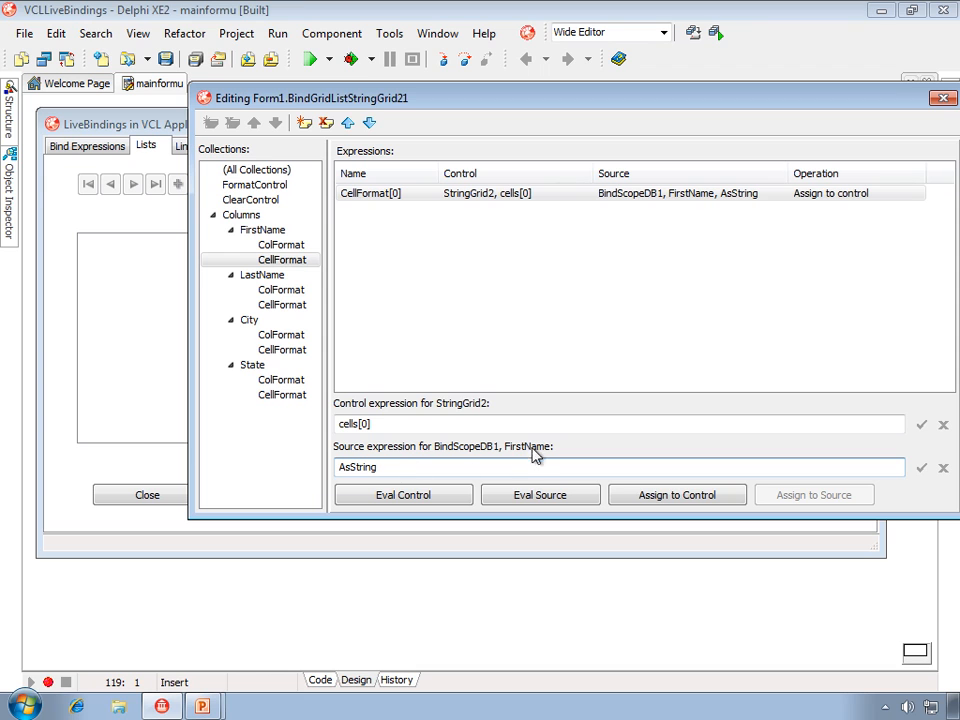
mouse_move(528, 457)
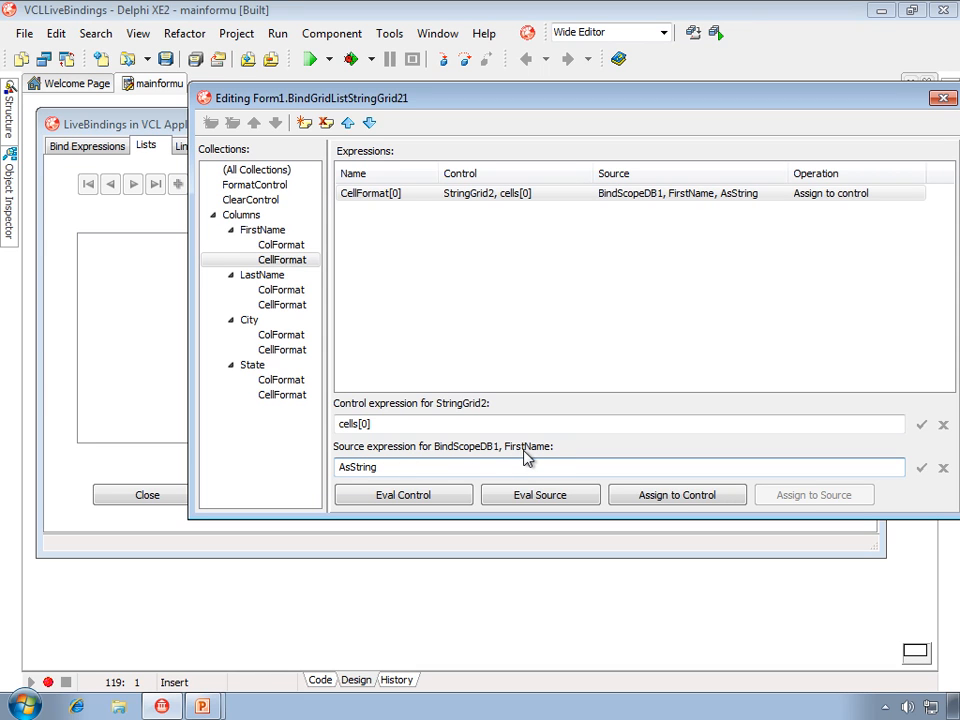
mouse_move(549, 461)
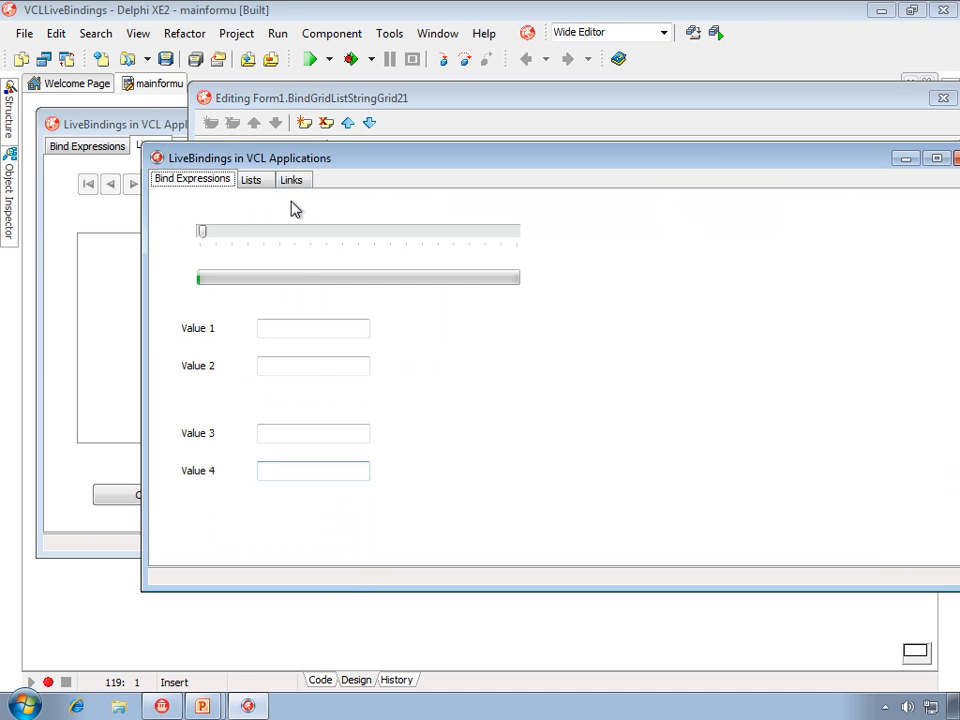
Switch the running demo to the Lists page and open the name records.
left_click(250, 177)
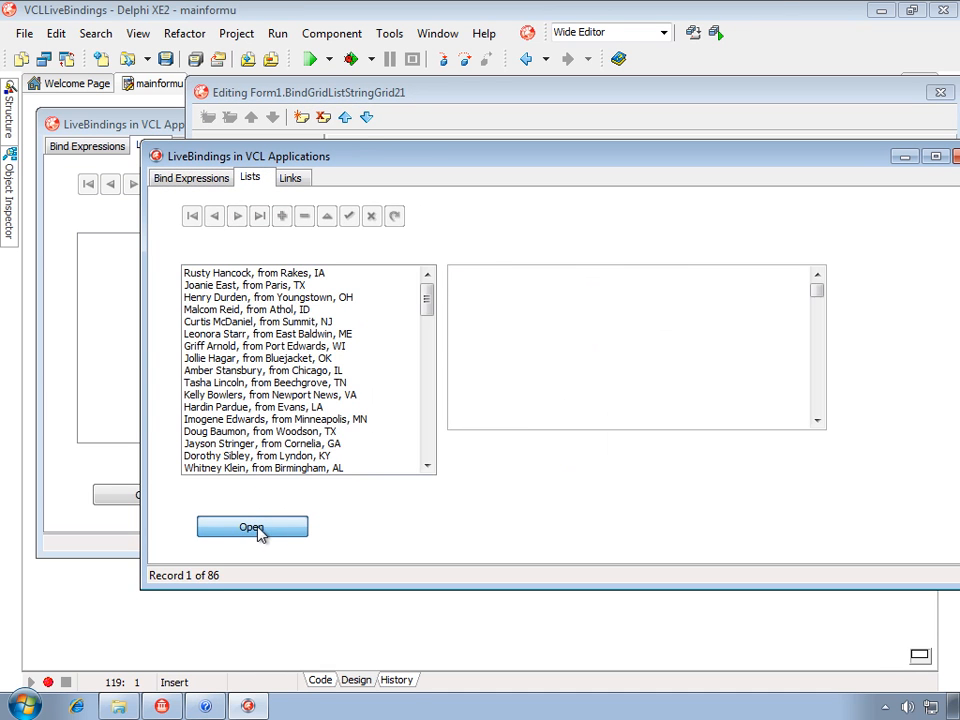
left_click(251, 527)
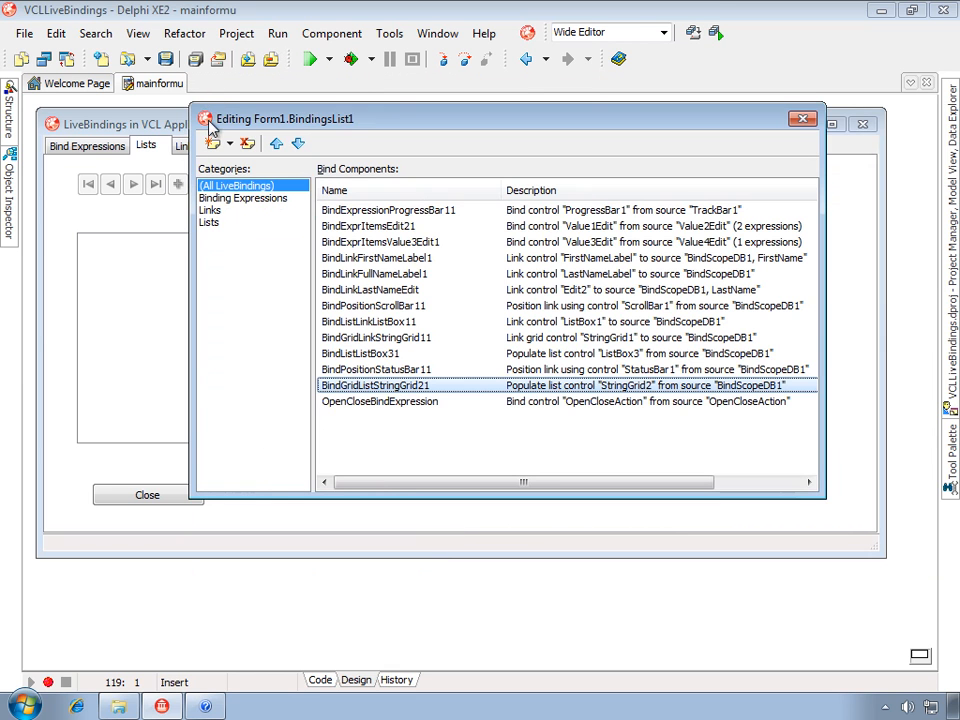
Close the bind components editor and select the empty list box on the Links page.
left_click(803, 119)
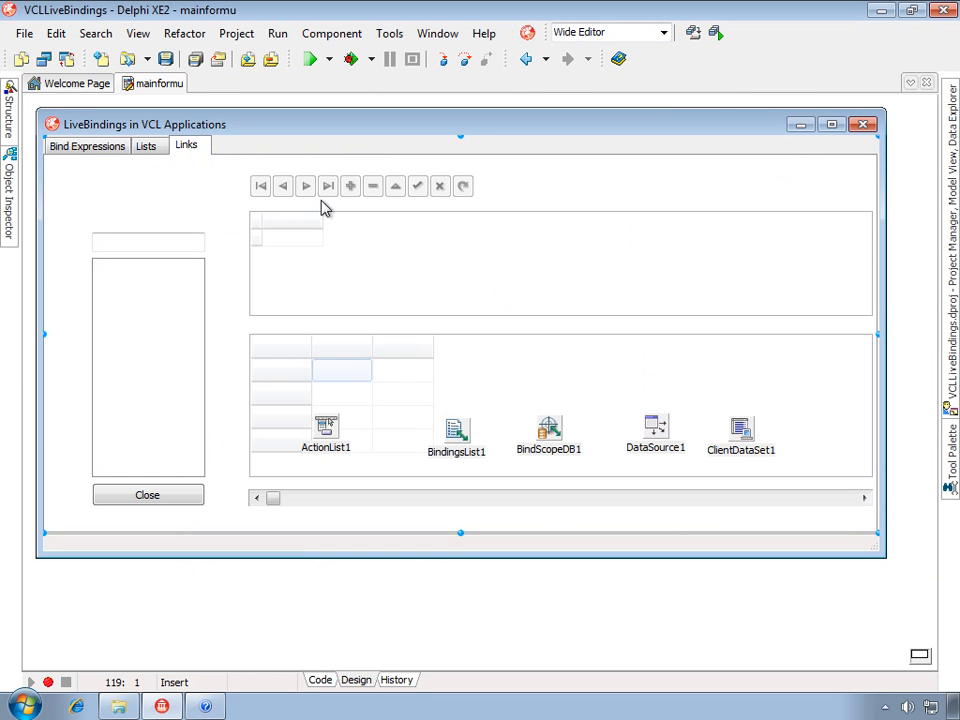
mouse_move(315, 407)
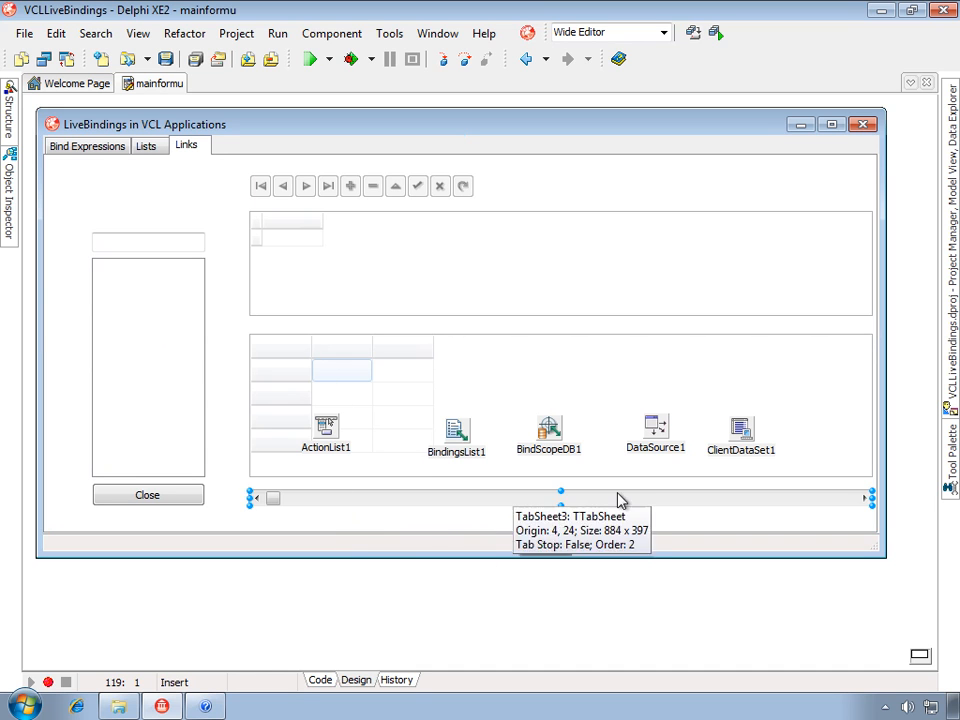
left_click(148, 368)
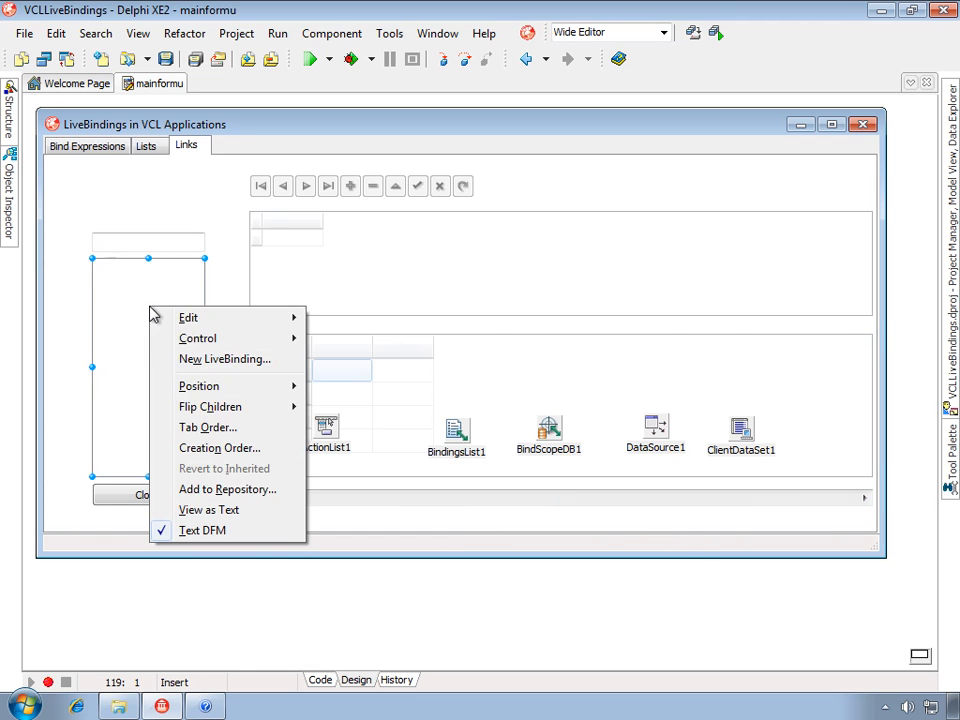
Browse the simple, position and list link classes, then add a TBindGridLink.
left_click(224, 359)
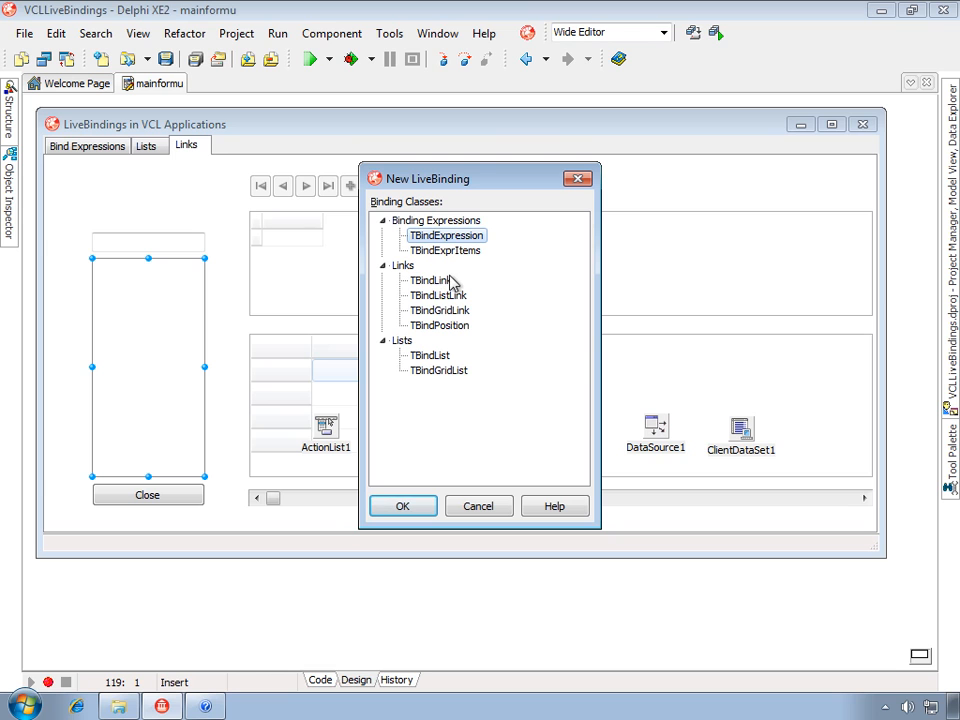
mouse_move(456, 272)
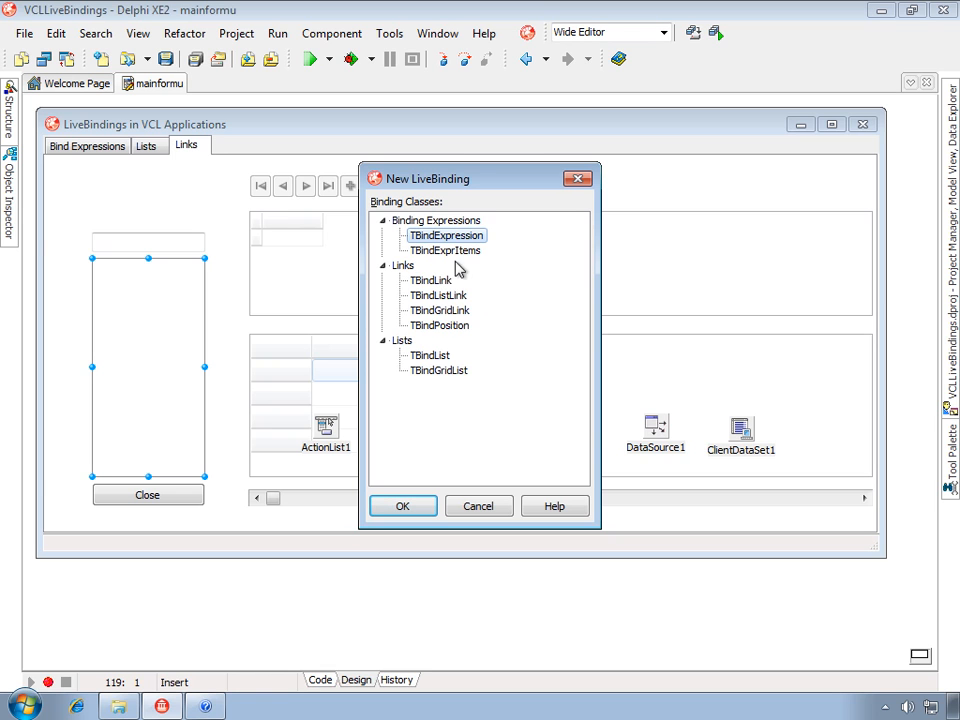
left_click(430, 280)
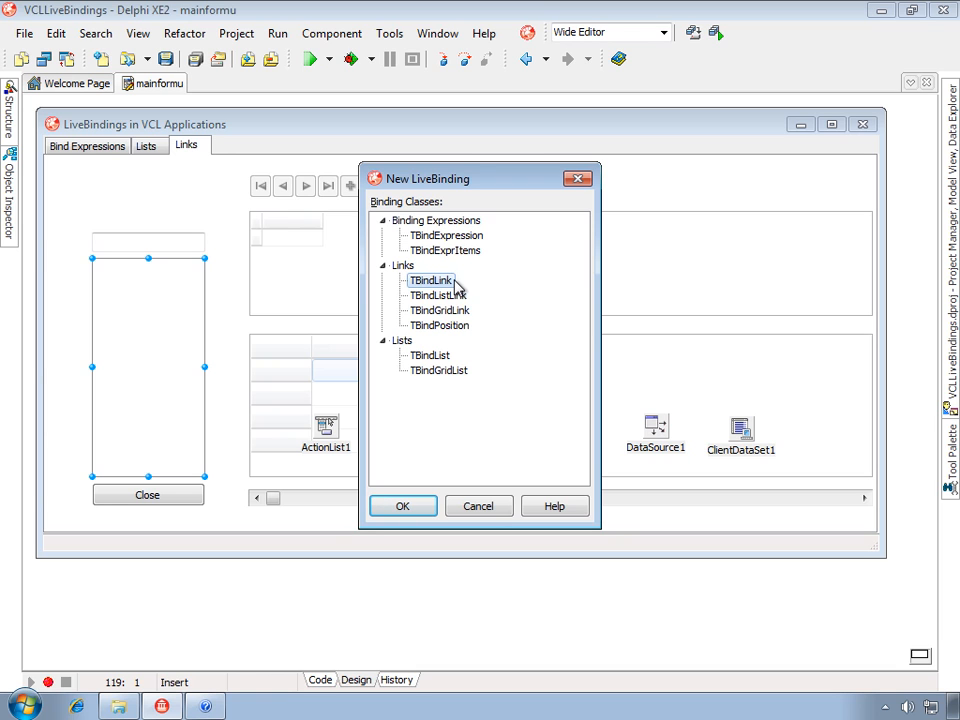
mouse_move(432, 285)
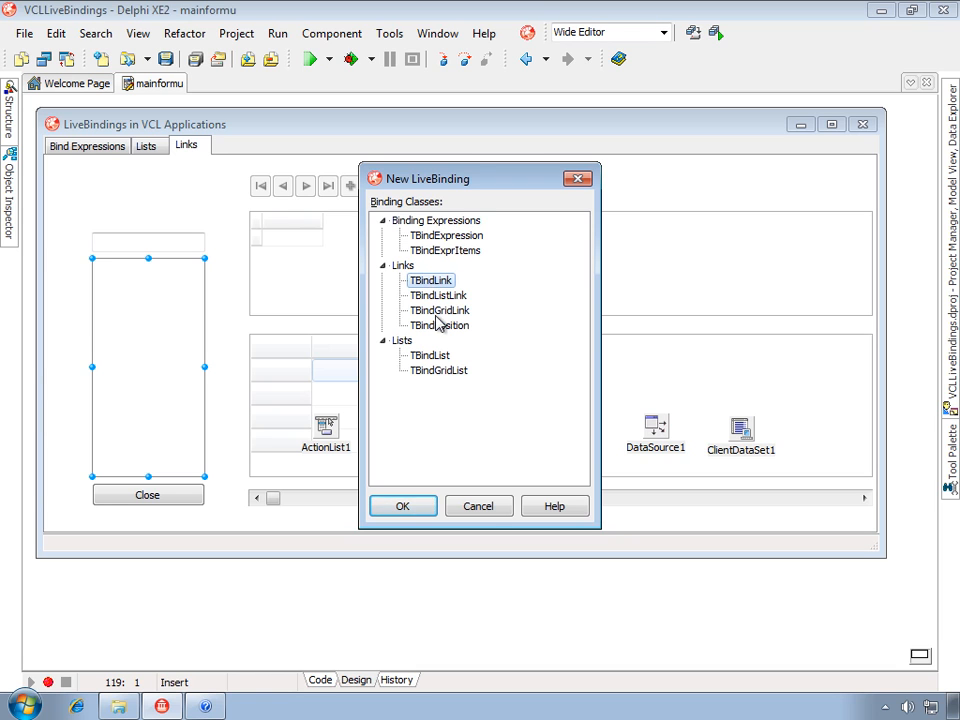
left_click(439, 325)
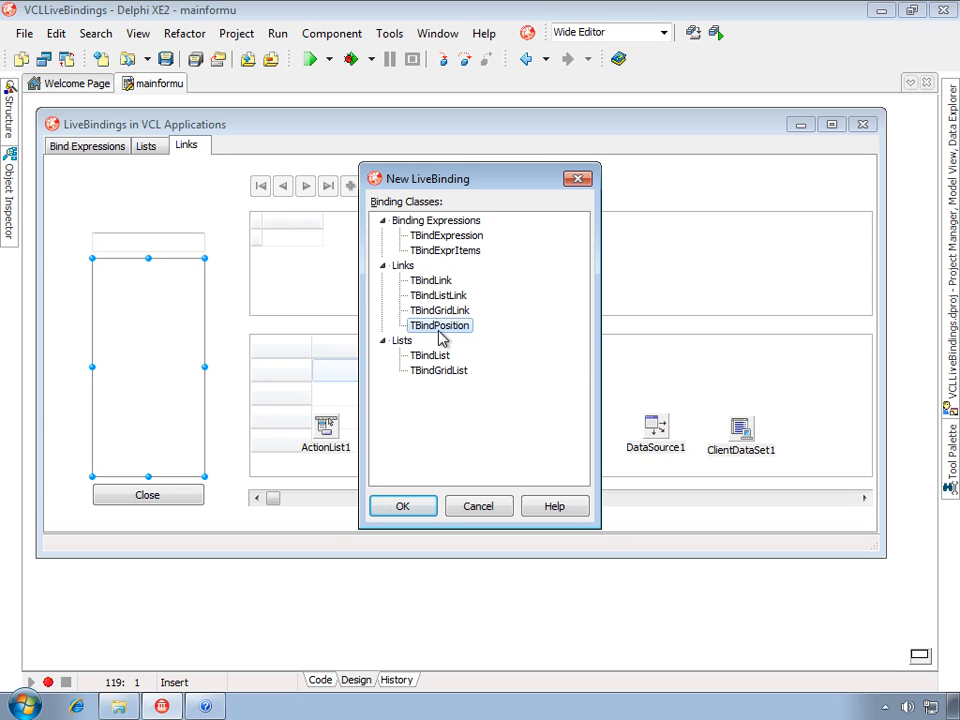
mouse_move(683, 508)
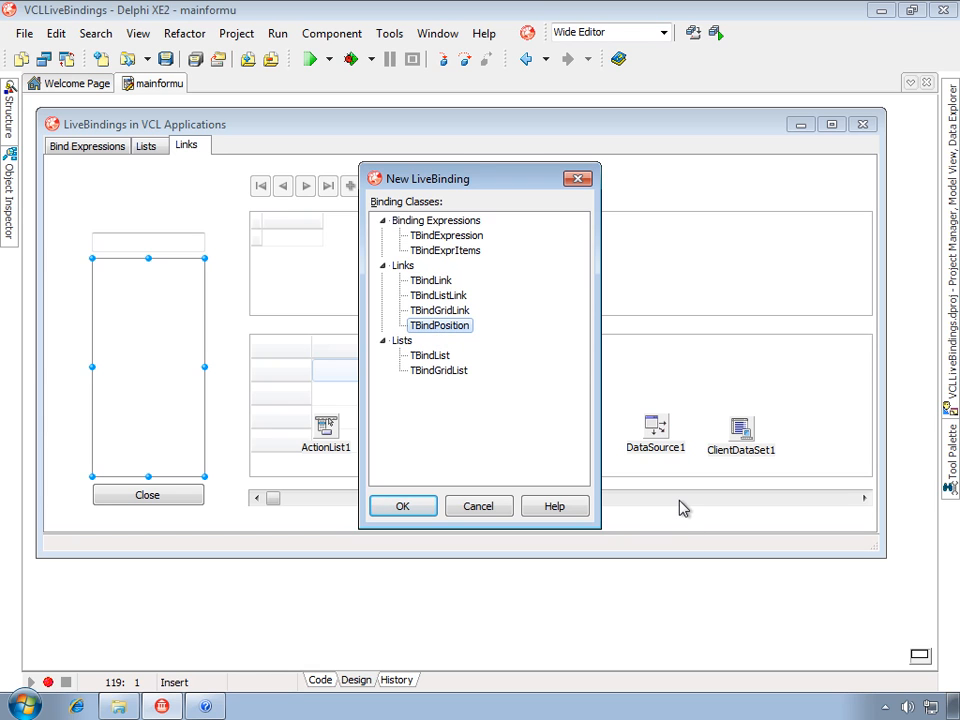
mouse_move(700, 516)
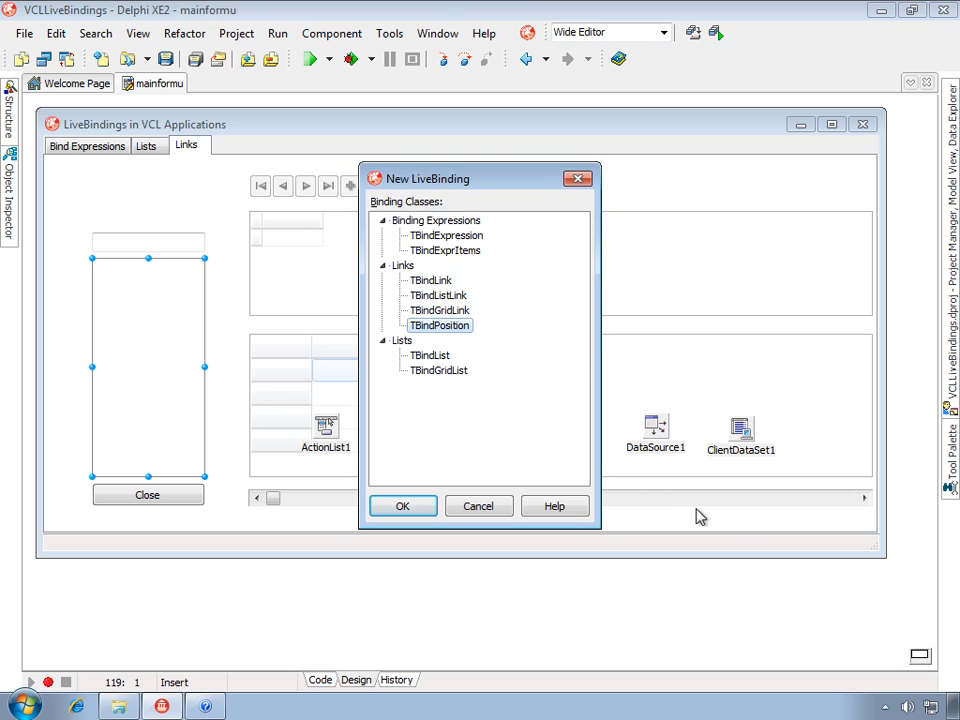
mouse_move(686, 503)
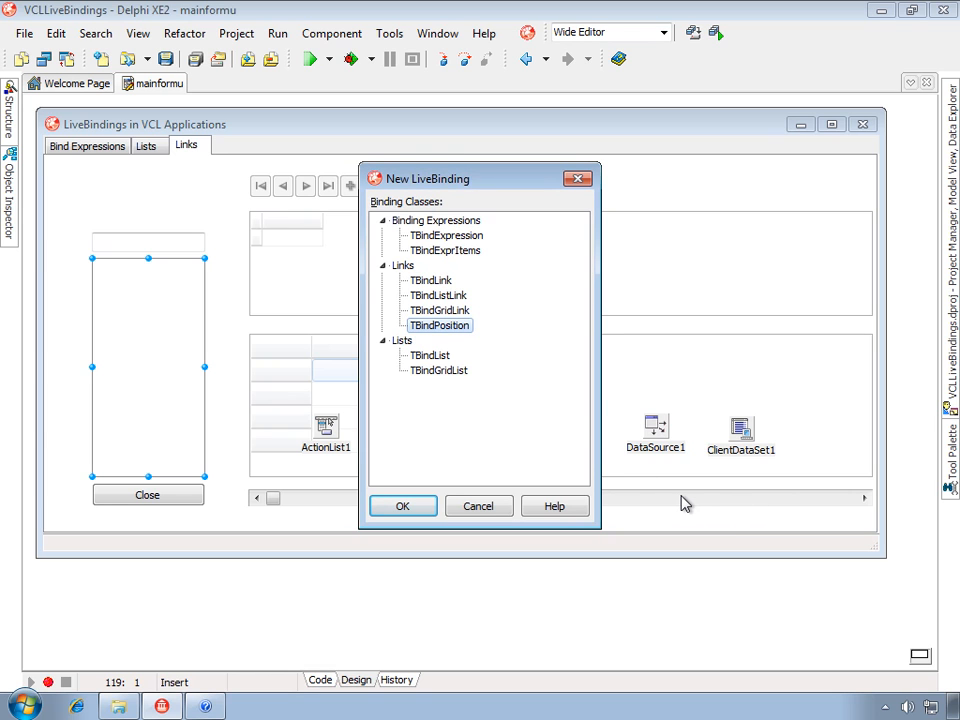
left_click(438, 295)
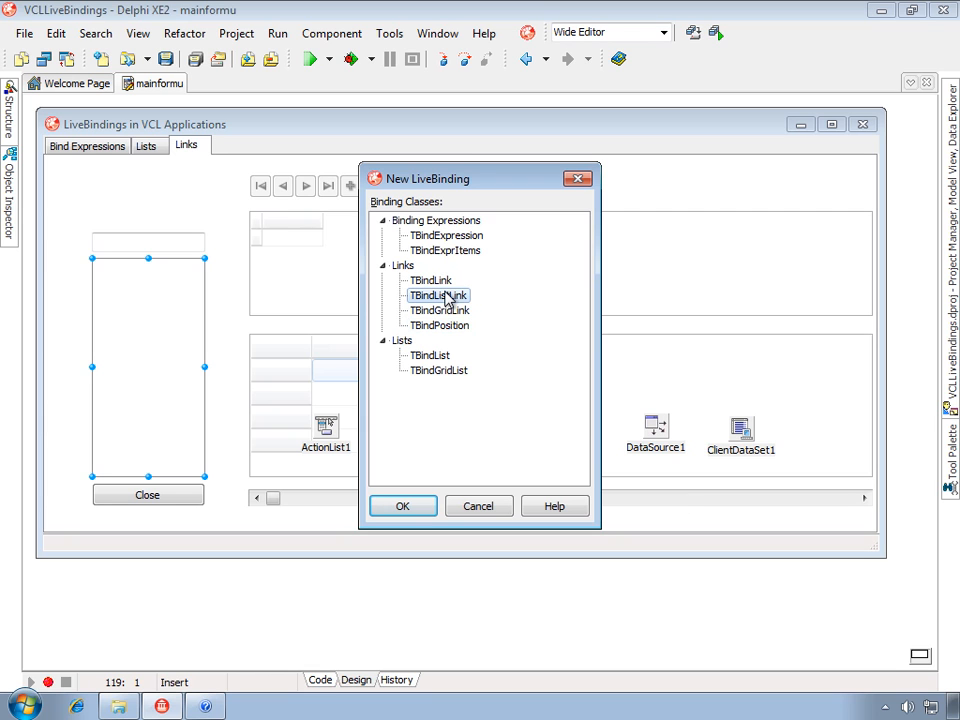
mouse_move(447, 318)
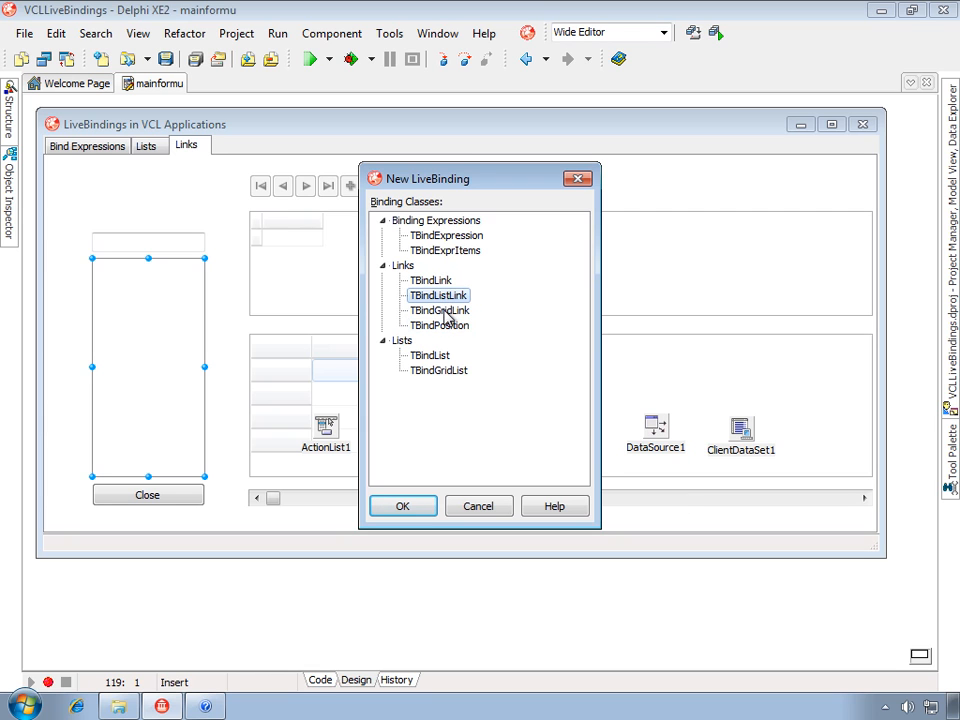
mouse_move(447, 305)
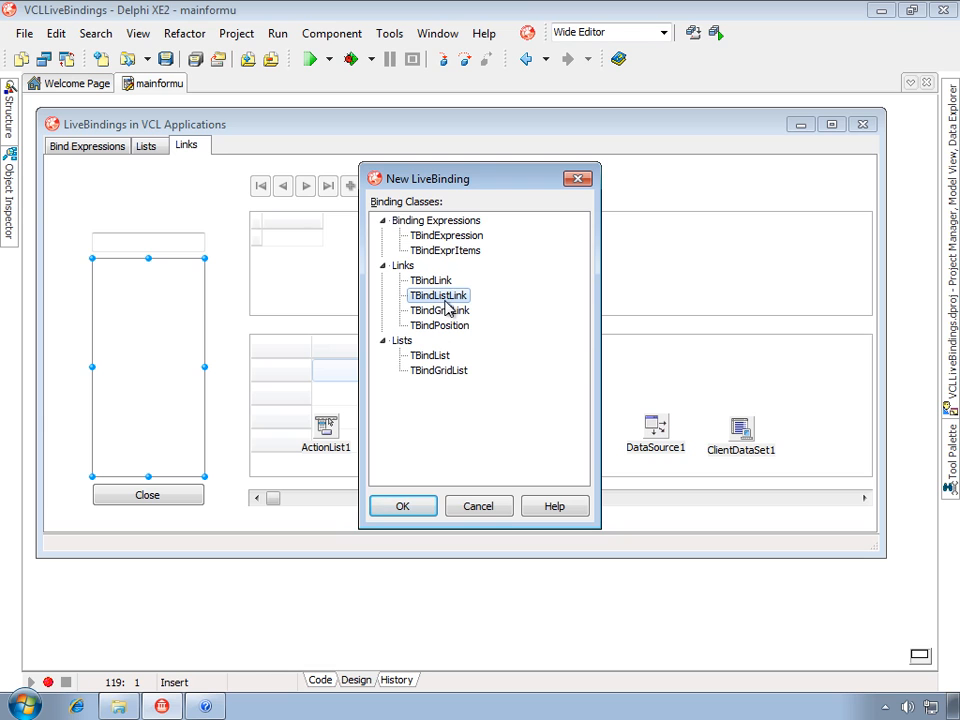
left_click(438, 310)
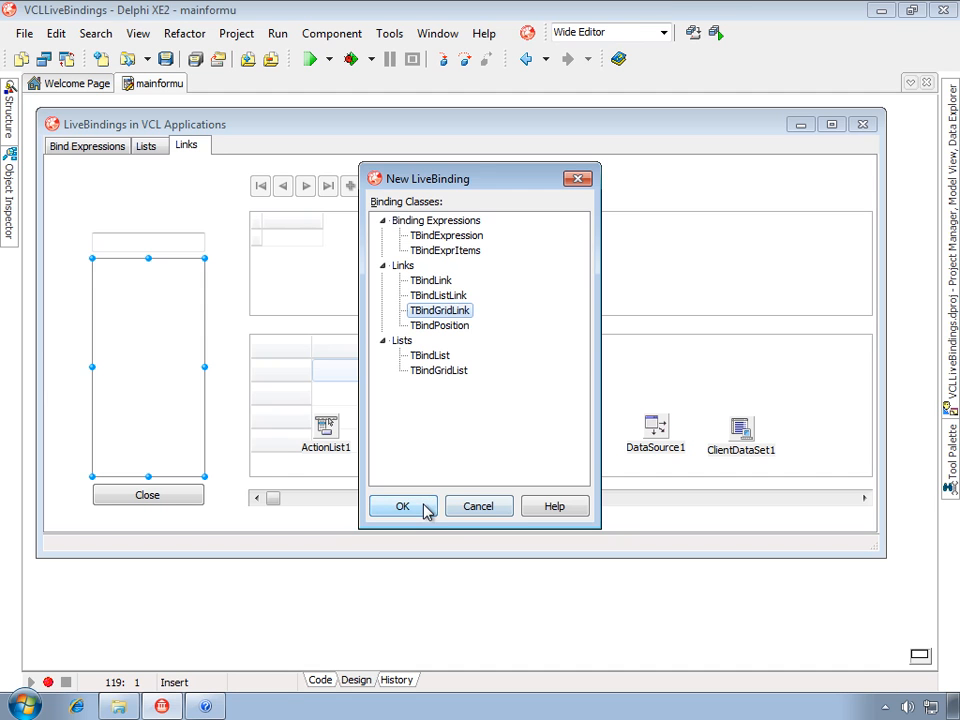
left_click(402, 505)
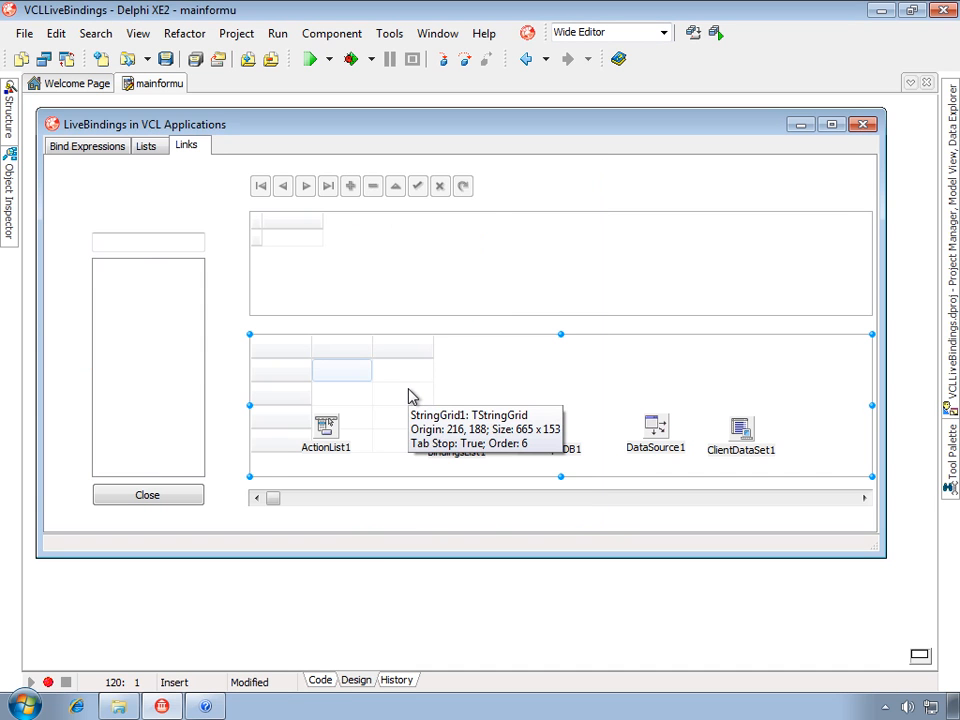
mouse_move(428, 440)
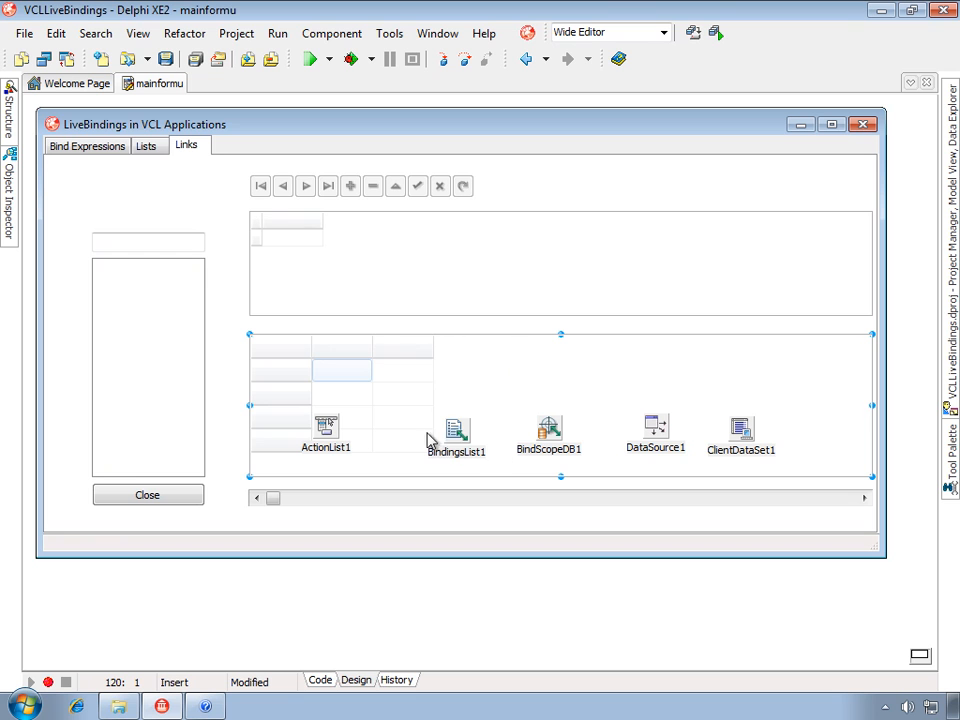
Open the BindingsList1 editor to see the new BindGridLinkListBox11 grid link.
double_click(457, 430)
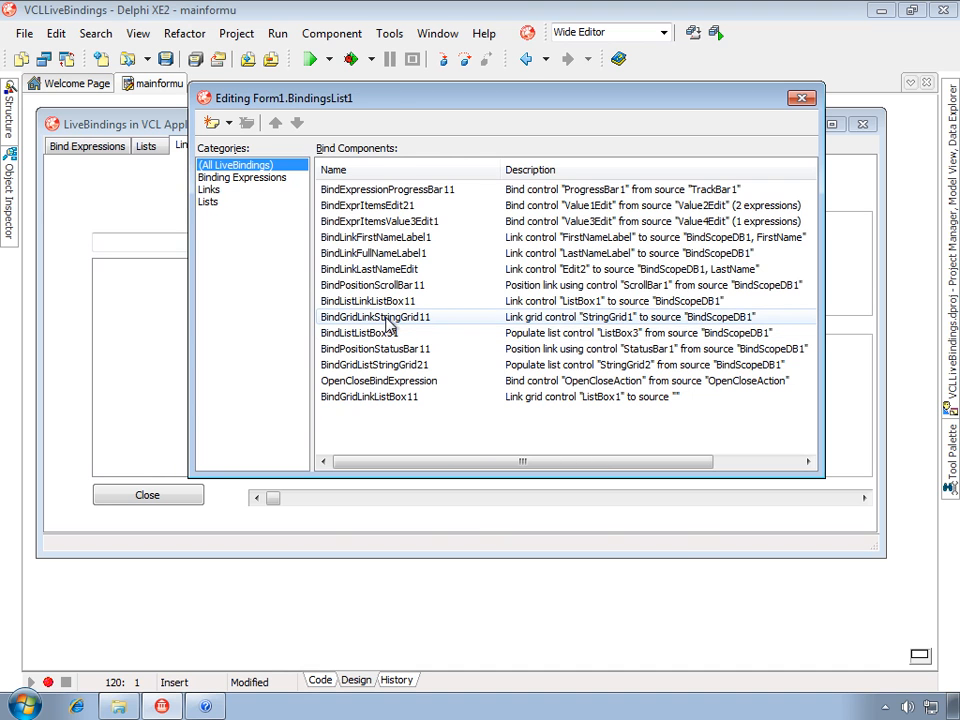
Open BindGridLinkStringGrid11's expressions and browse ClearControl and column 0's ColFormat and CellFormat.
double_click(375, 316)
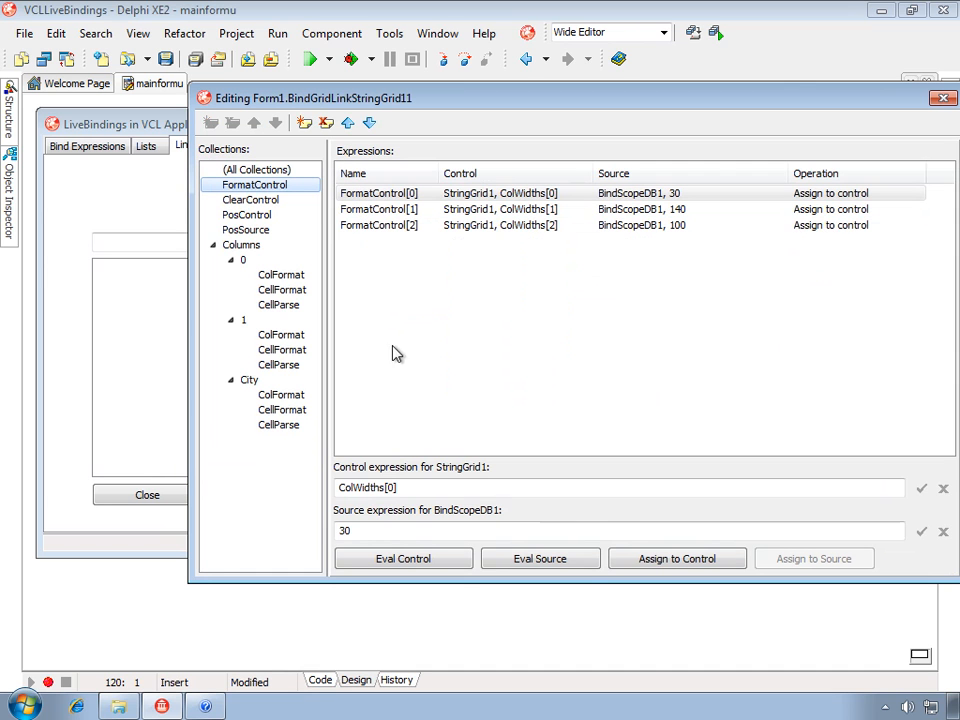
mouse_move(386, 372)
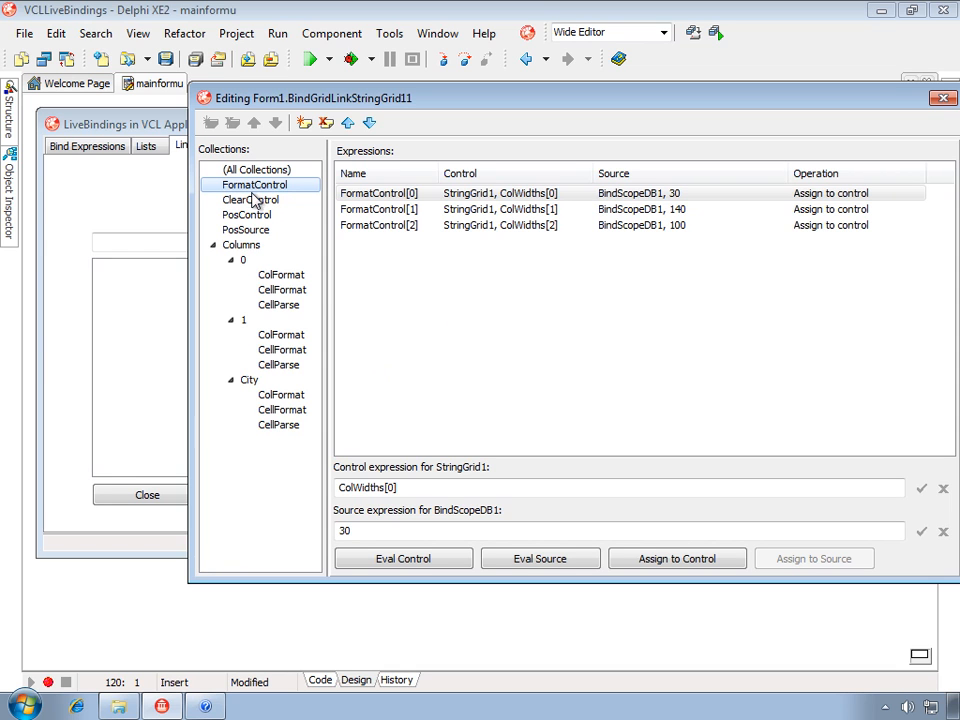
left_click(250, 200)
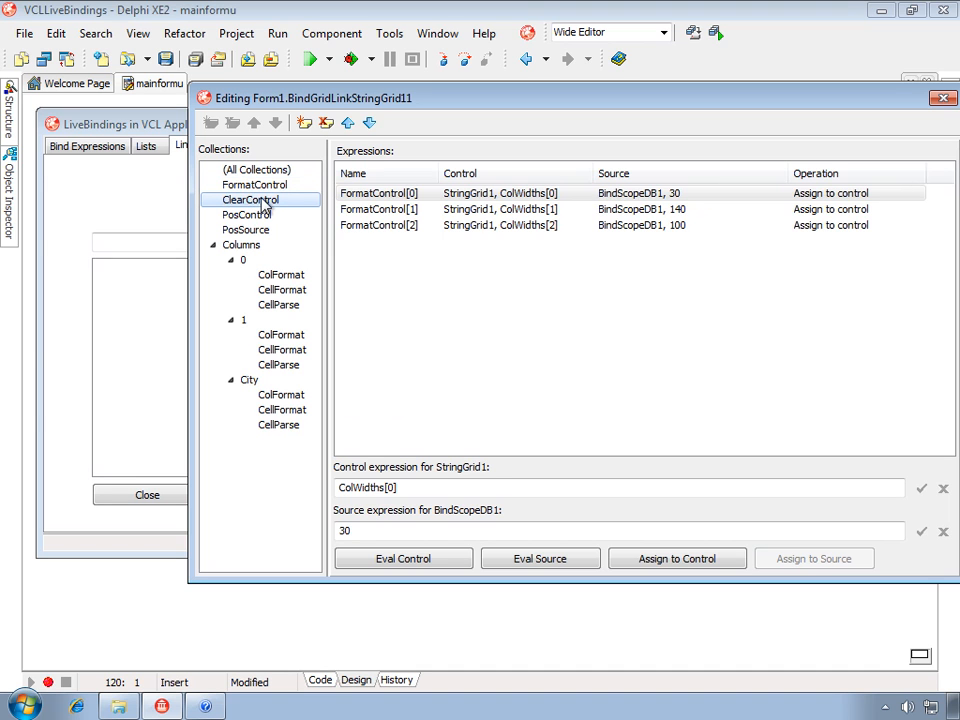
left_click(253, 184)
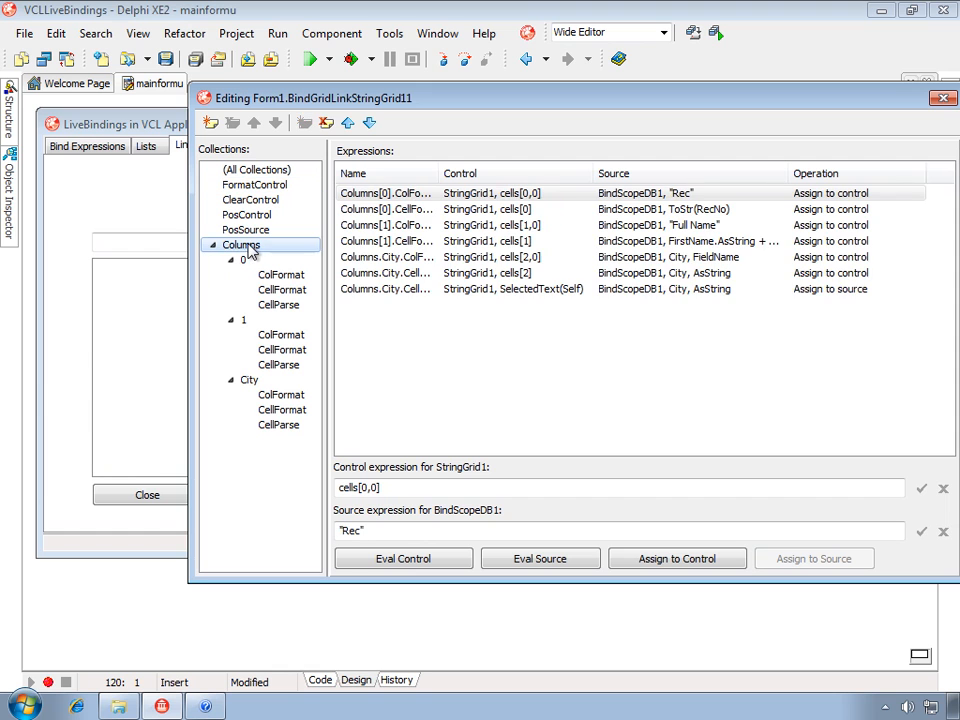
left_click(282, 274)
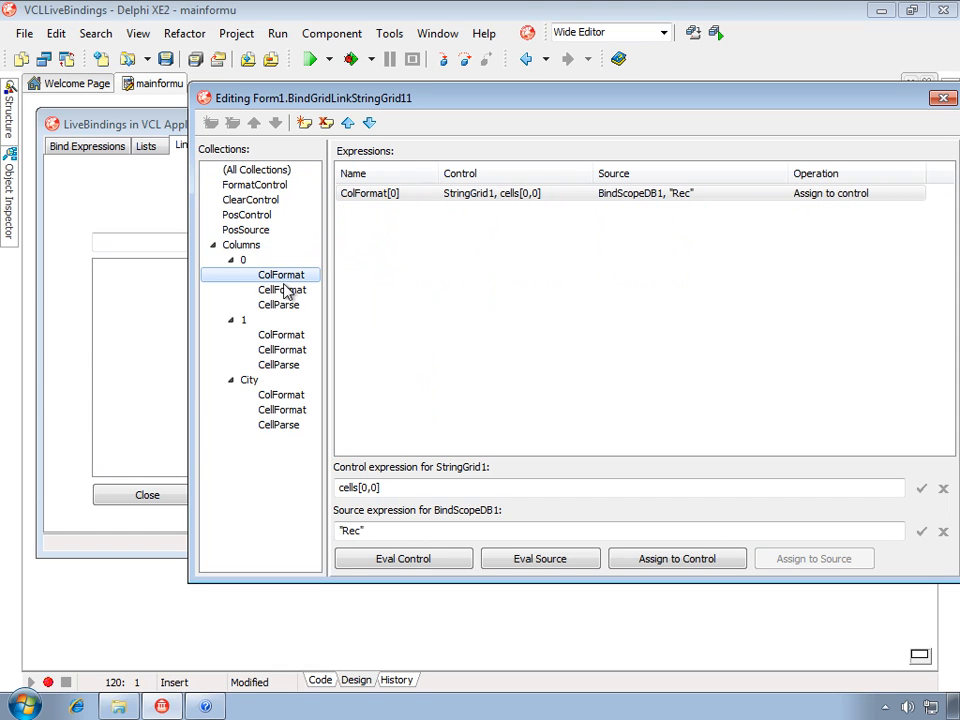
left_click(282, 289)
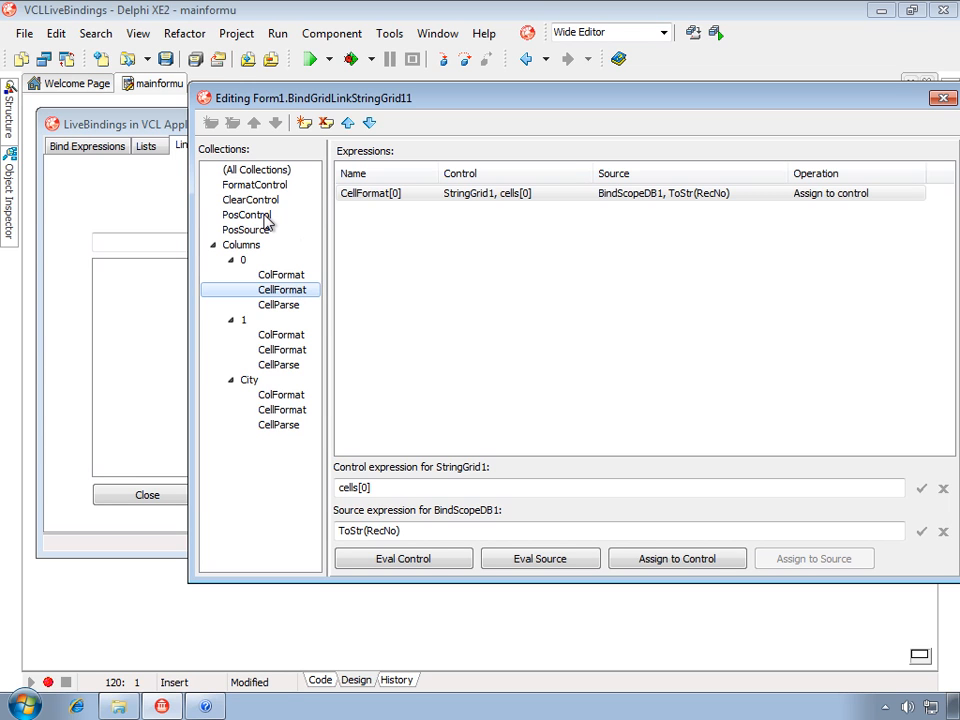
Show the PosControl expression assigning RecNo to StringGrid1's Row.
left_click(248, 214)
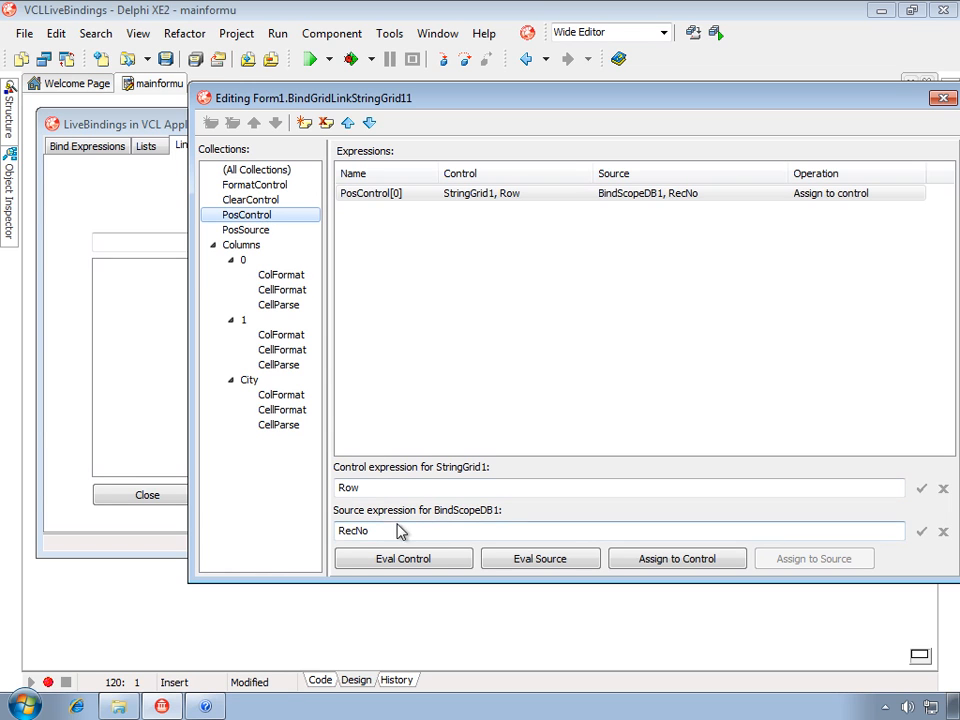
mouse_move(490, 520)
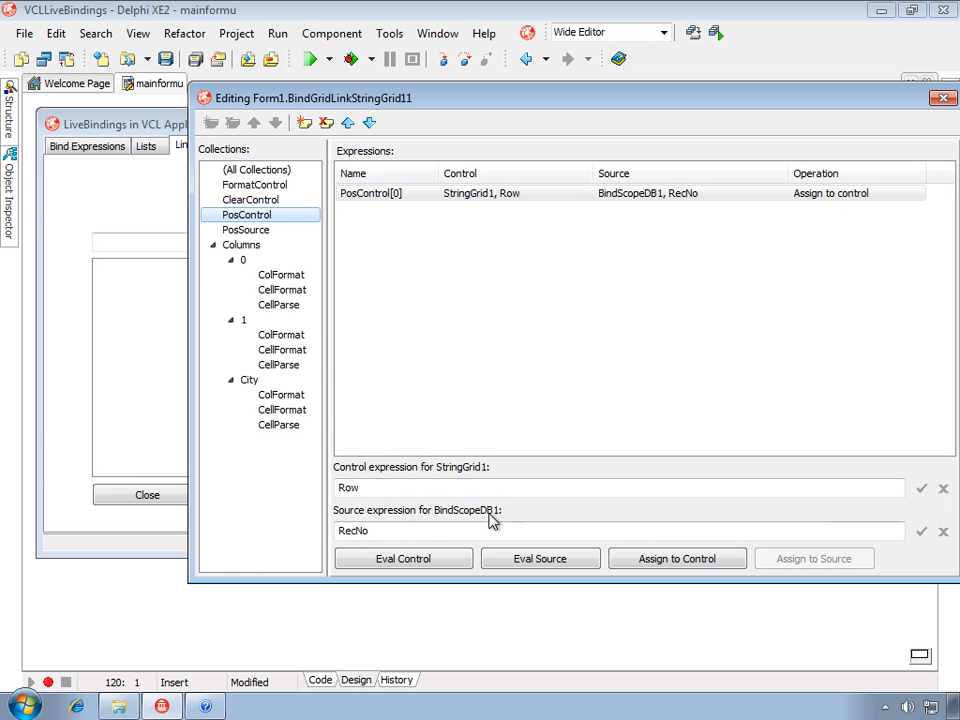
left_click(620, 530)
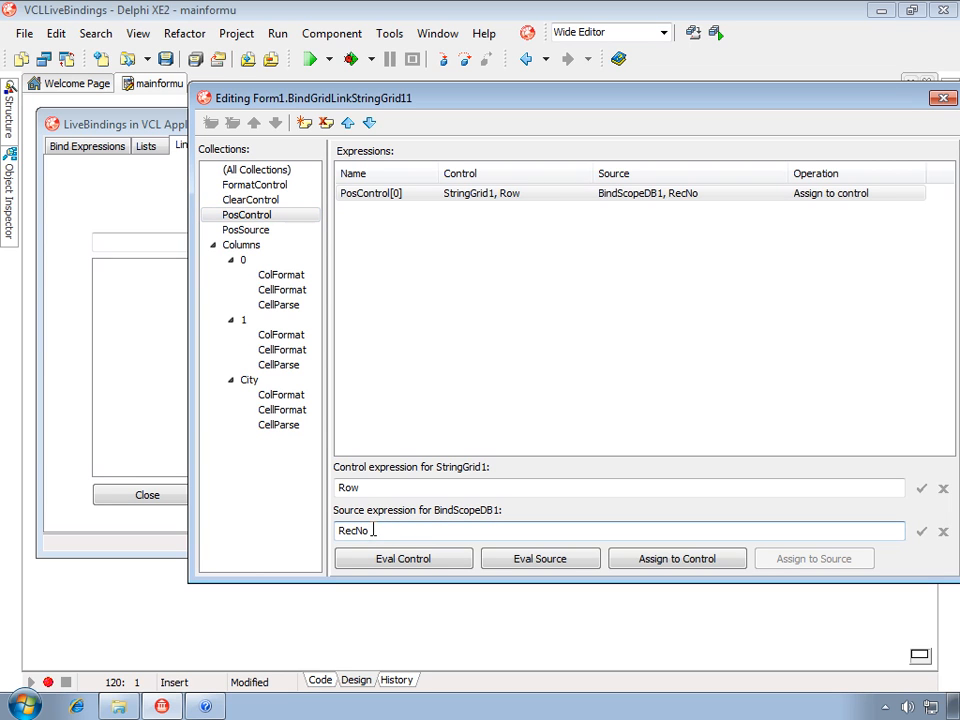
left_click(620, 487)
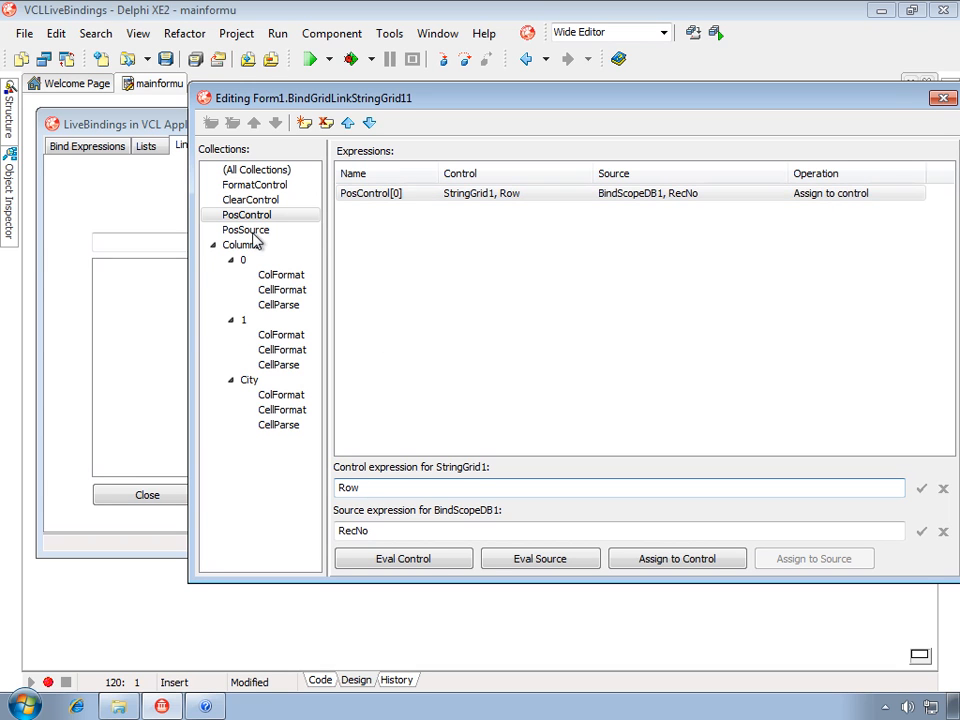
Inspect the PosSource RecNo expression and column 0's CellParse expressions.
left_click(245, 230)
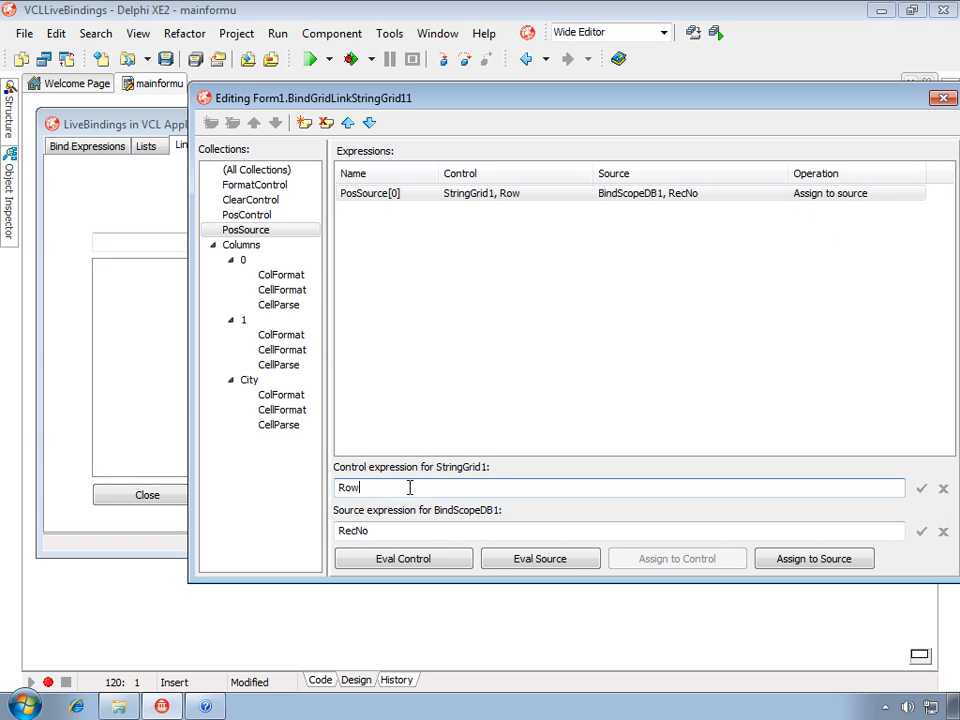
left_click(620, 531)
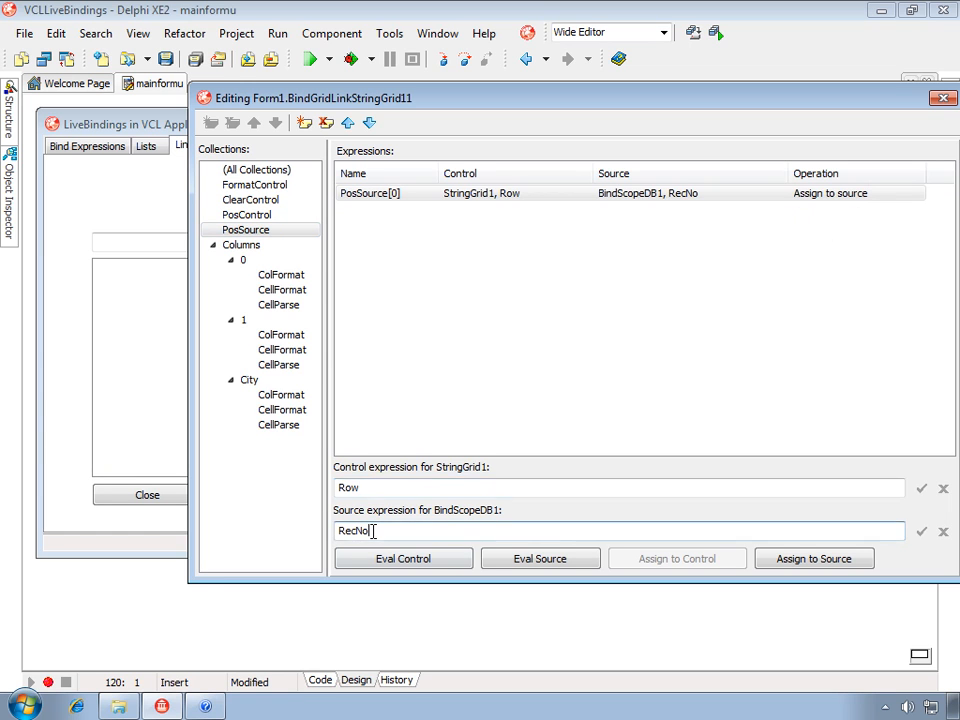
mouse_move(415, 471)
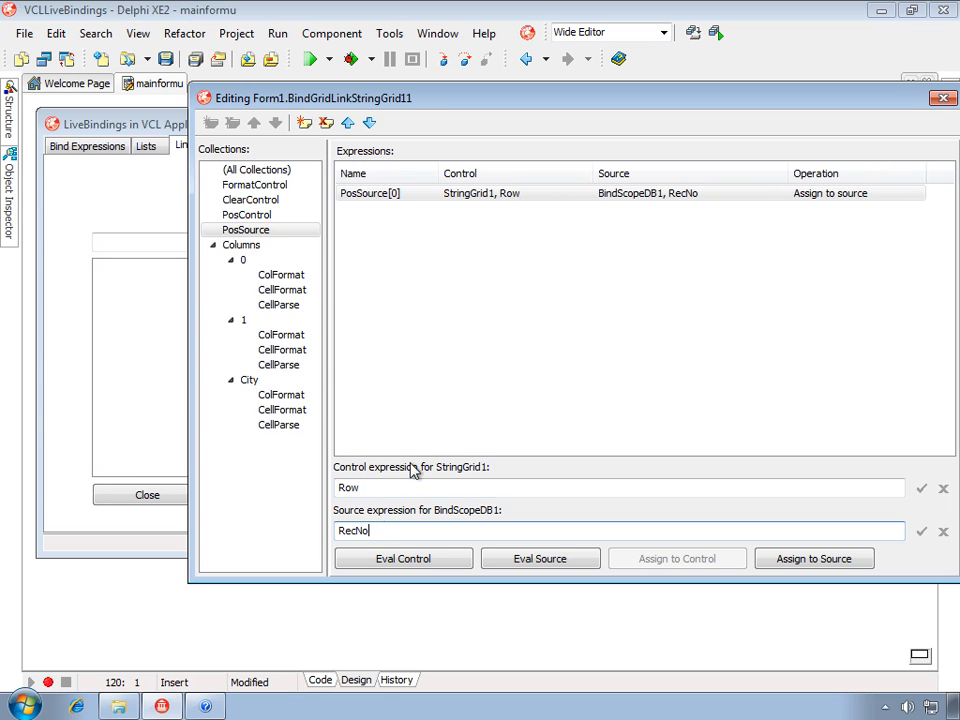
mouse_move(293, 310)
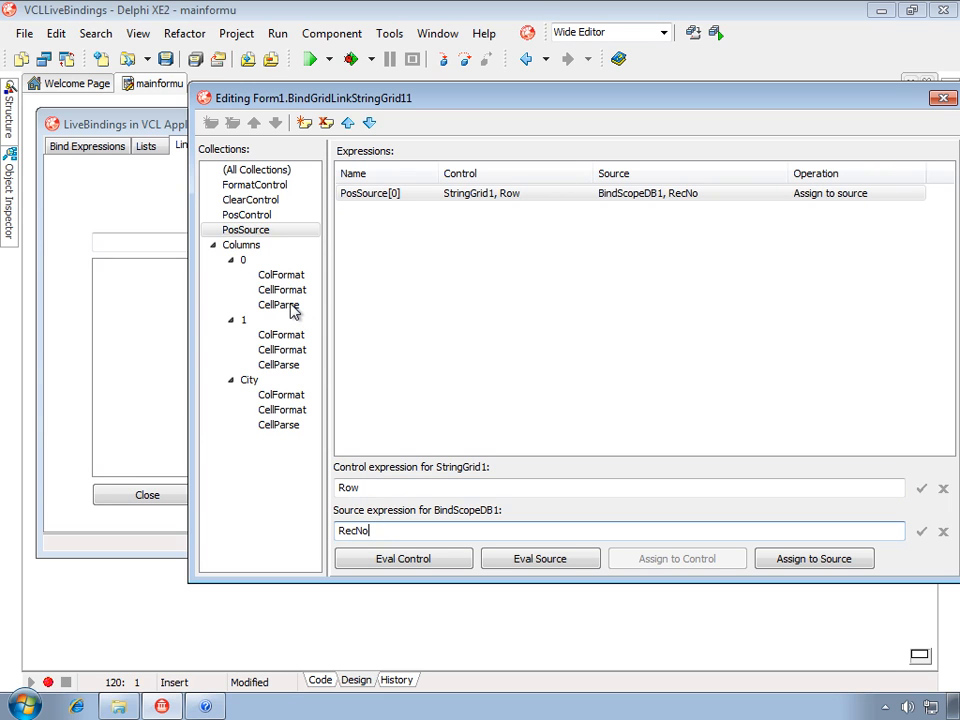
left_click(280, 305)
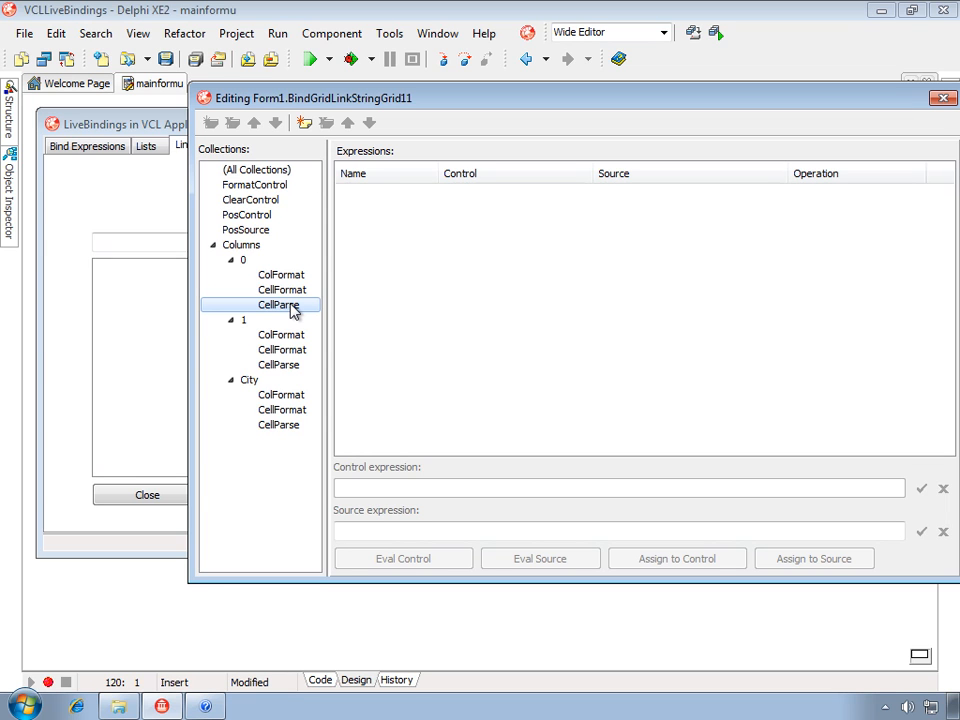
Compare columns 0 and 1, settling on column 1's FirstName plus LastName CellFormat.
left_click(243, 259)
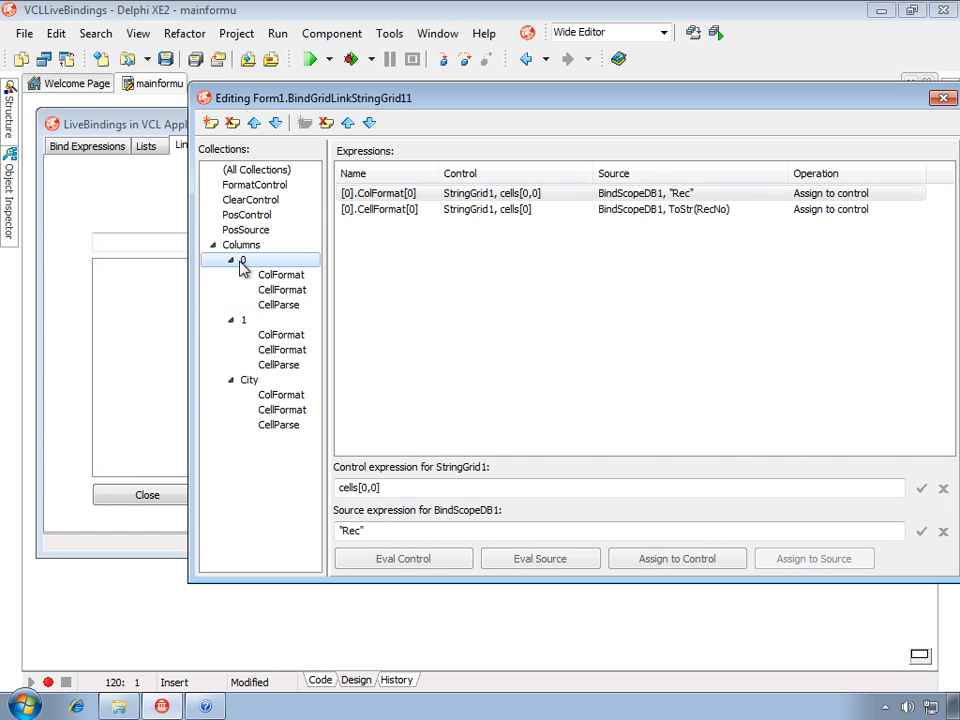
left_click(243, 319)
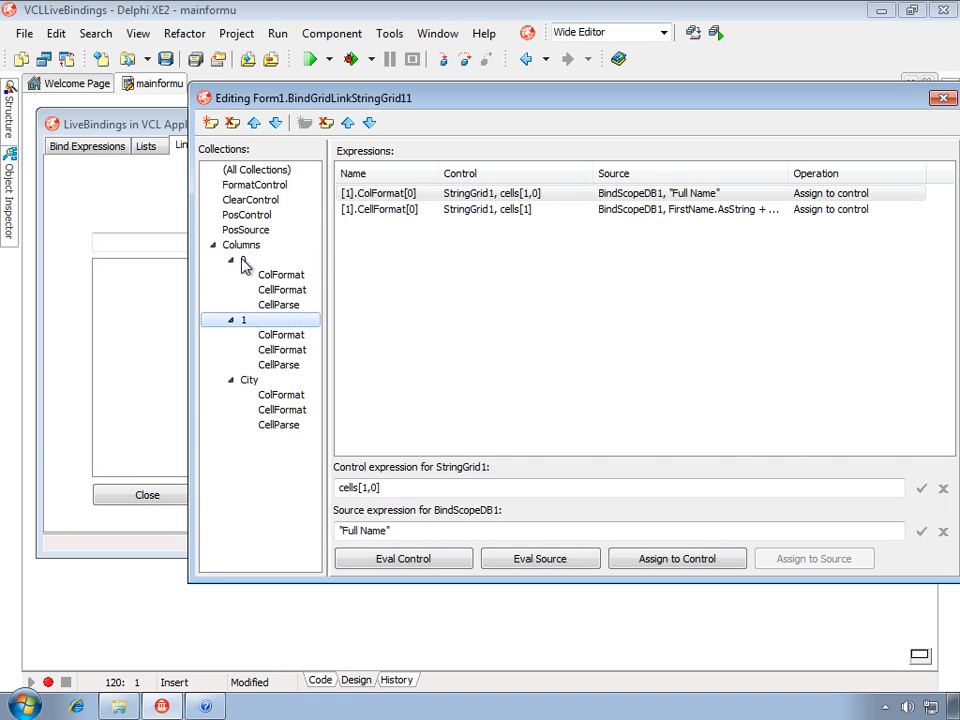
left_click(243, 259)
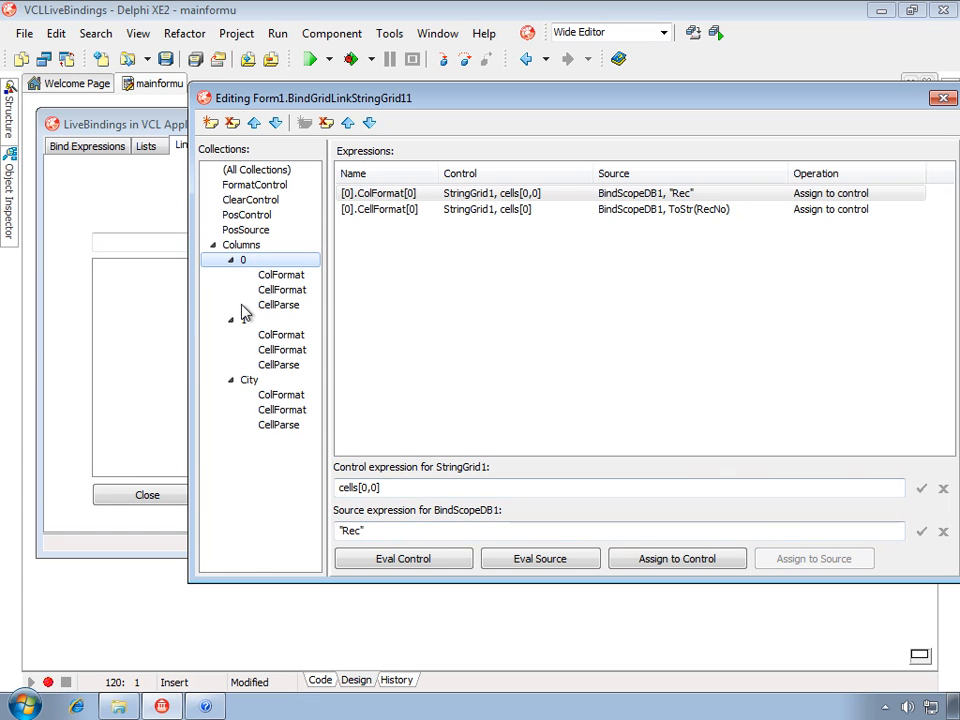
left_click(243, 319)
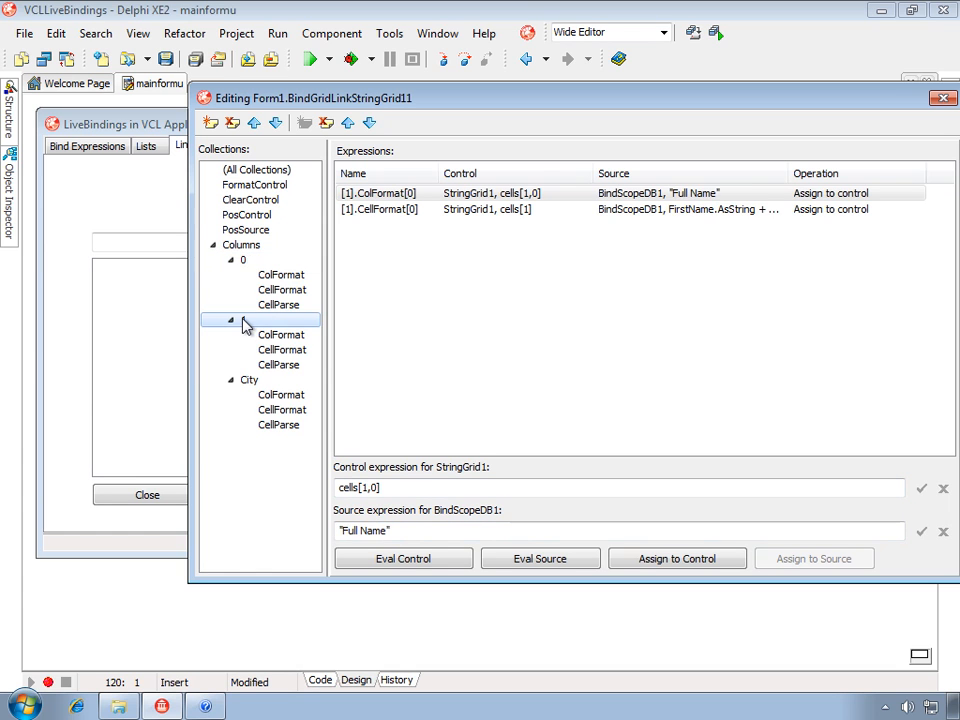
left_click(243, 319)
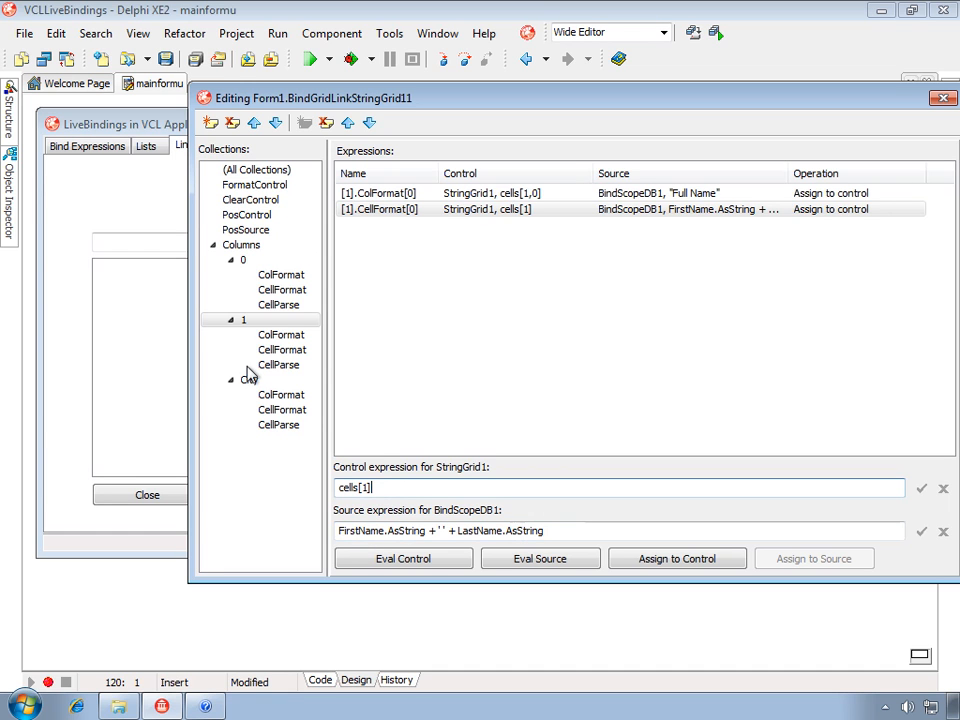
View the City column's CellFormat, then its CellParse writing SelectedText(Self) to City.
left_click(249, 379)
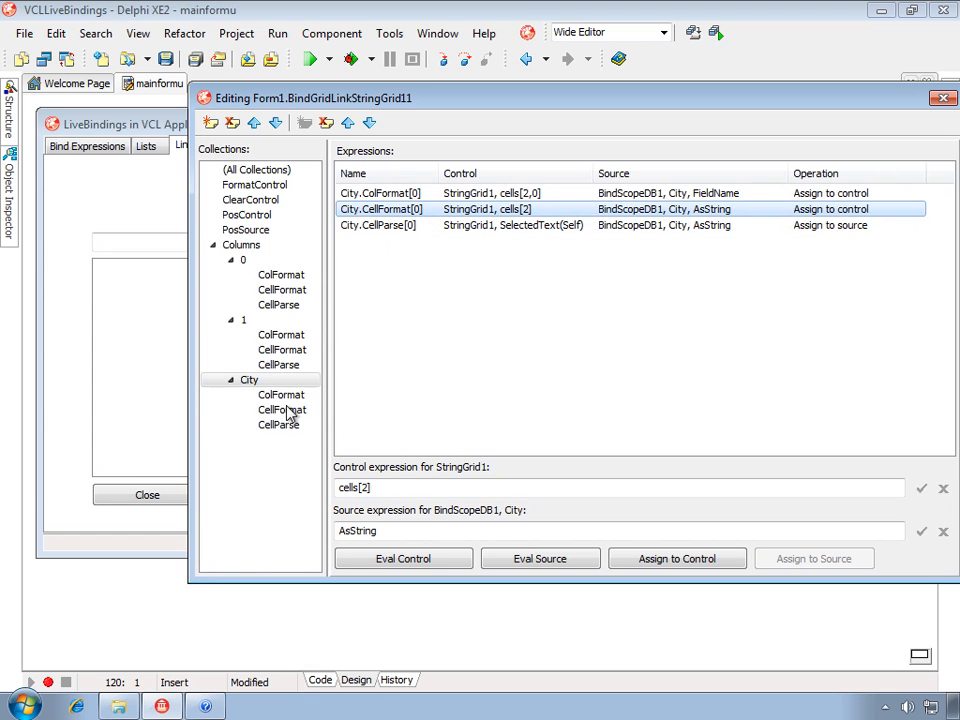
left_click(282, 409)
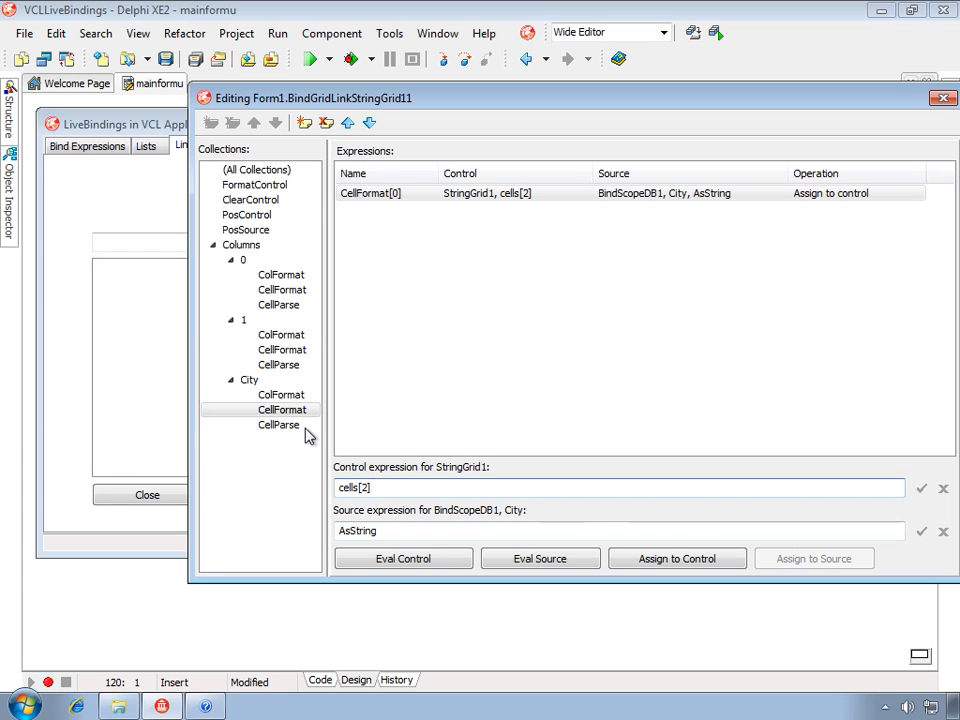
left_click(279, 425)
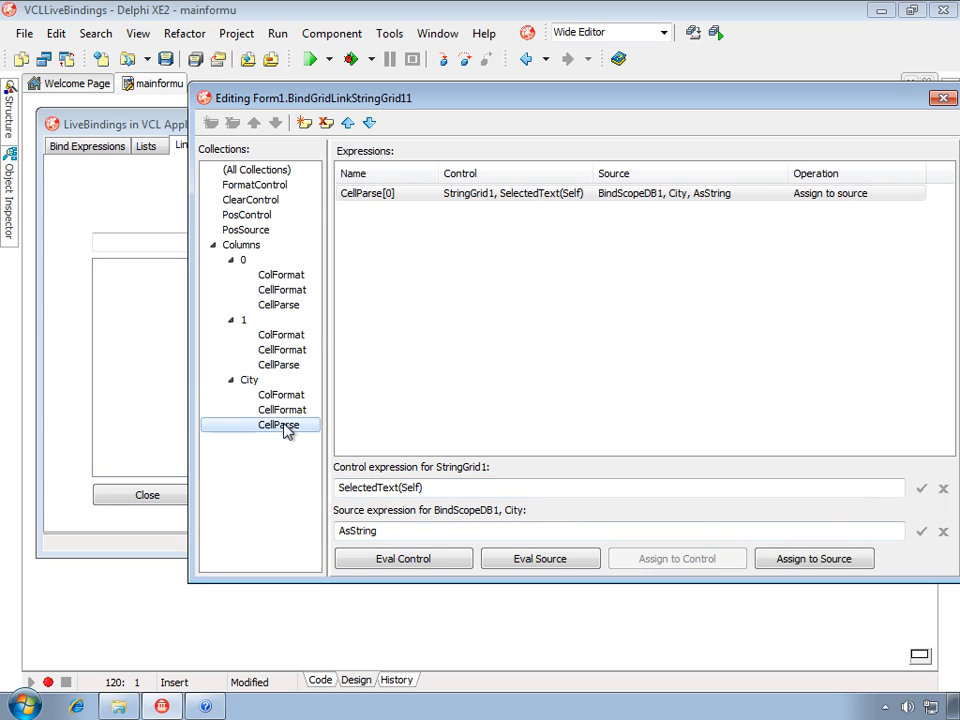
mouse_move(398, 298)
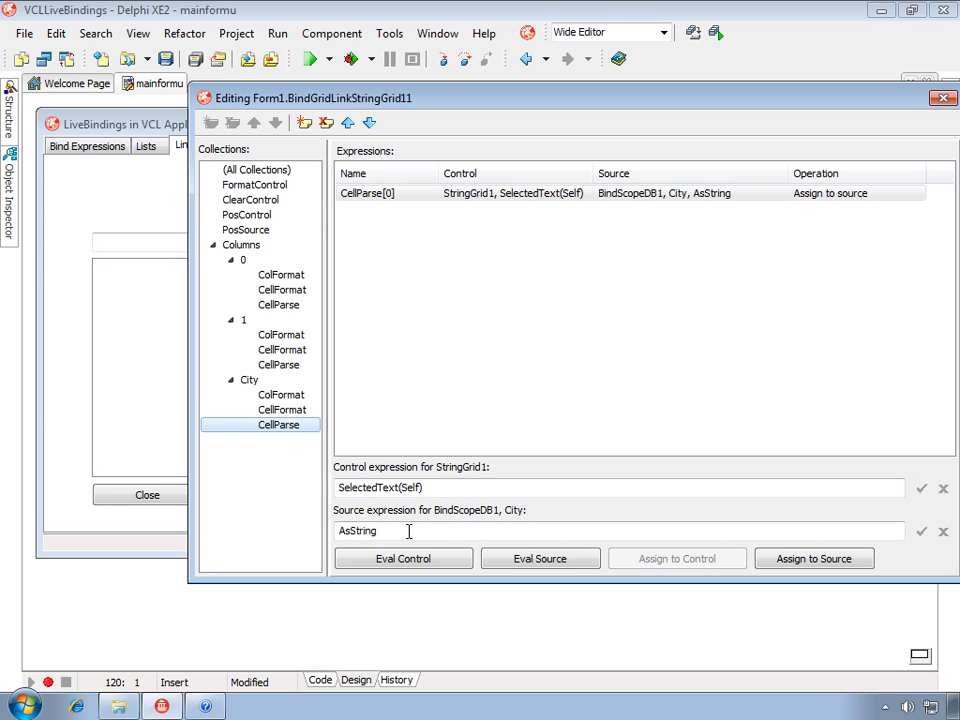
mouse_move(395, 504)
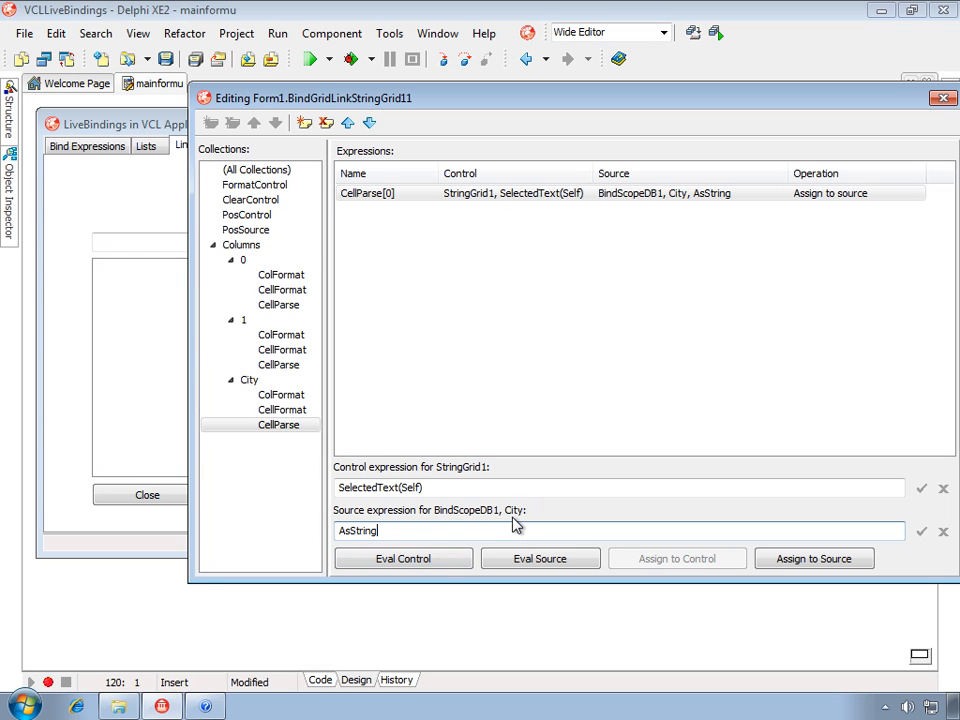
mouse_move(240, 75)
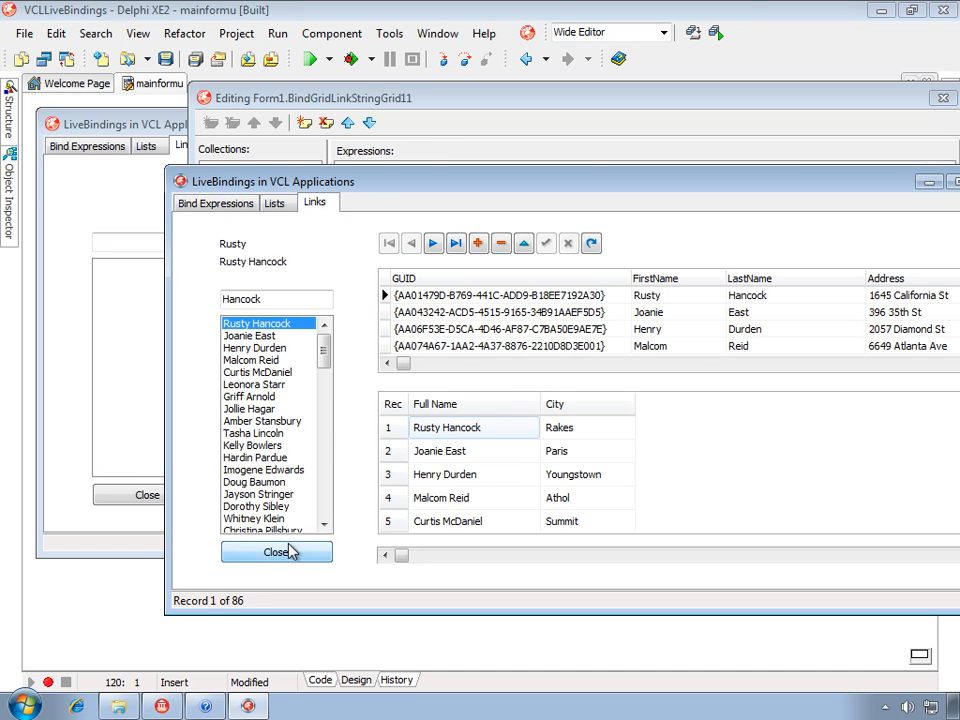
left_click(251, 359)
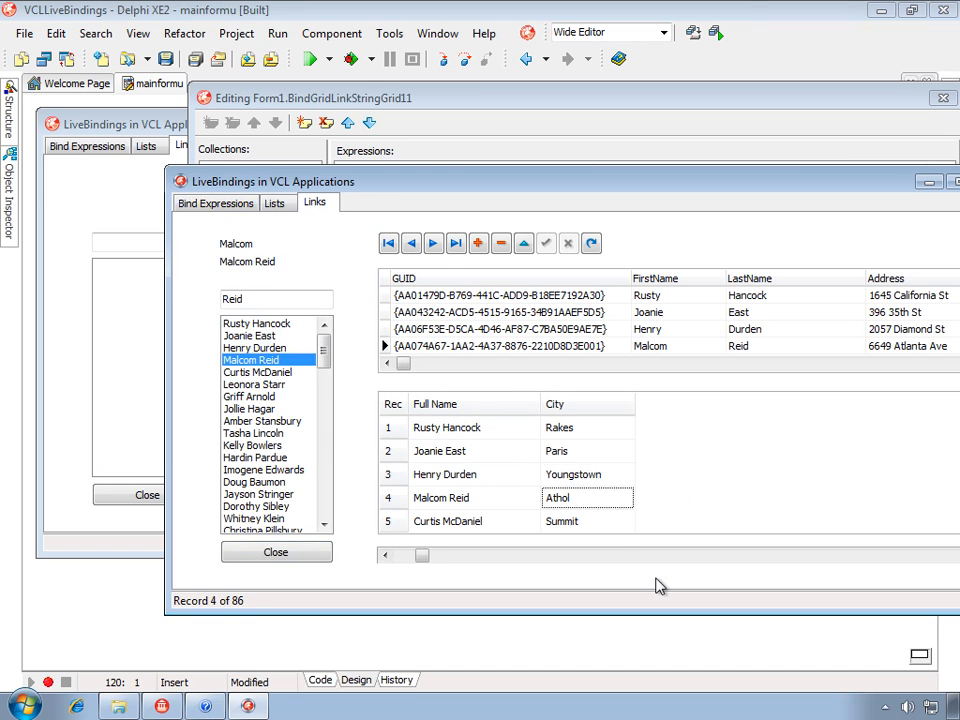
left_click(255, 384)
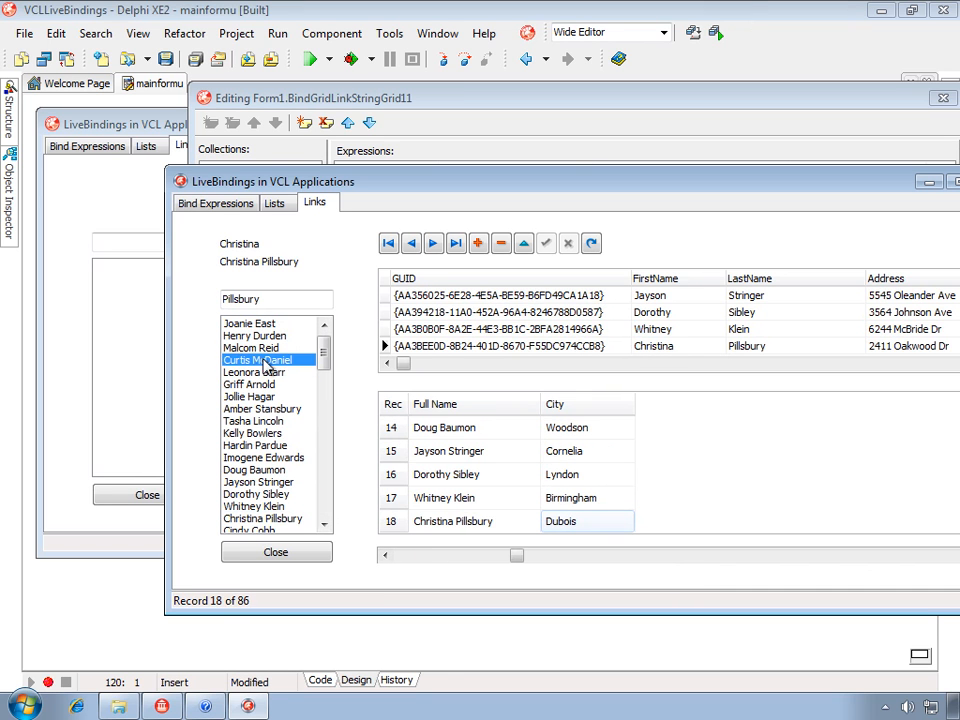
left_click(253, 371)
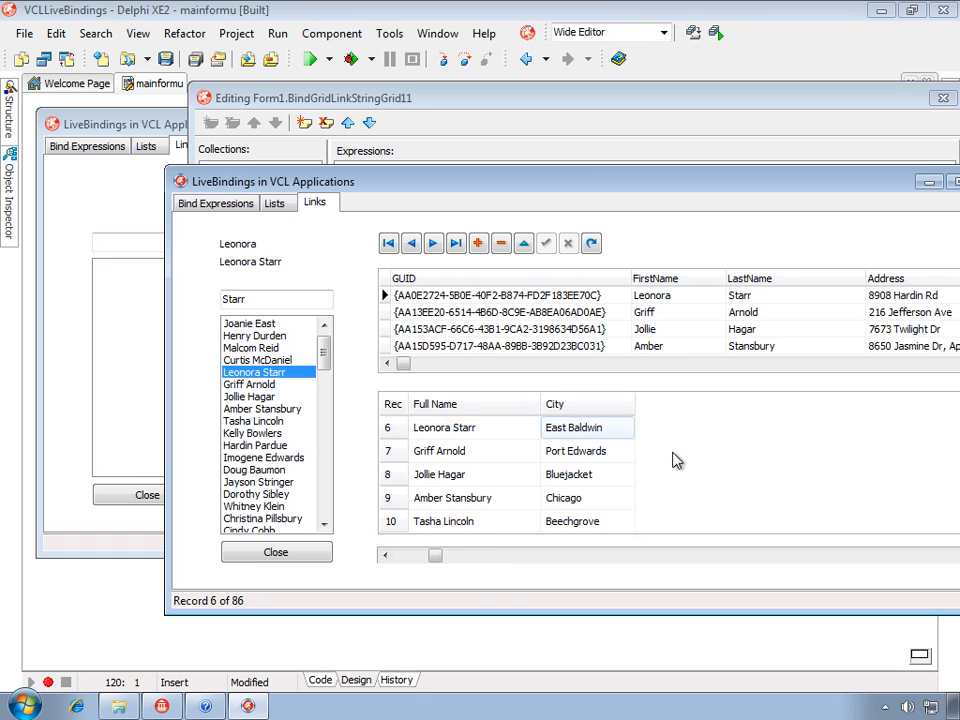
left_click(249, 384)
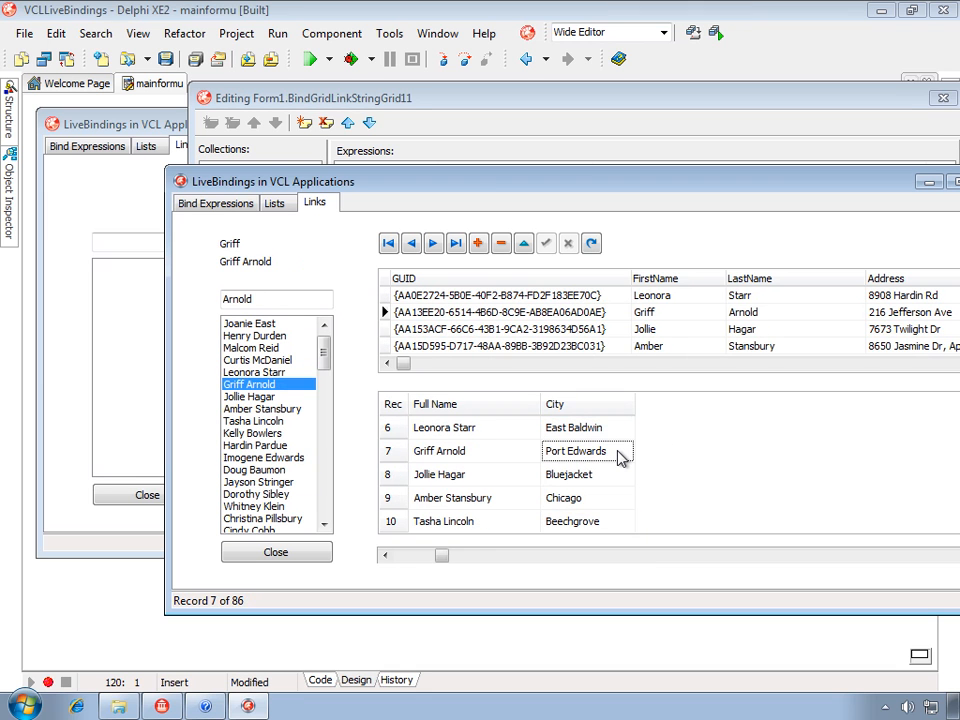
left_click(388, 243)
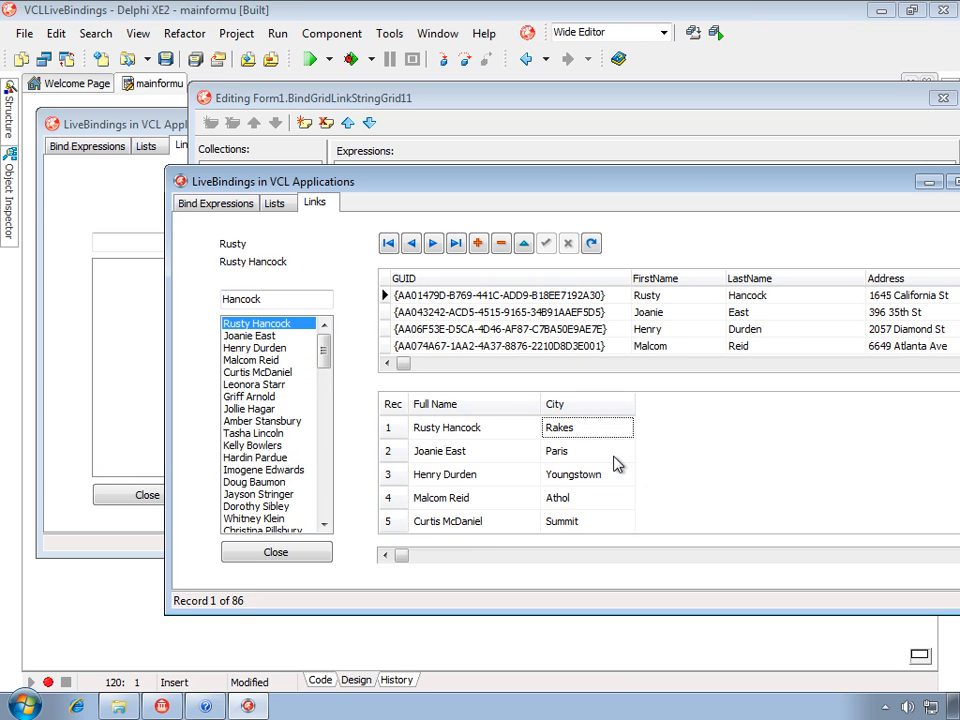
mouse_move(657, 335)
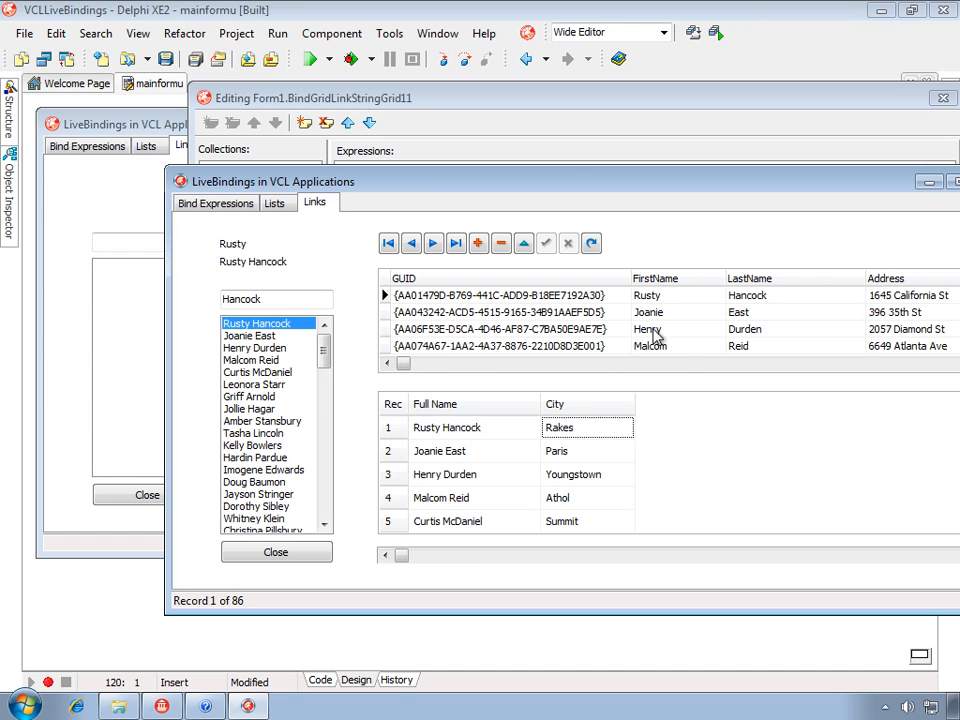
mouse_move(626, 439)
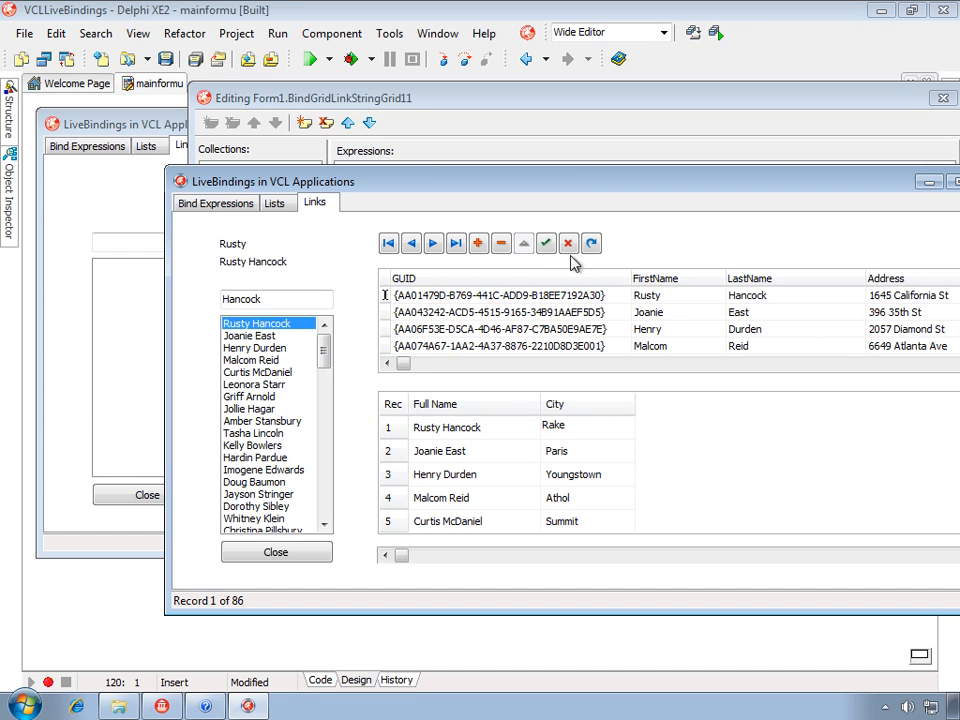
left_click(546, 243)
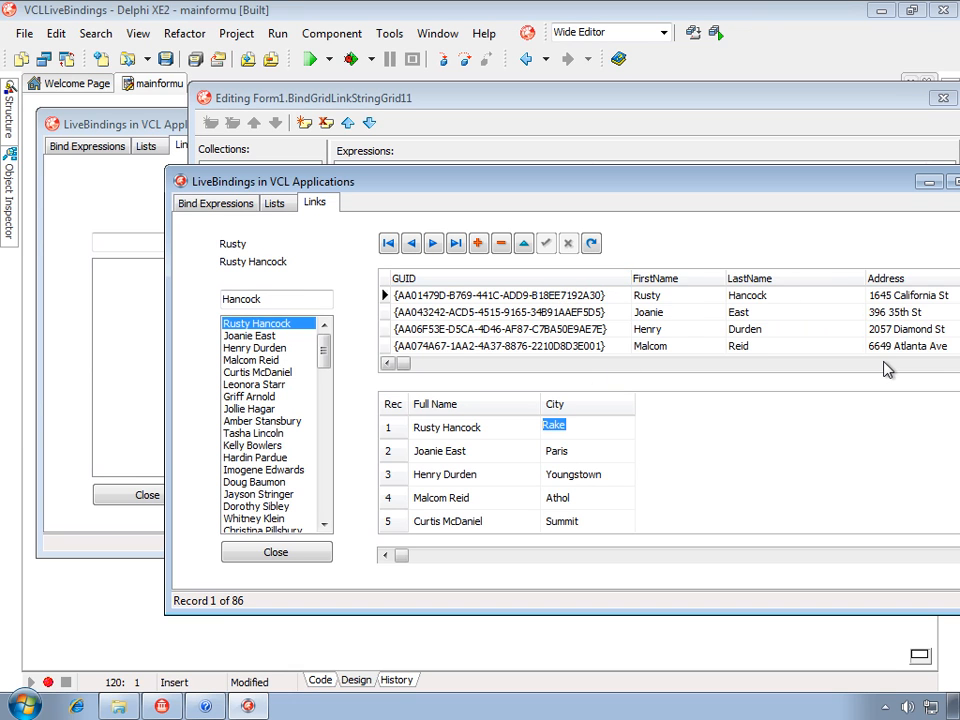
scroll("right", 3)
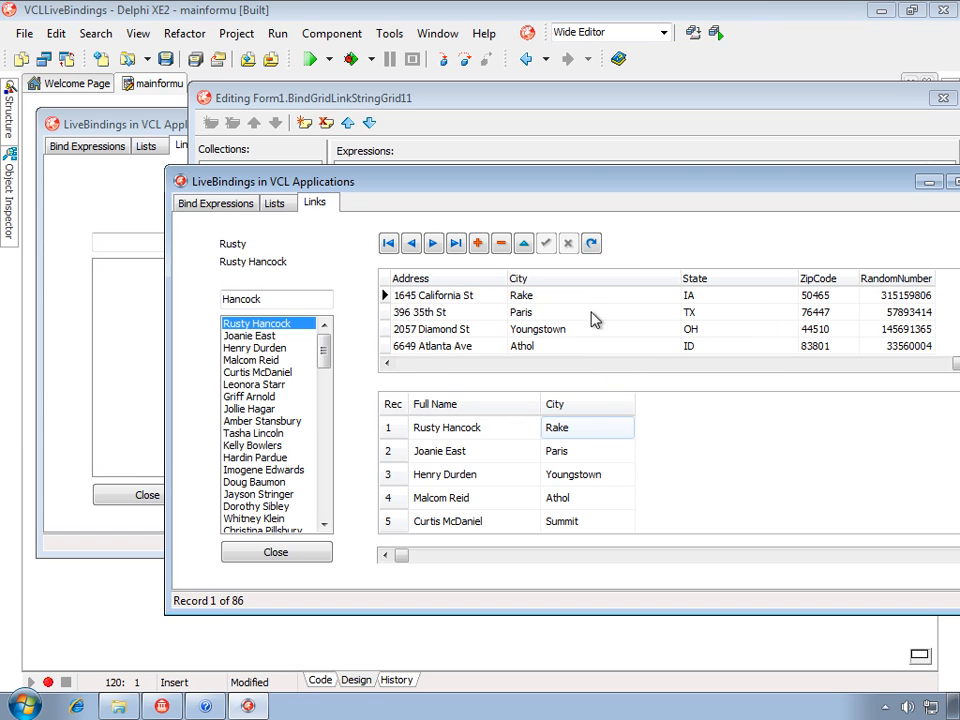
mouse_move(577, 431)
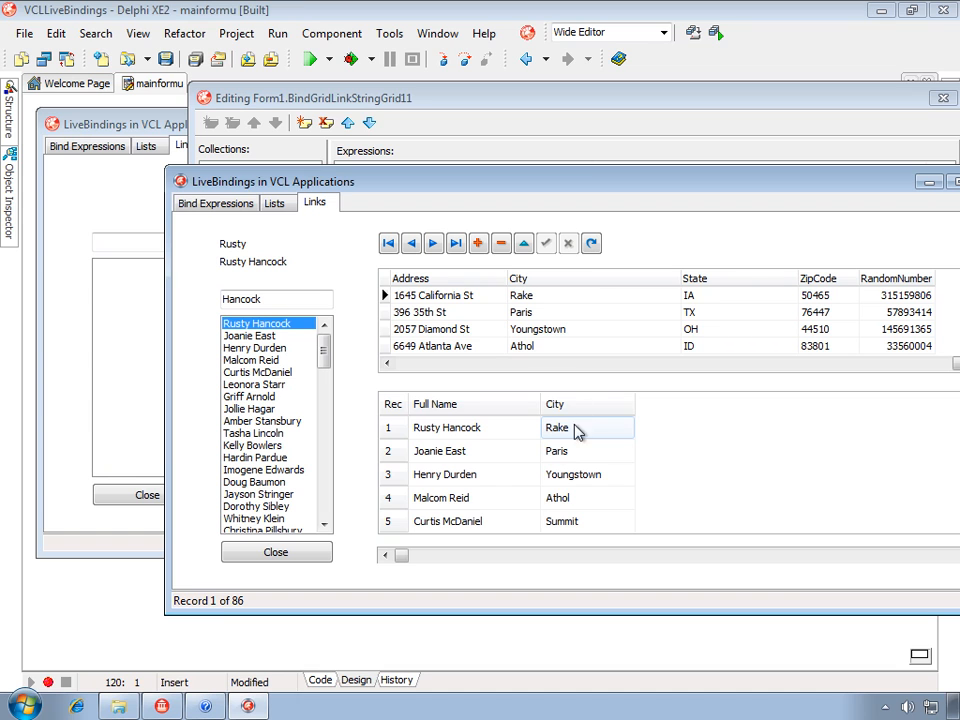
type("s")
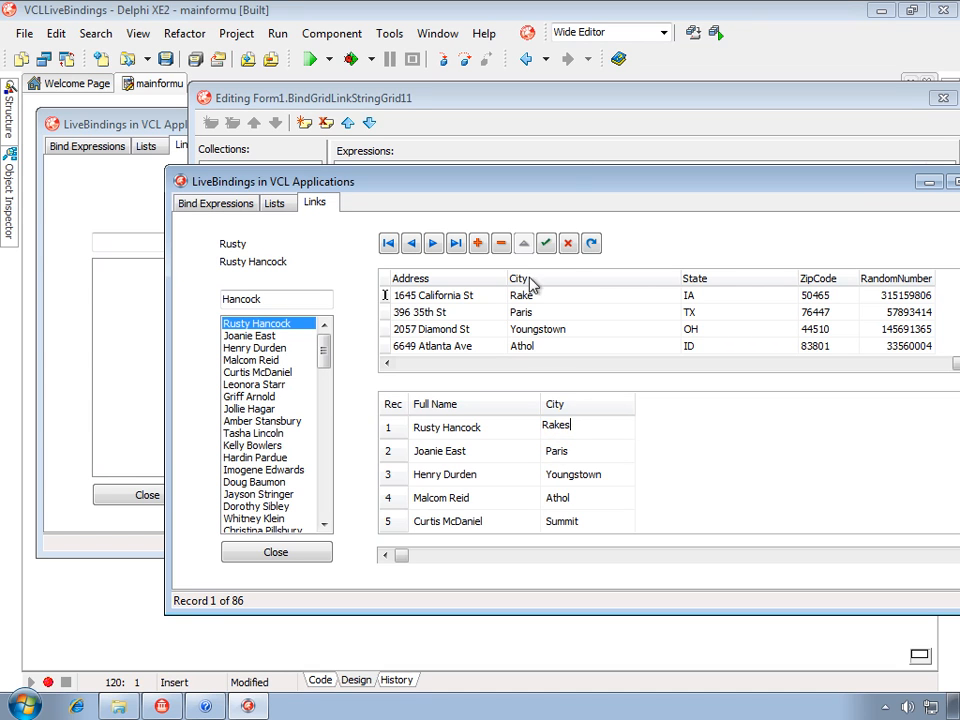